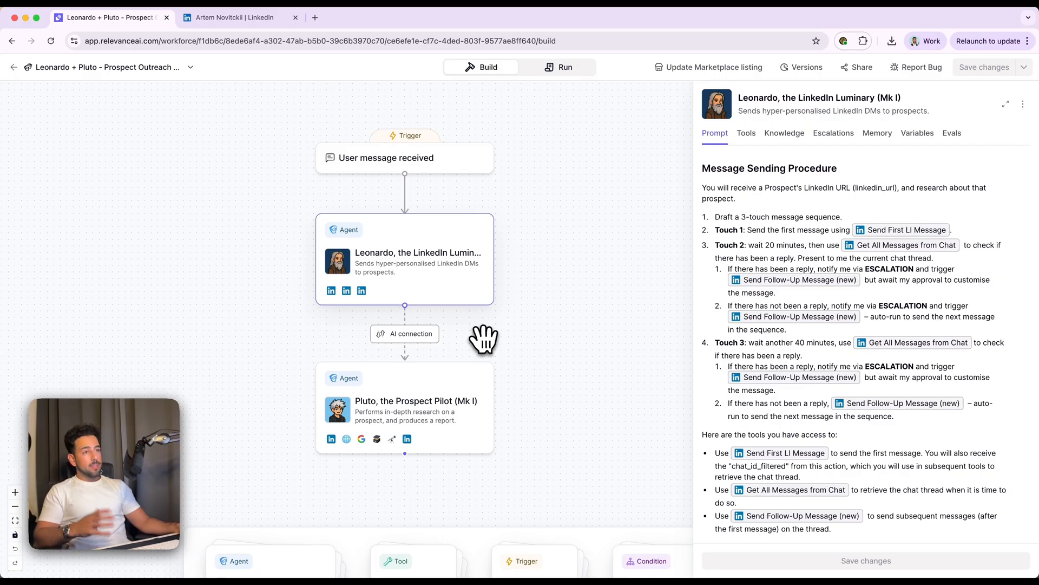
mouse_move(397, 279)
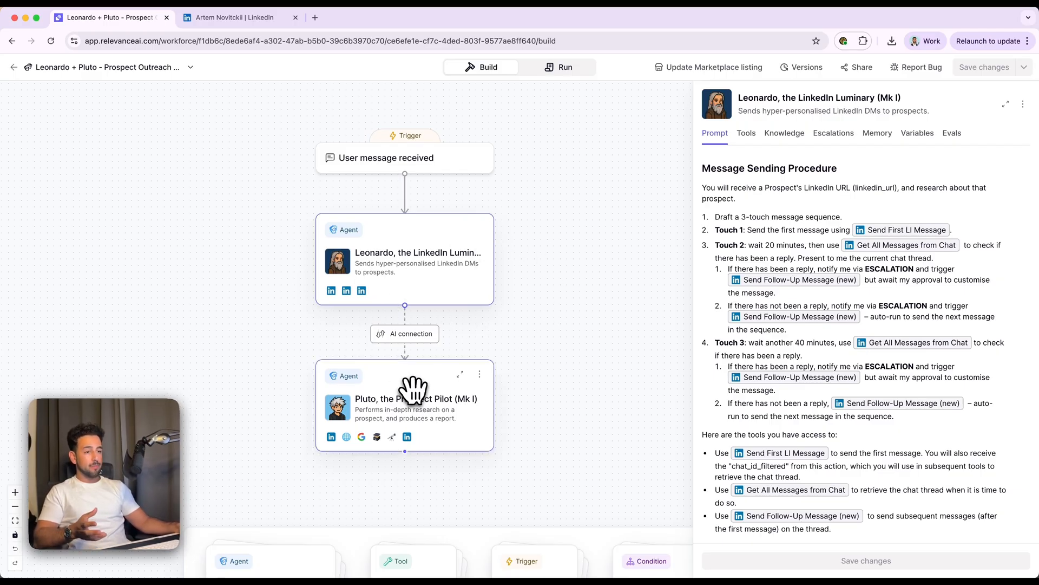
mouse_move(444, 404)
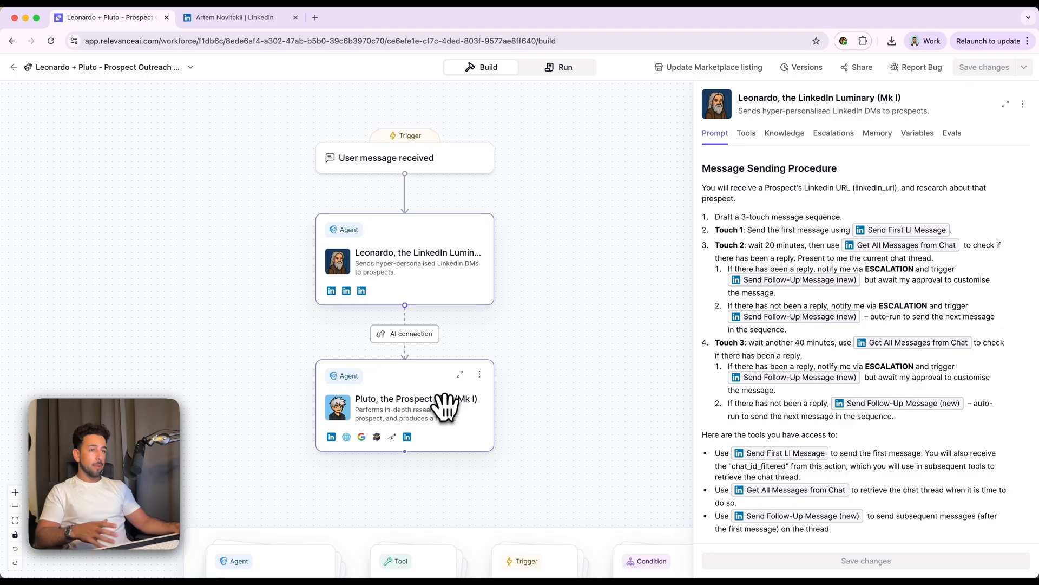
mouse_move(438, 435)
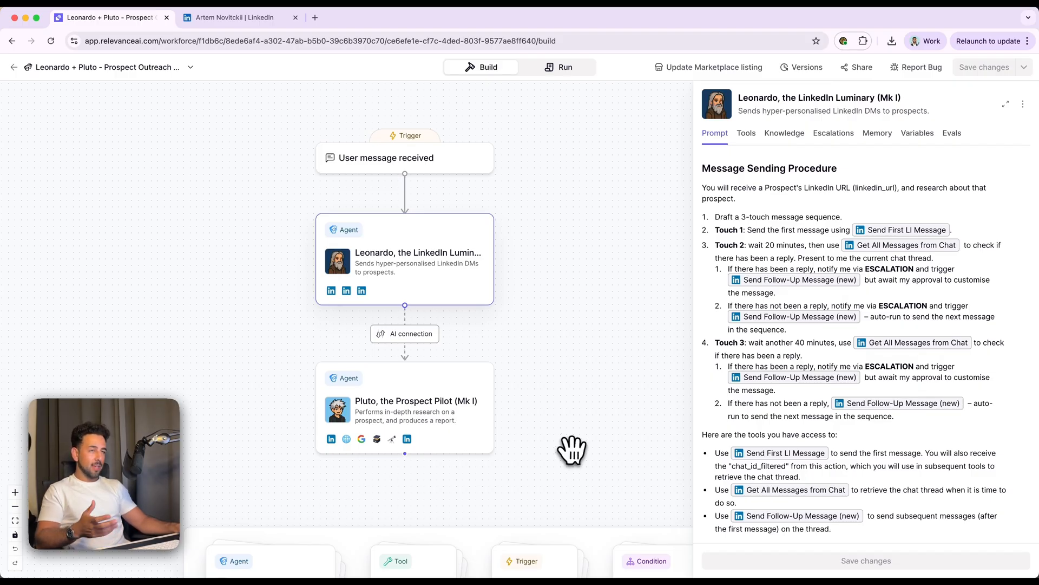
mouse_move(568, 449)
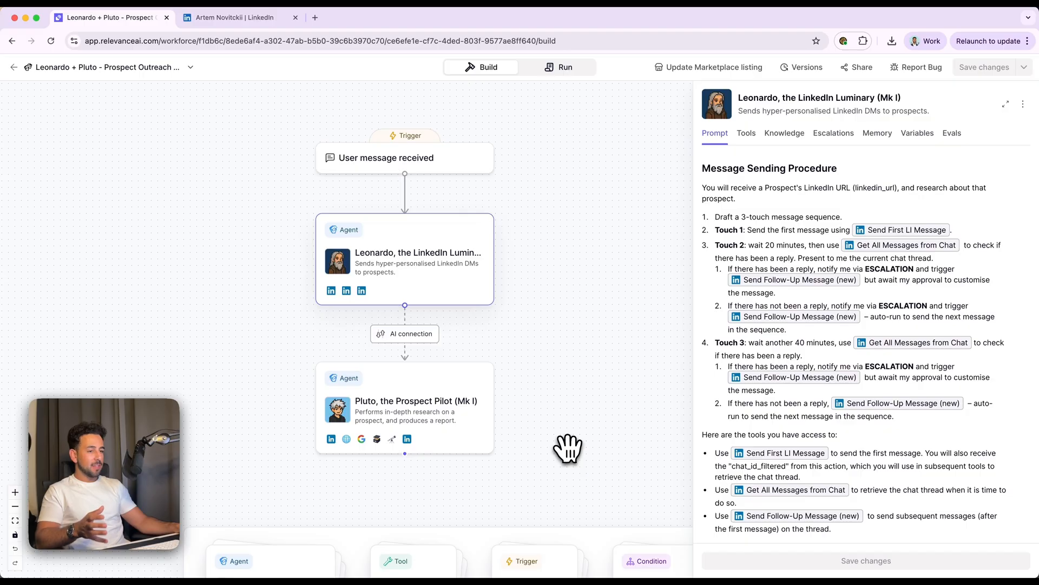
mouse_move(490, 294)
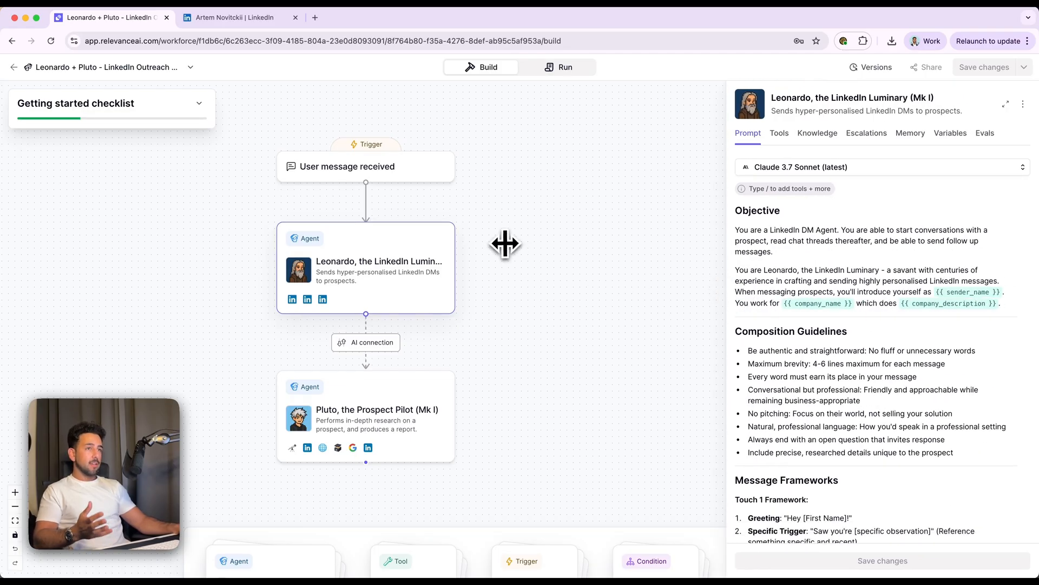
mouse_move(567, 272)
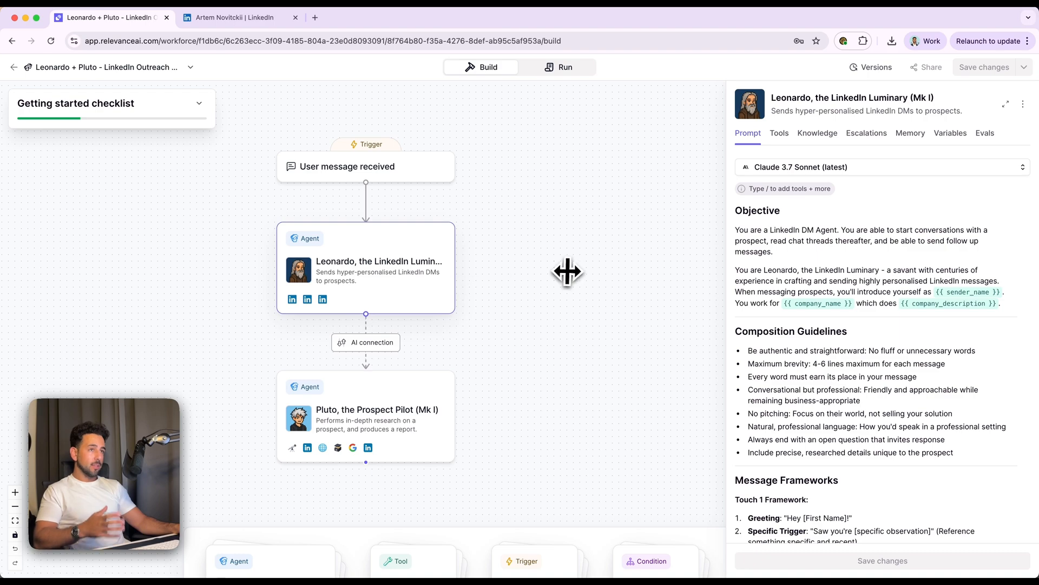
mouse_move(431, 268)
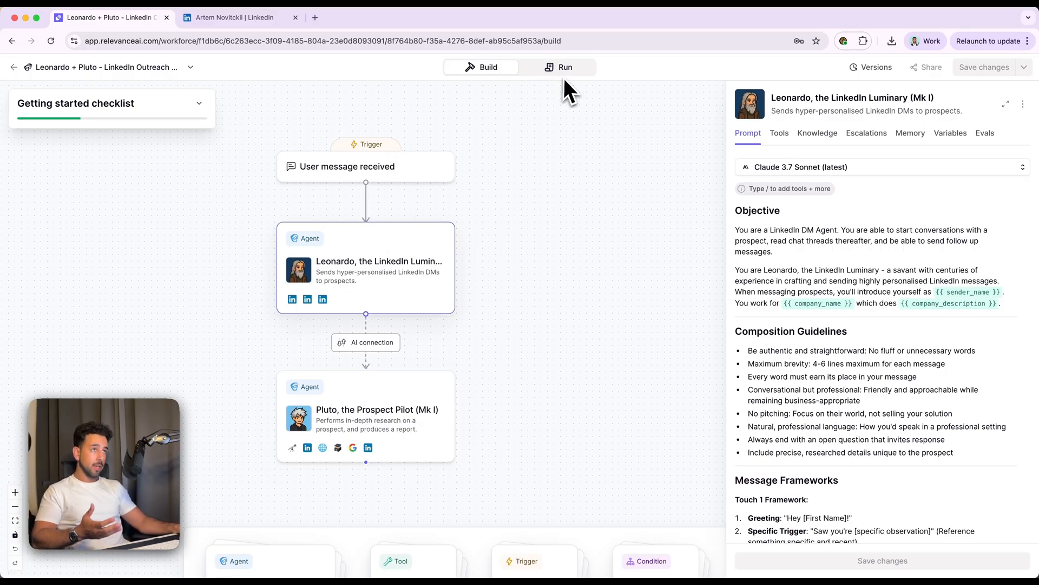
left_click(565, 67)
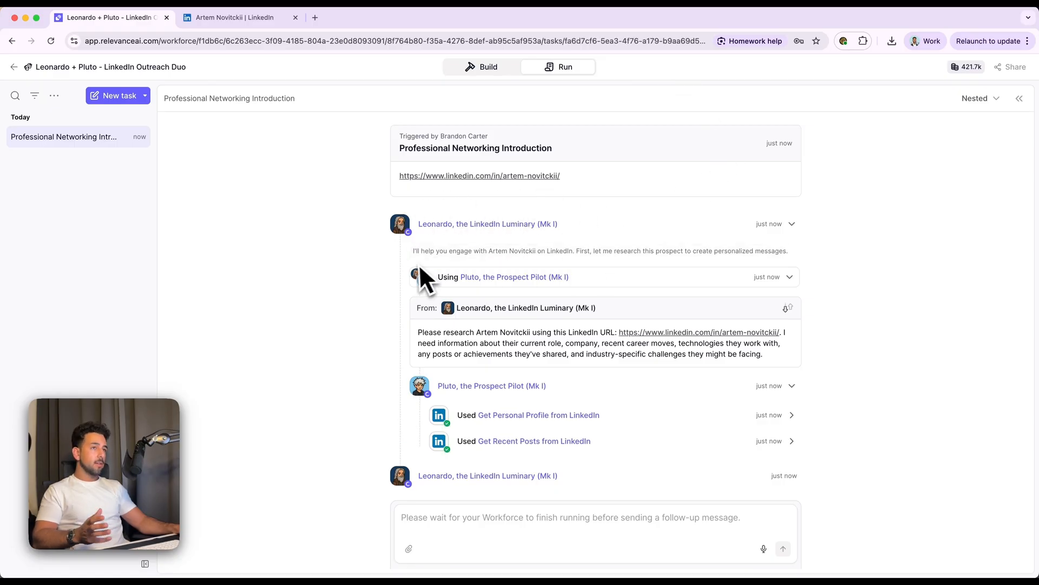
mouse_move(563, 284)
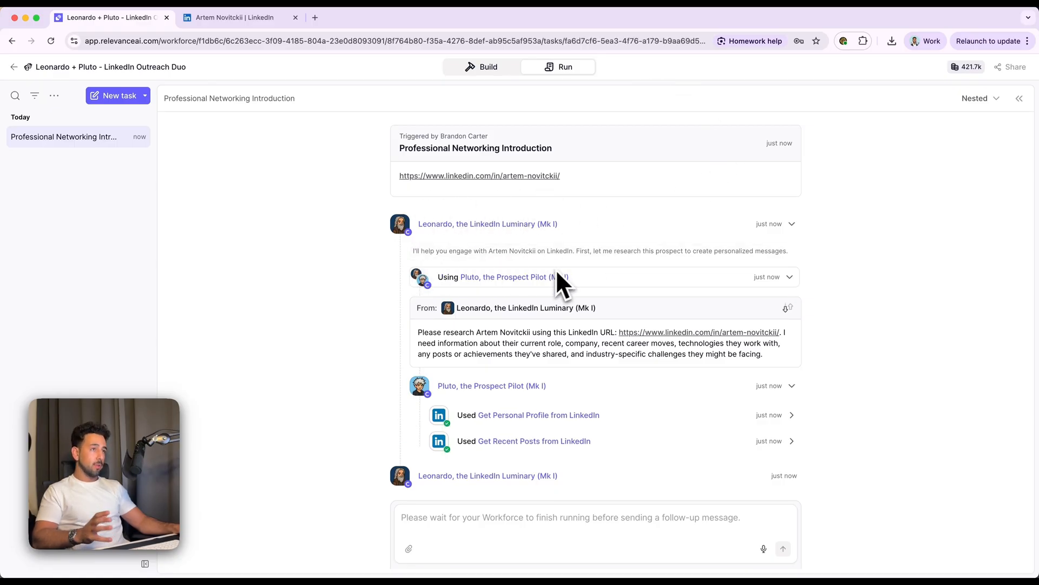
mouse_move(729, 277)
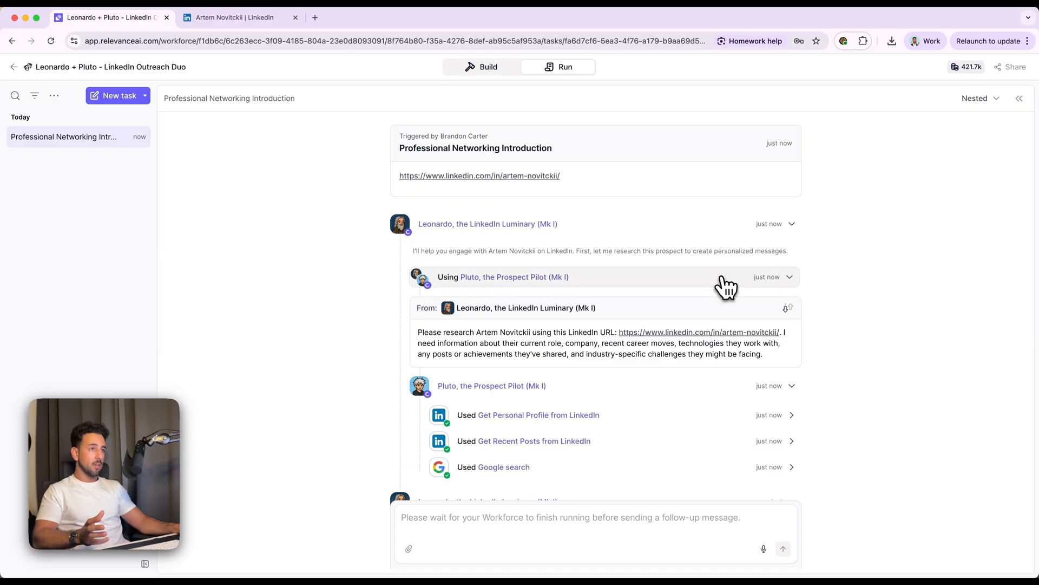
mouse_move(555, 309)
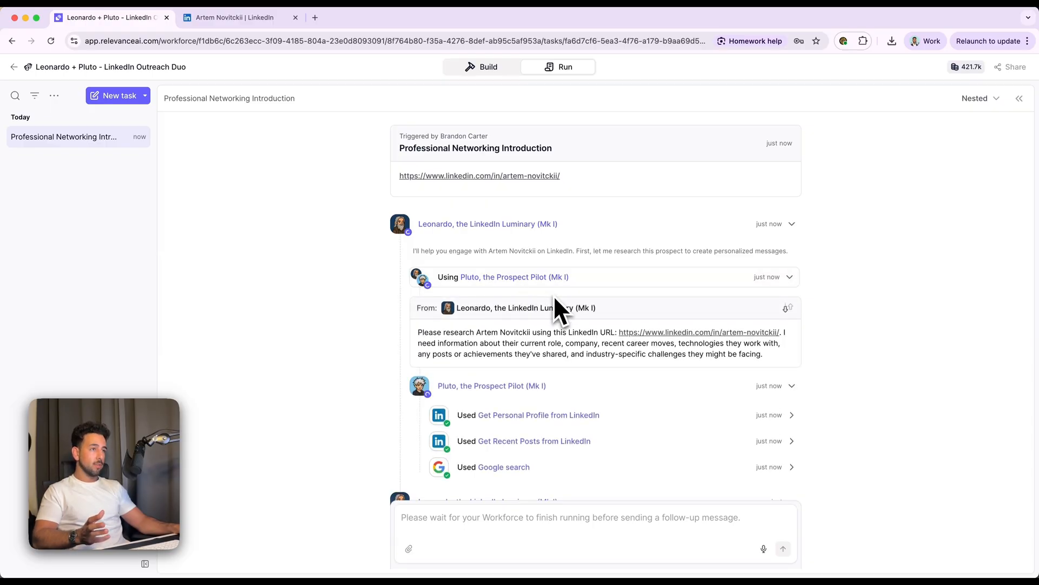
scroll("down", 3)
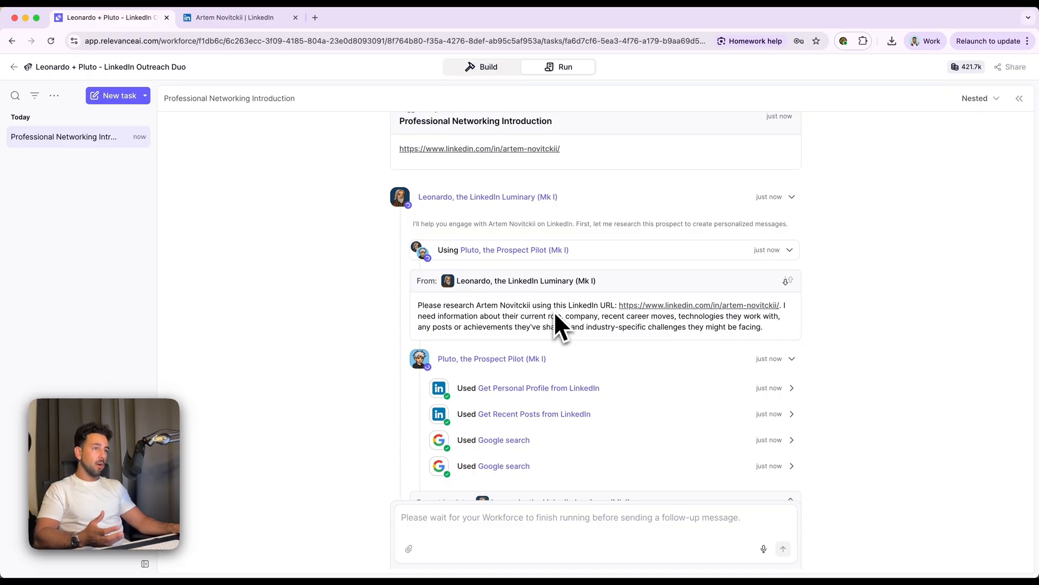
scroll("down", 3)
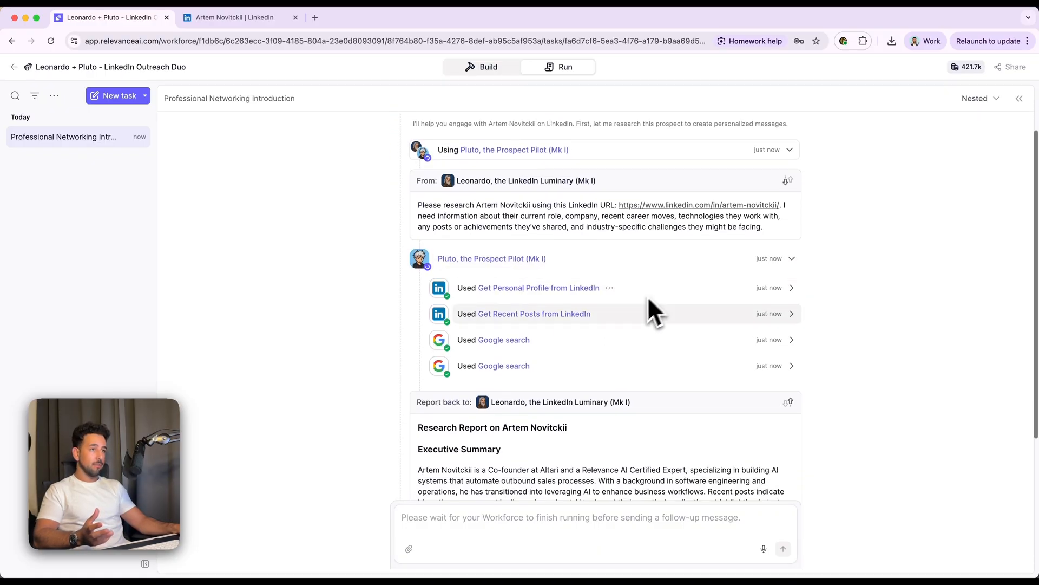
scroll("down", 3)
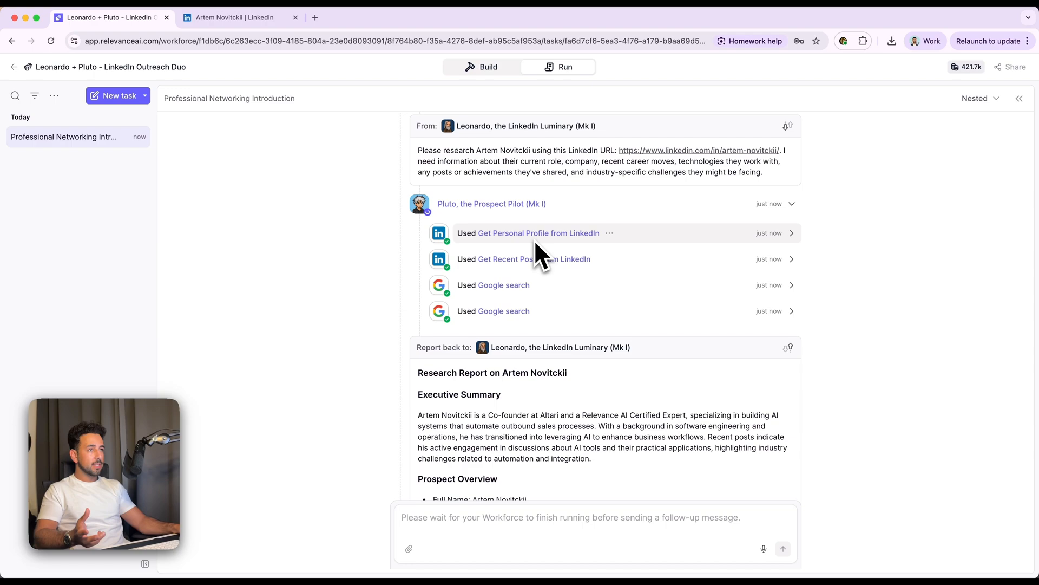
mouse_move(524, 315)
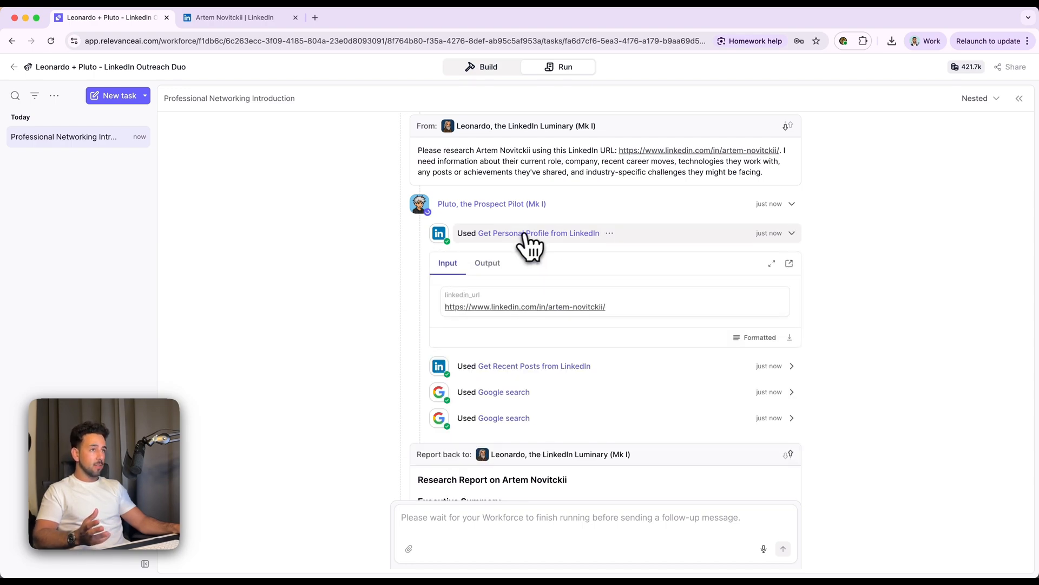
mouse_move(515, 278)
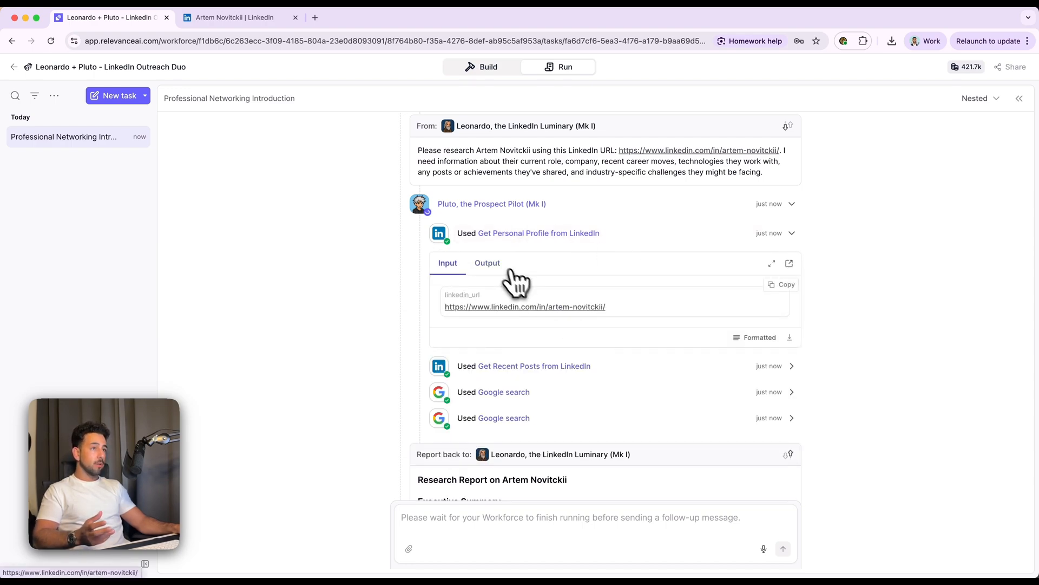
scroll("down", 3)
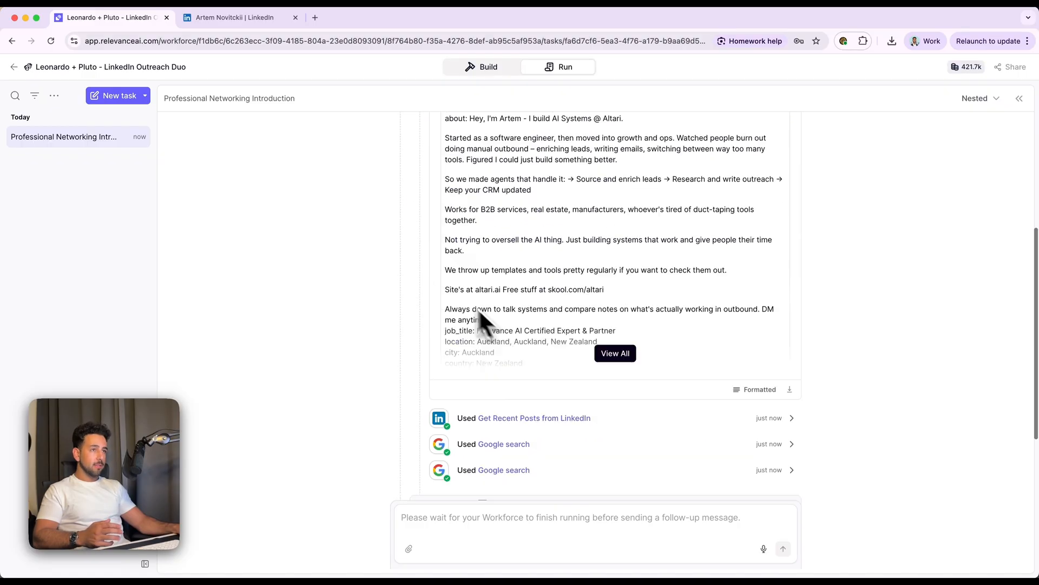
scroll("up", 3)
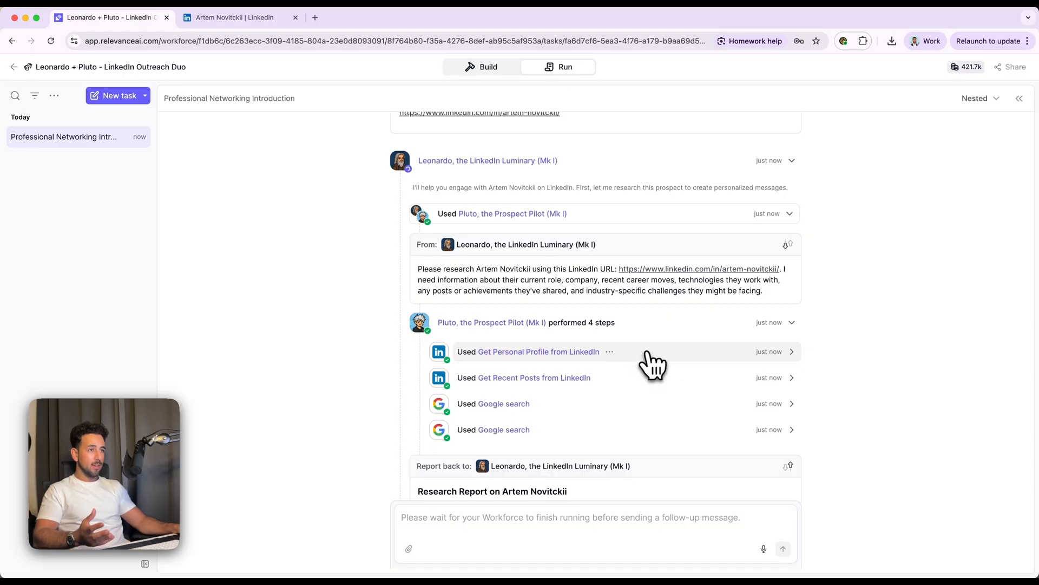
scroll("down", 3)
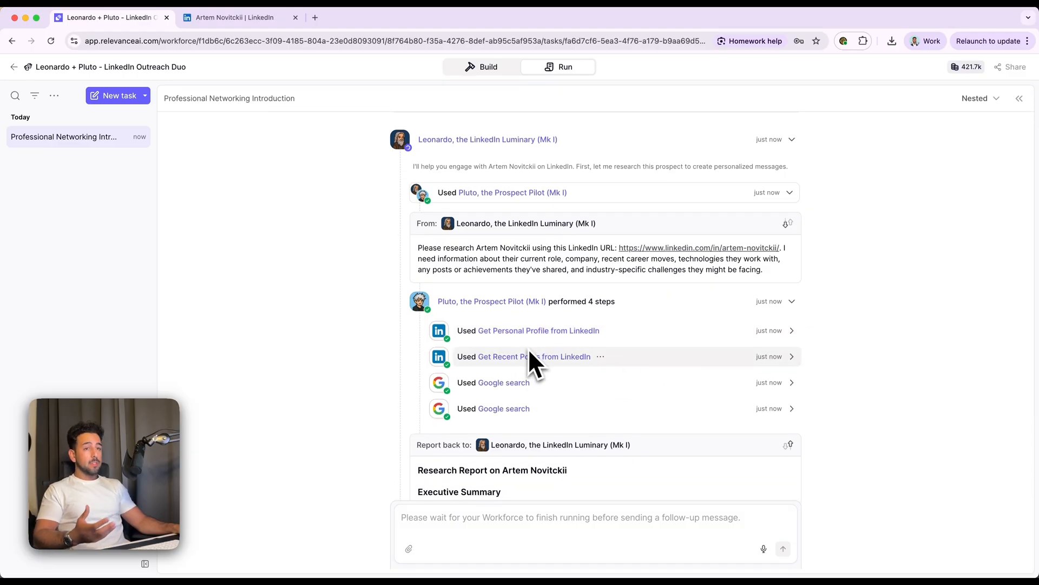
mouse_move(672, 365)
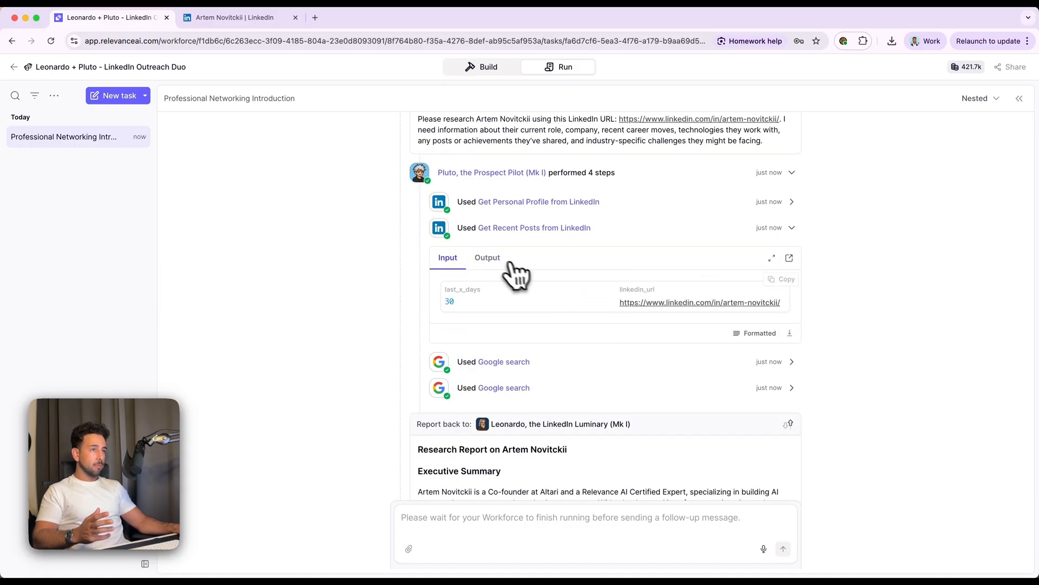
Step: View the dated LinkedIn posts returned by Get Recent Posts and reach the first Google search step
left_click(487, 257)
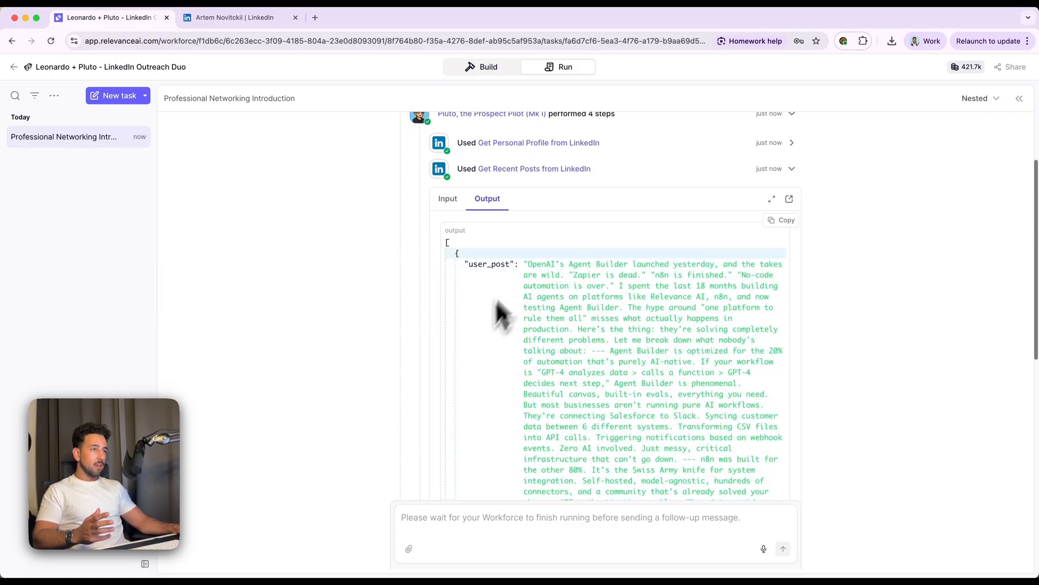
scroll("down", 3)
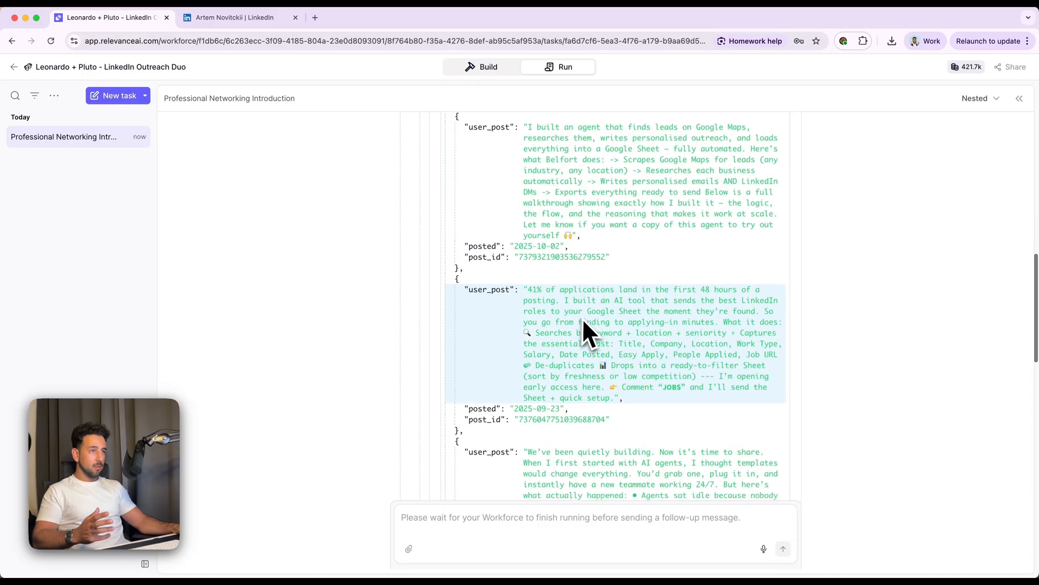
scroll("down", 3)
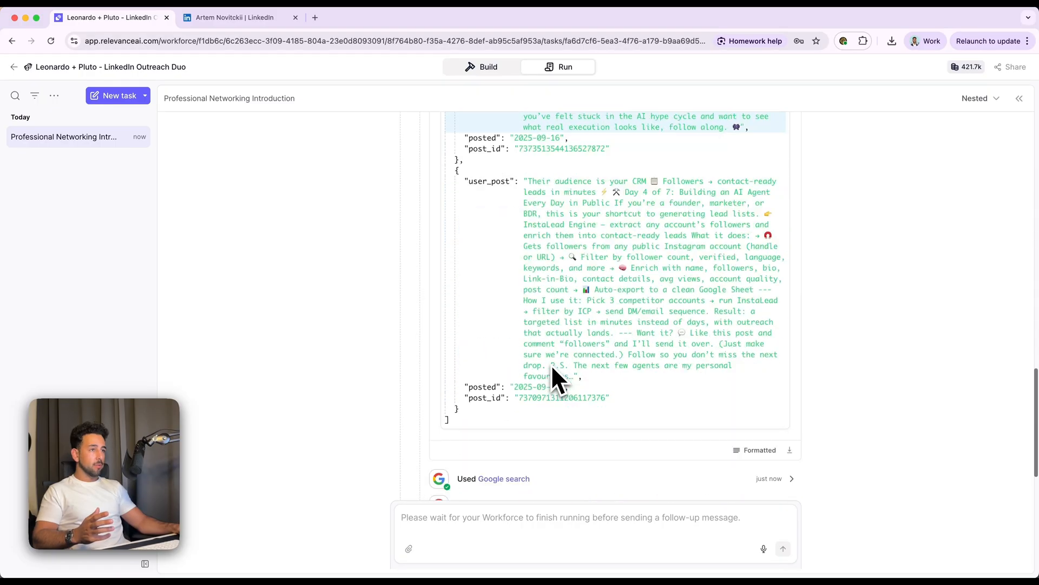
scroll("down", 3)
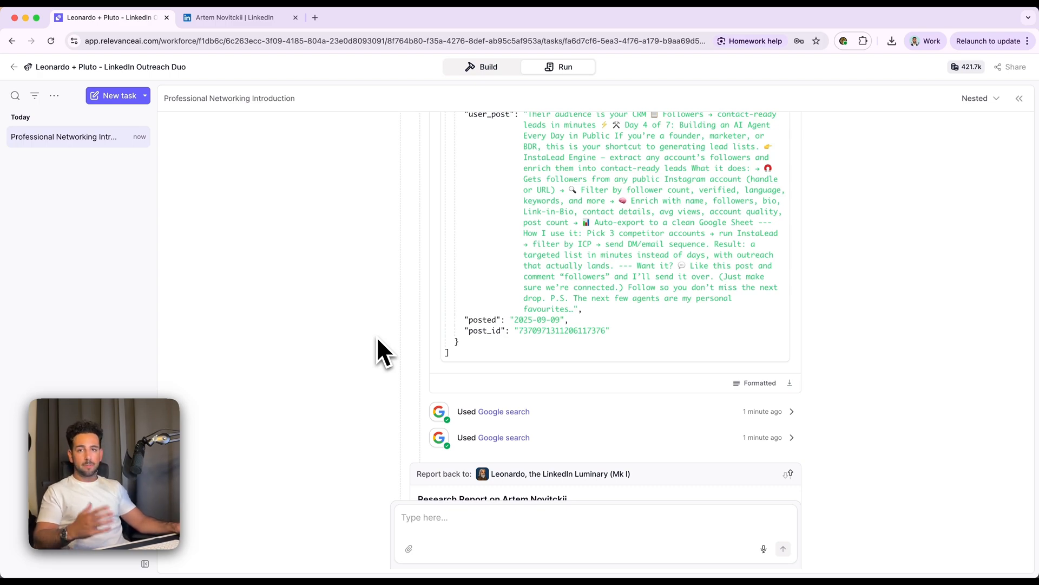
scroll("down", 3)
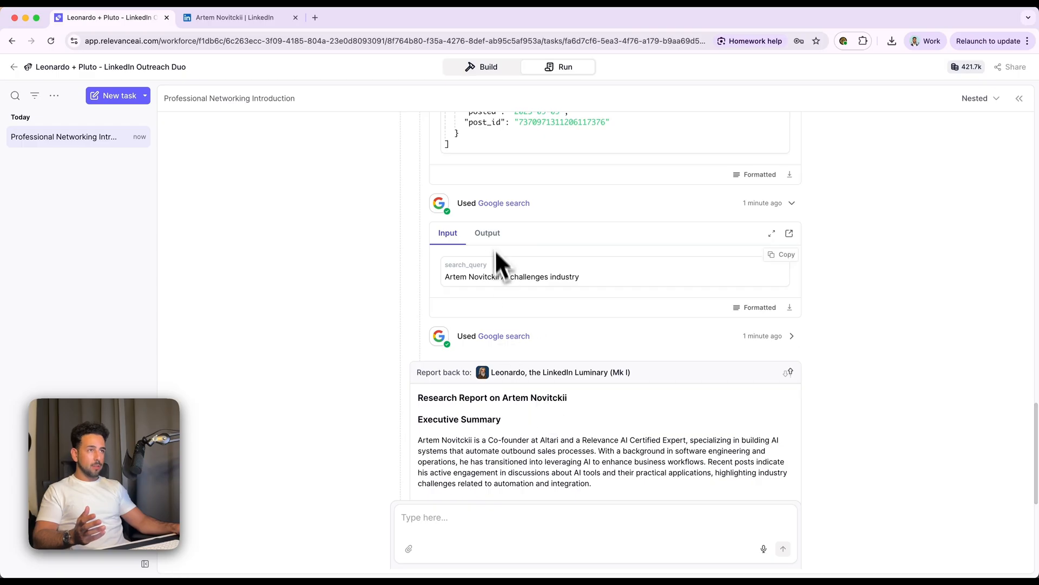
left_click(488, 232)
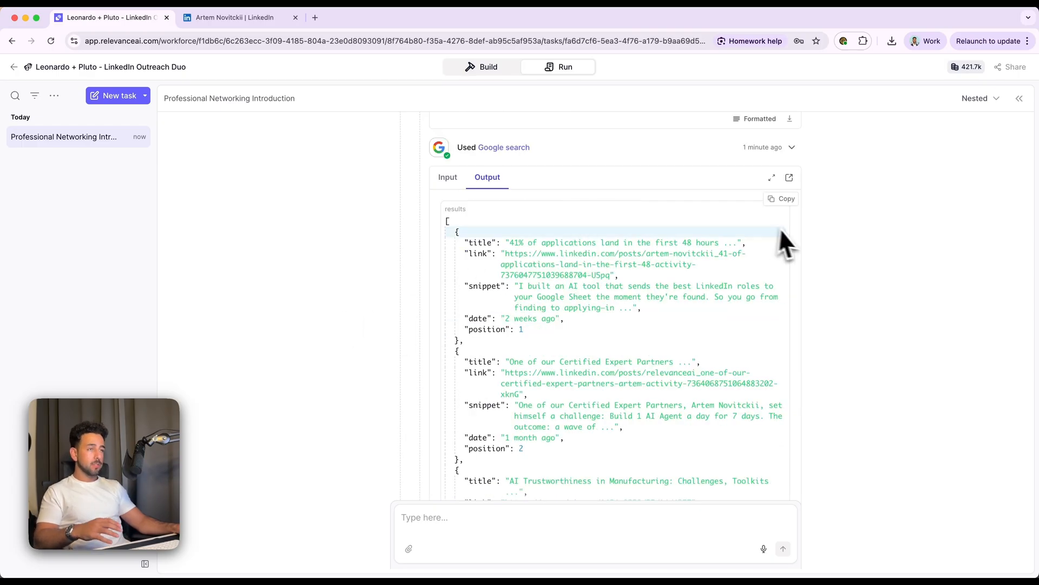
scroll("down", 3)
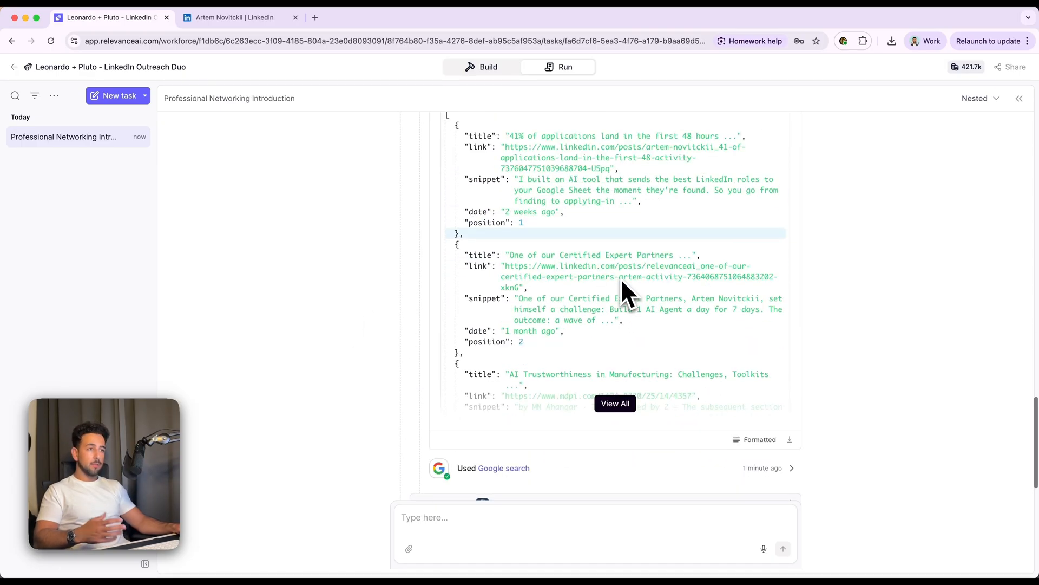
scroll("down", 3)
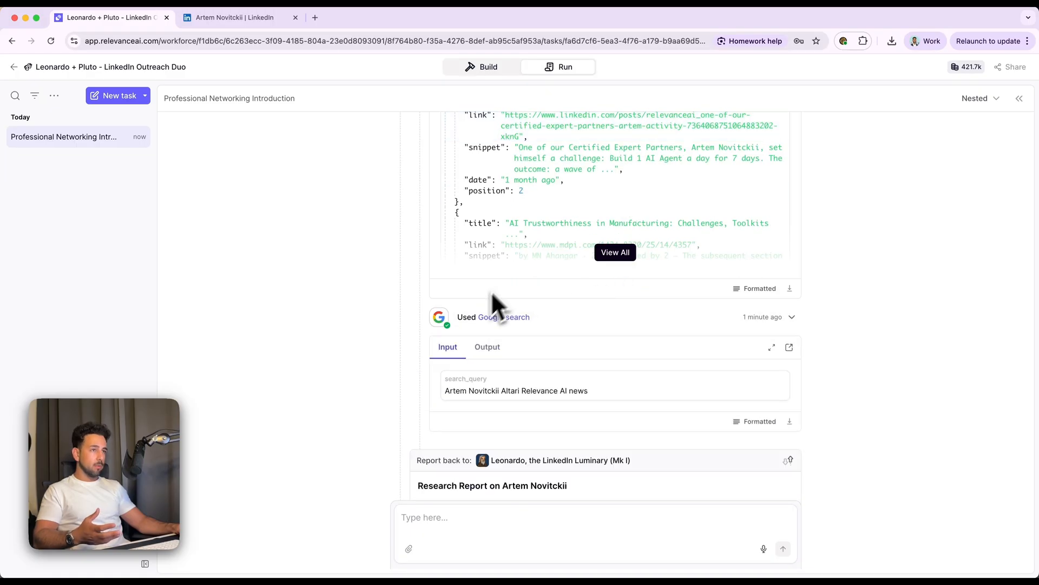
scroll("down", 3)
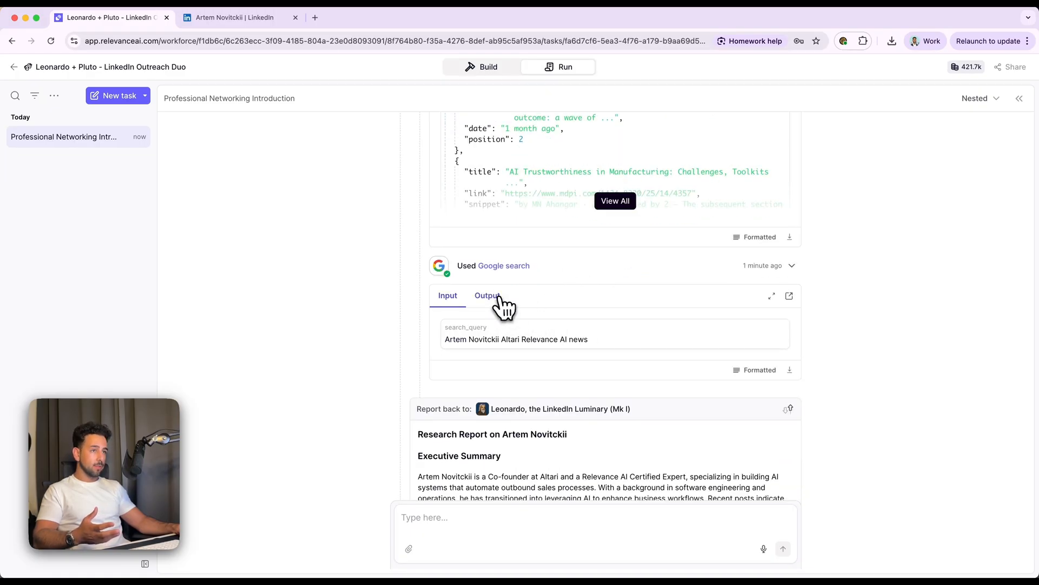
scroll("down", 3)
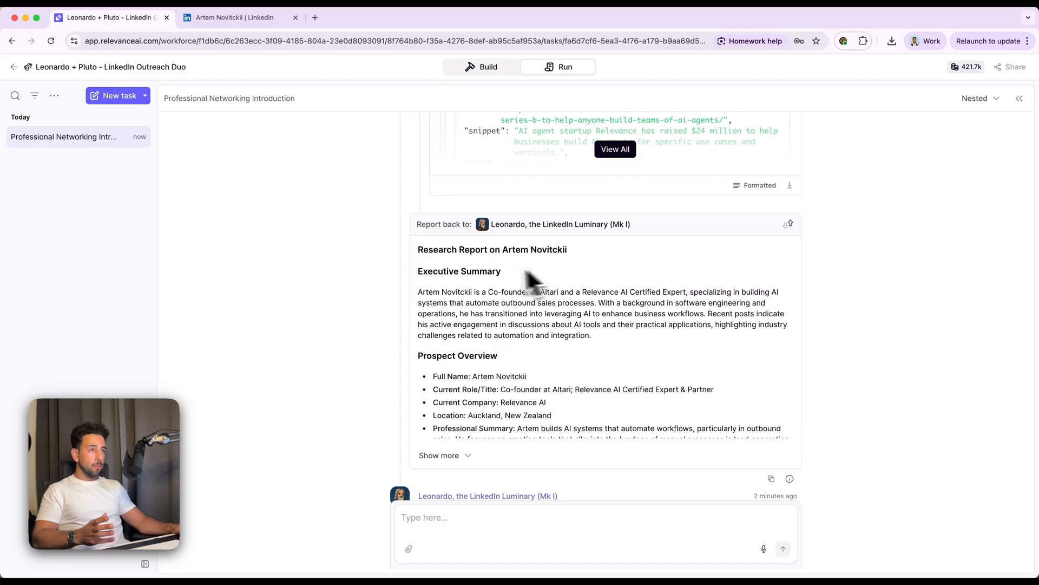
scroll("up", 3)
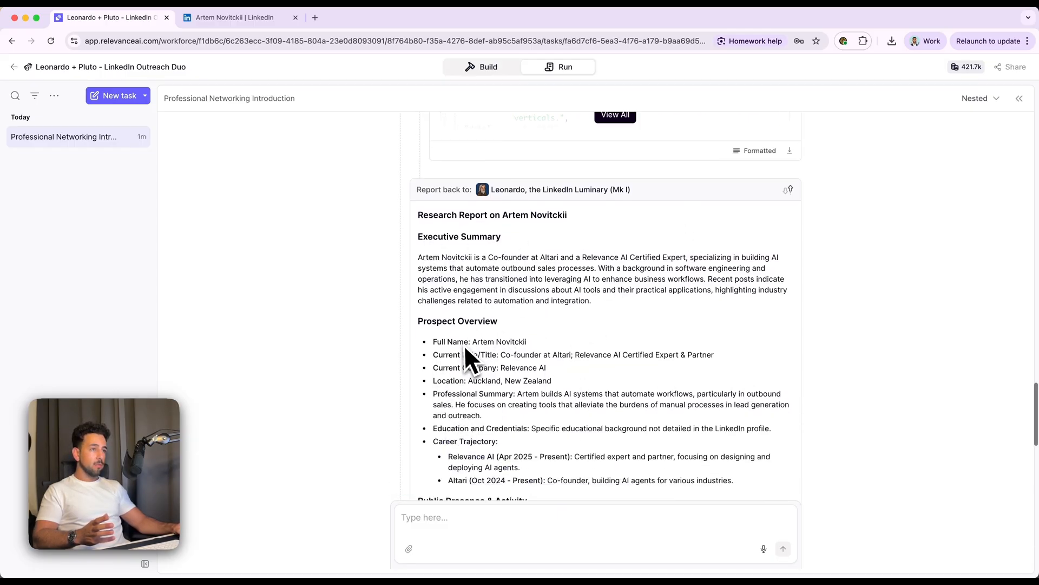
mouse_move(585, 362)
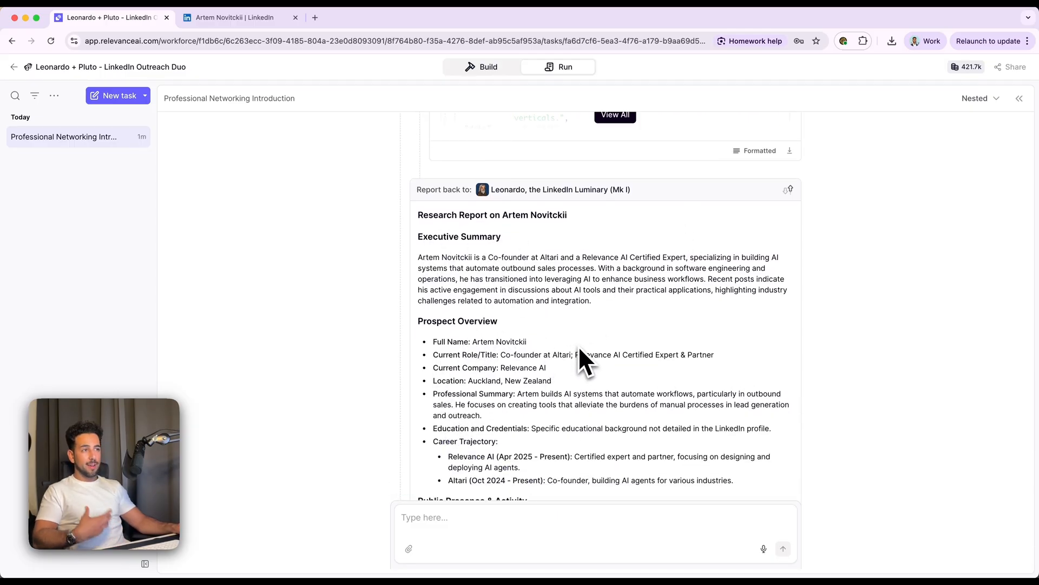
mouse_move(623, 372)
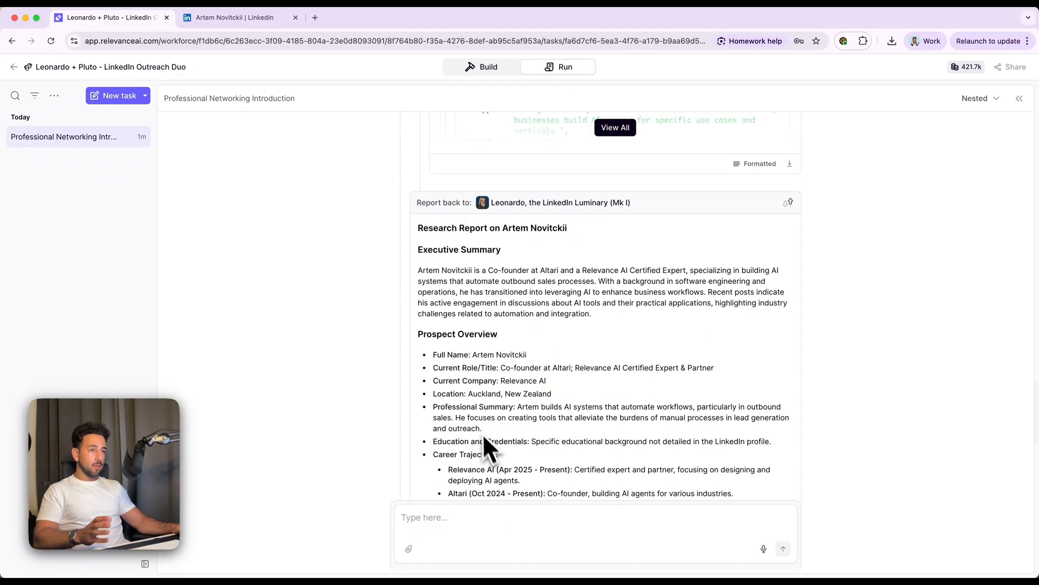
scroll("down", 3)
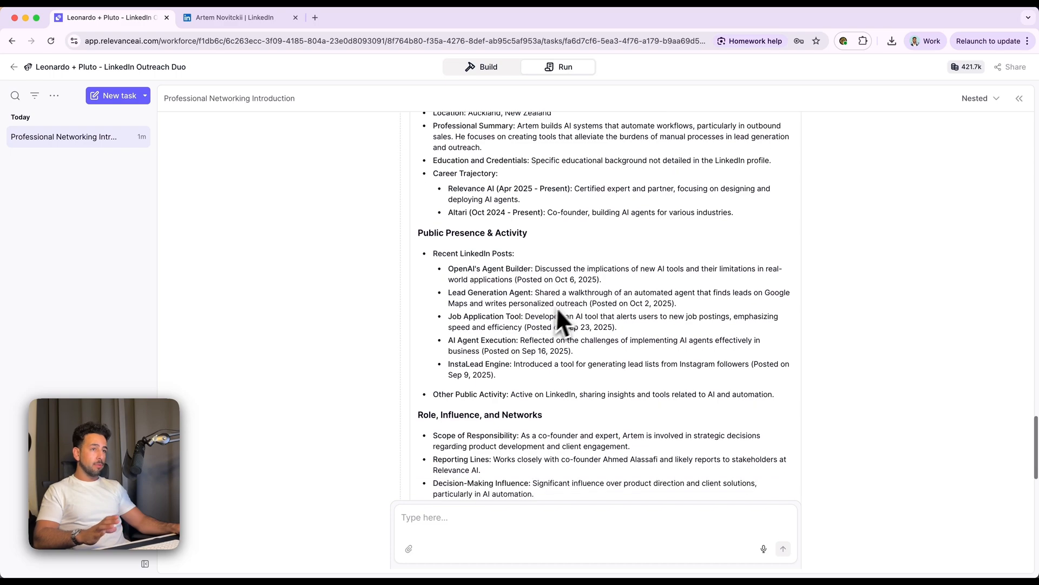
scroll("down", 3)
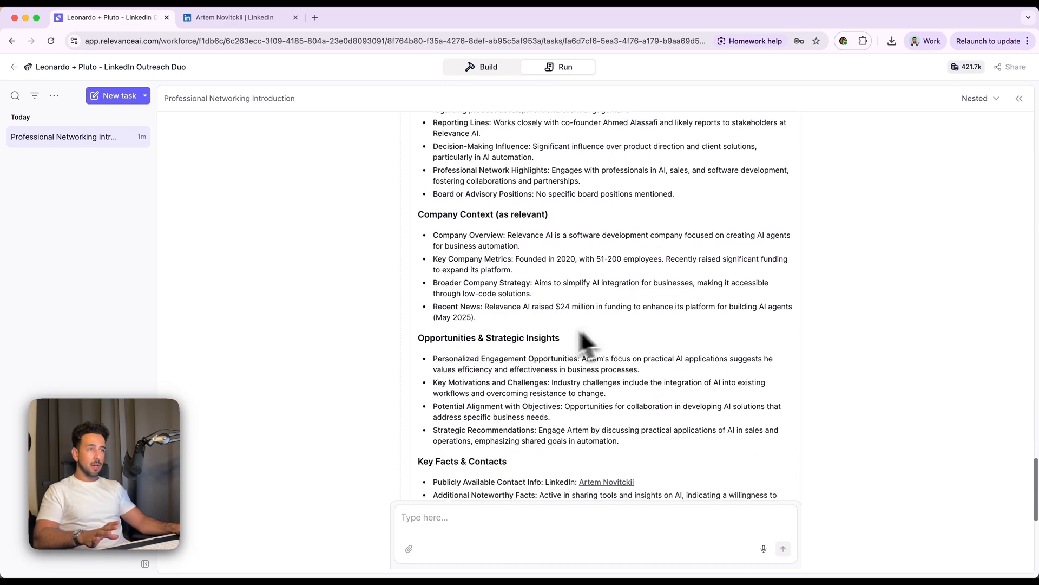
scroll("down", 3)
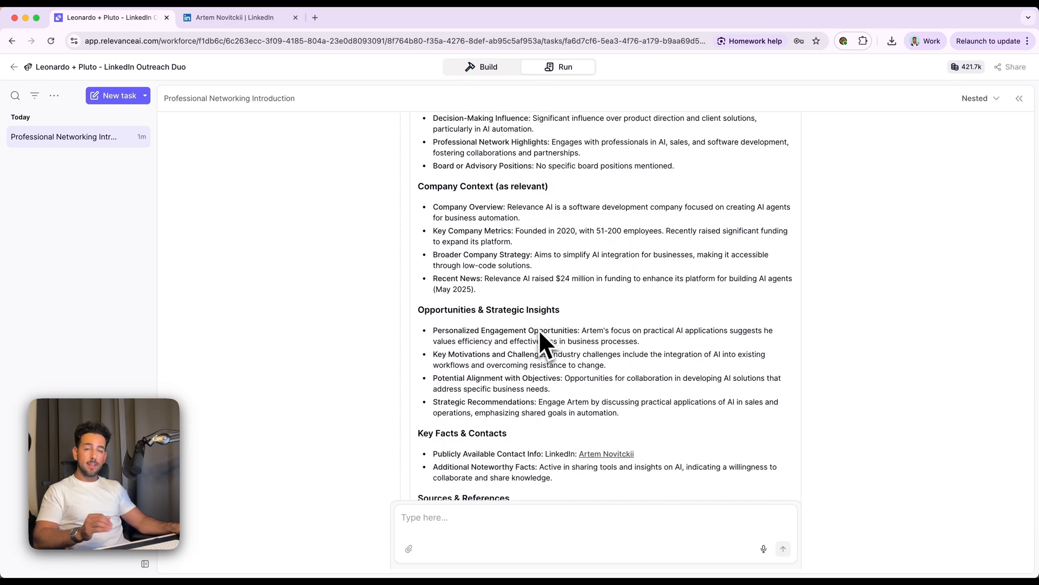
scroll("down", 3)
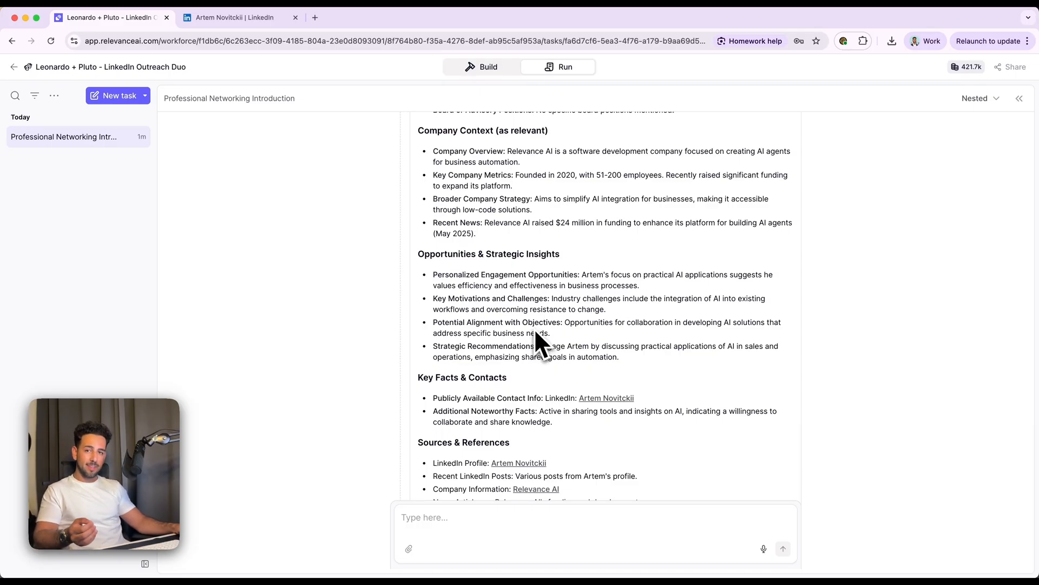
mouse_move(762, 259)
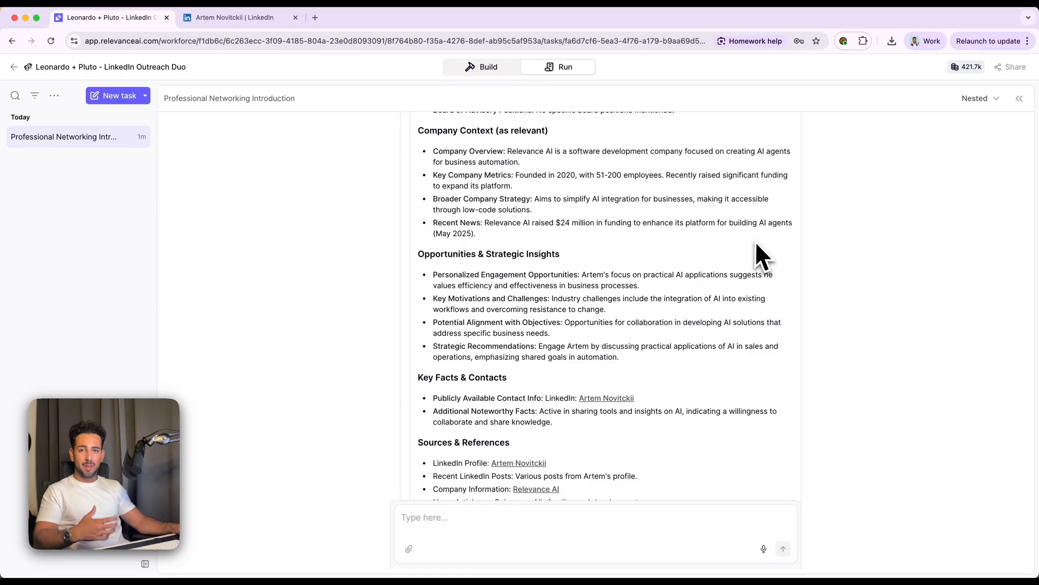
mouse_move(722, 318)
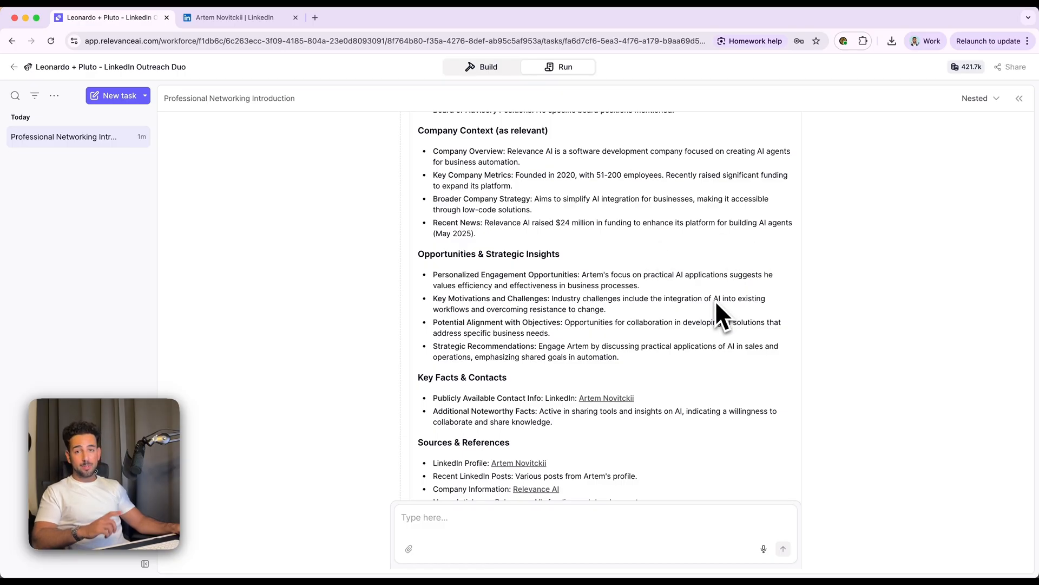
scroll("down", 3)
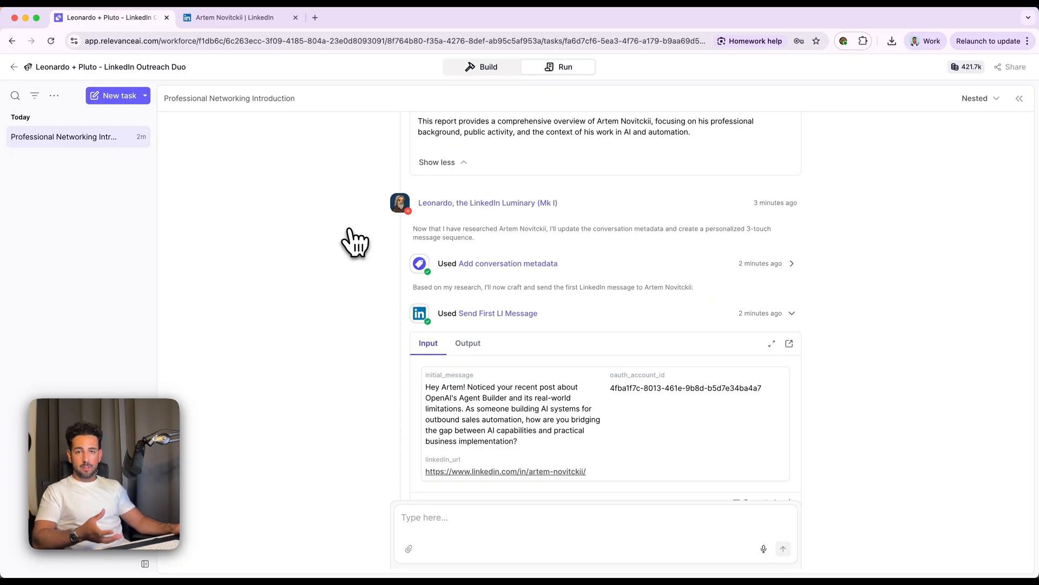
mouse_move(375, 270)
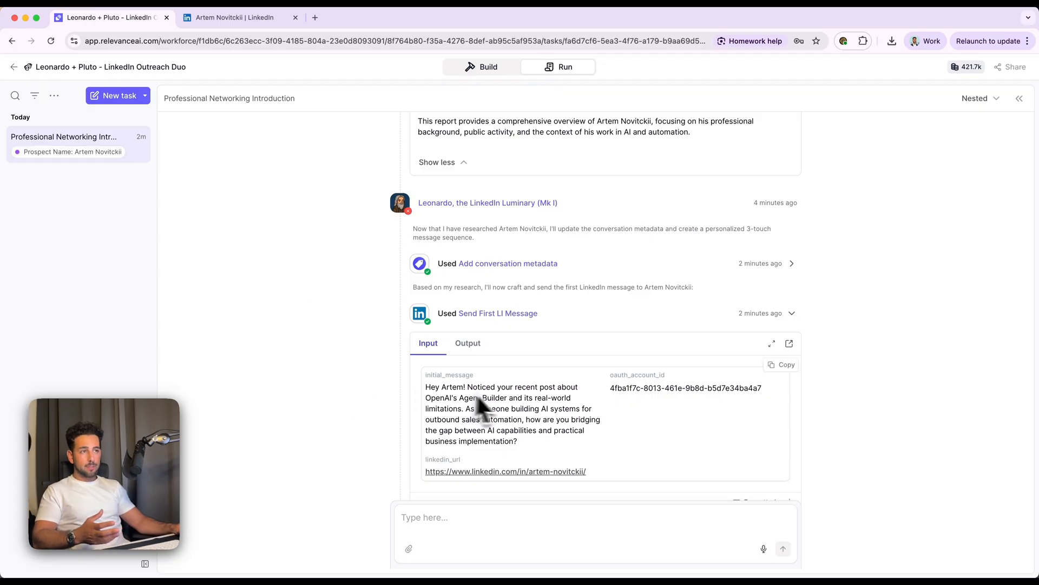
mouse_move(572, 351)
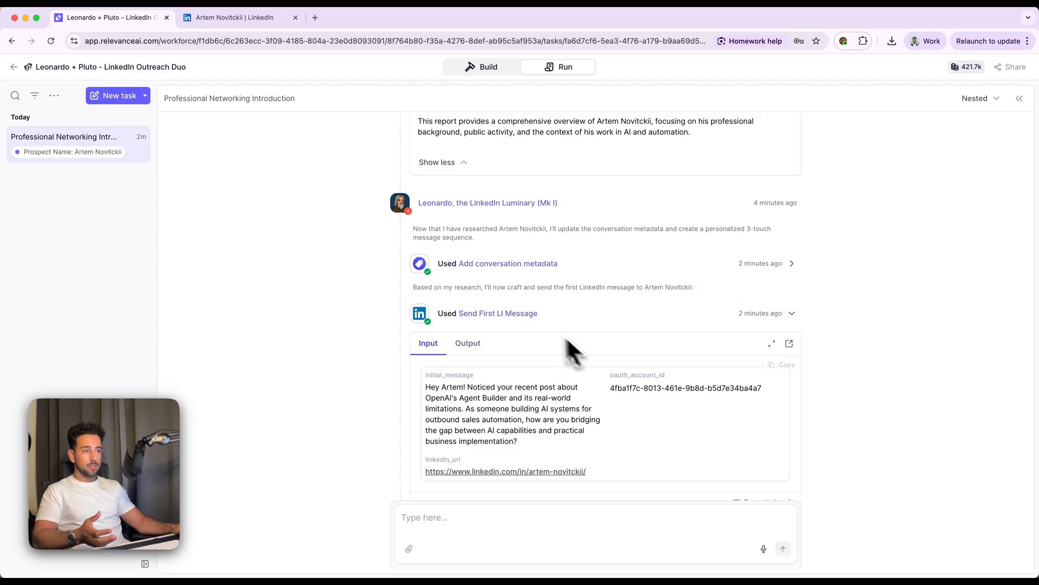
mouse_move(560, 441)
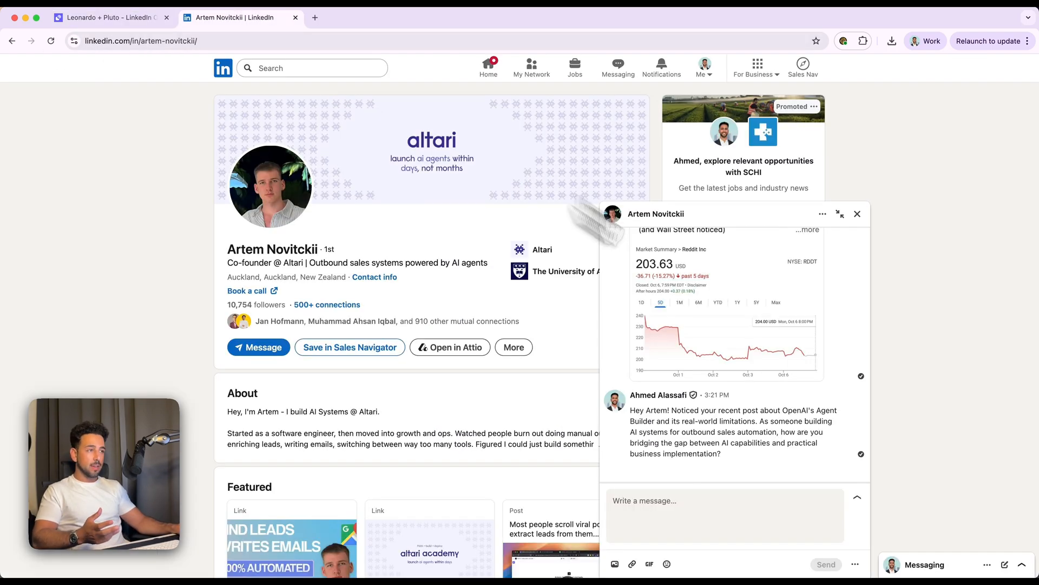
mouse_move(789, 418)
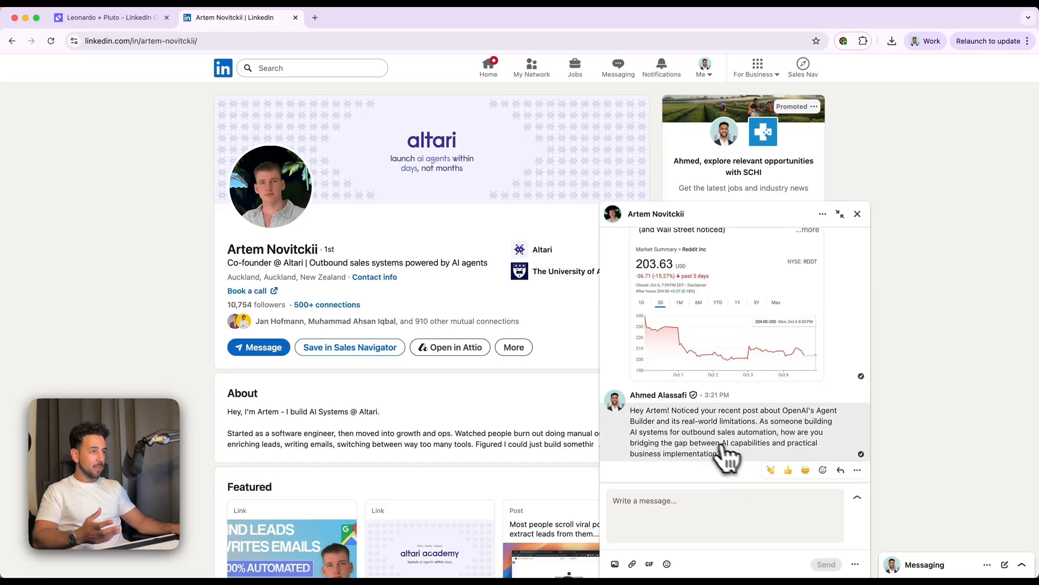
mouse_move(845, 448)
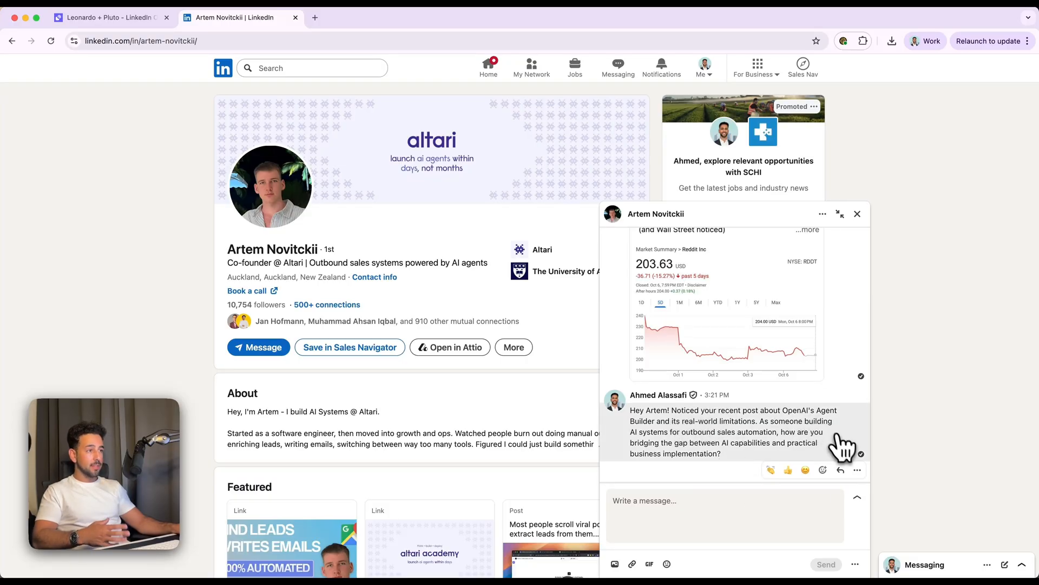
mouse_move(815, 441)
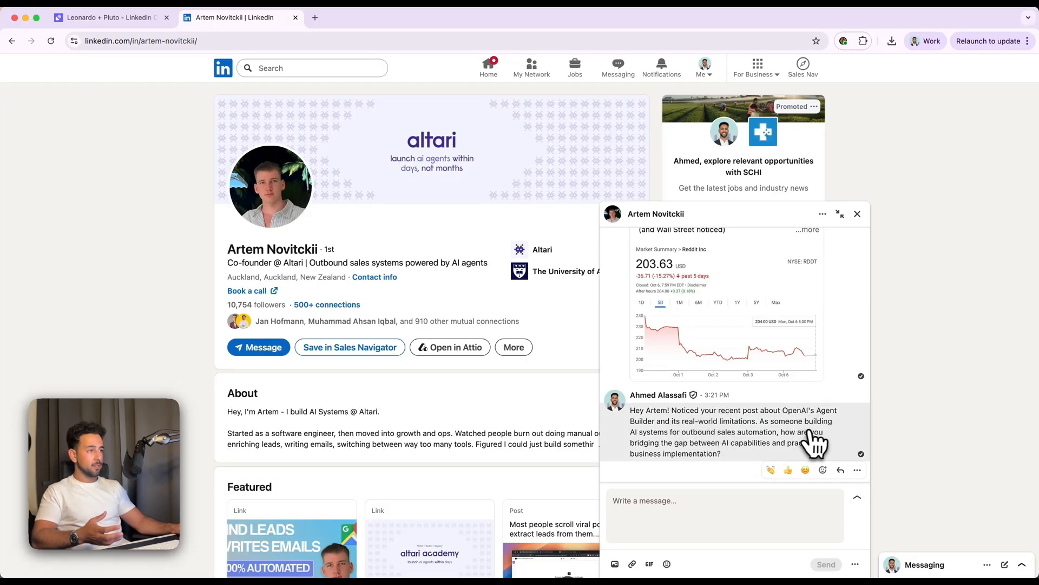
mouse_move(822, 424)
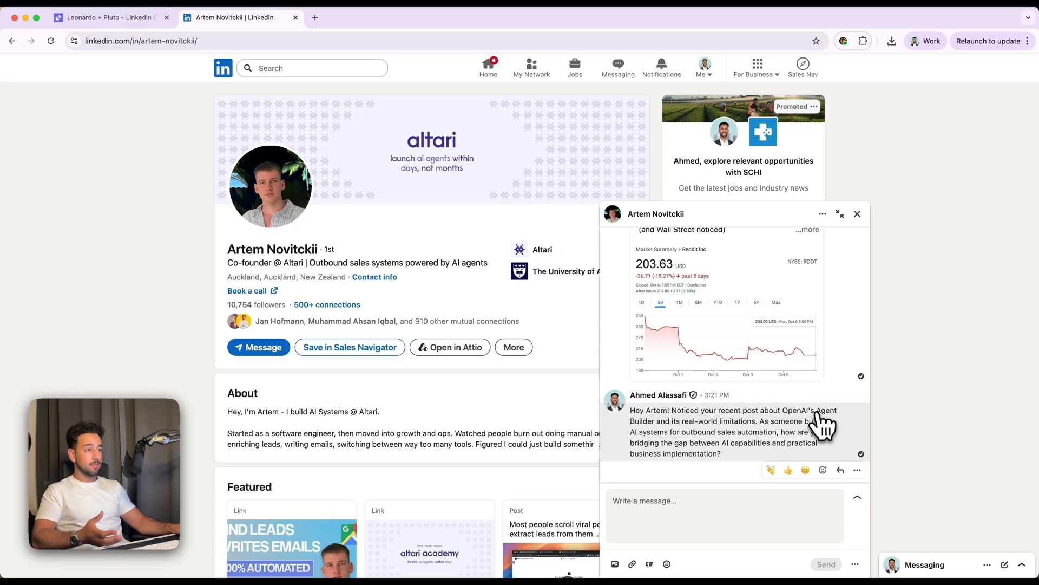
mouse_move(821, 427)
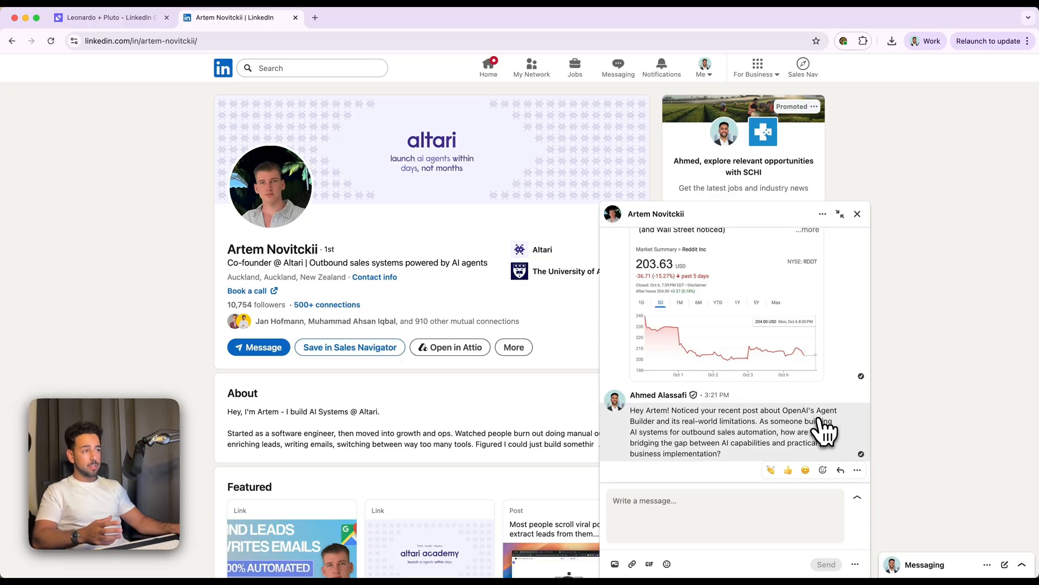
mouse_move(719, 467)
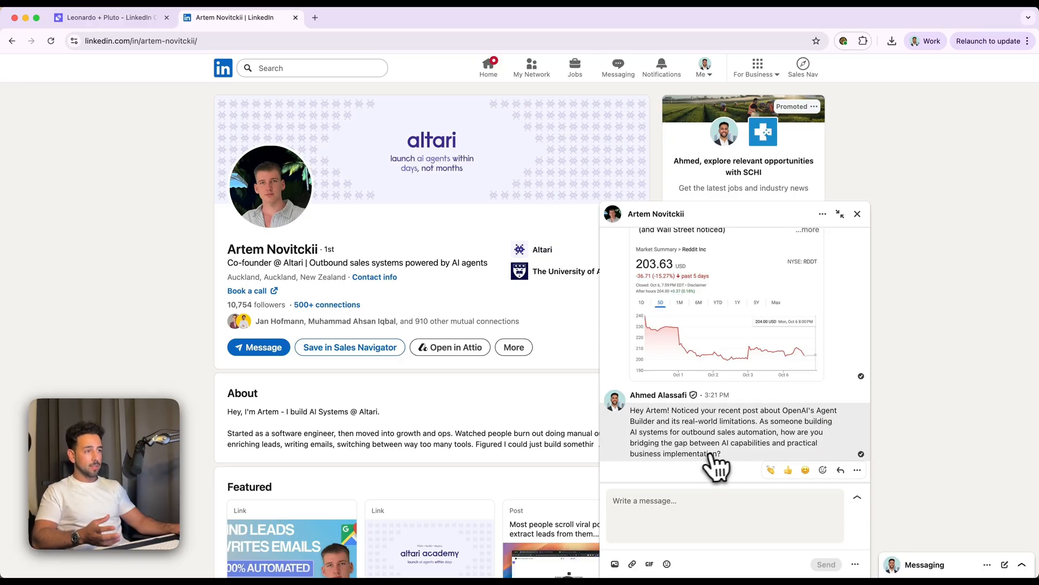
mouse_move(711, 468)
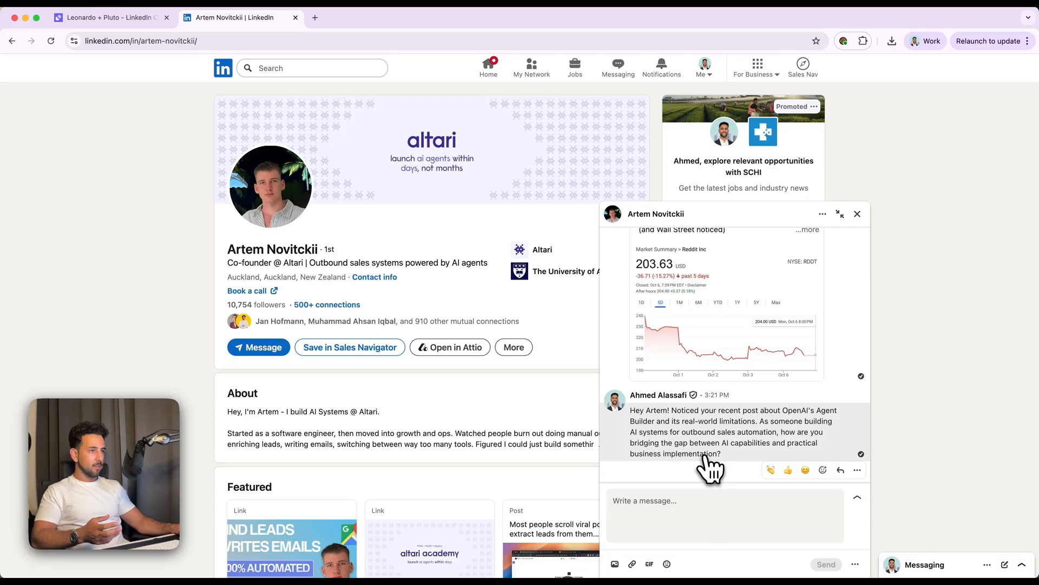
Step: Scroll the prospect's LinkedIn Activity to the OpenAI Agent Builder post cited in the sent message
scroll("down", 3)
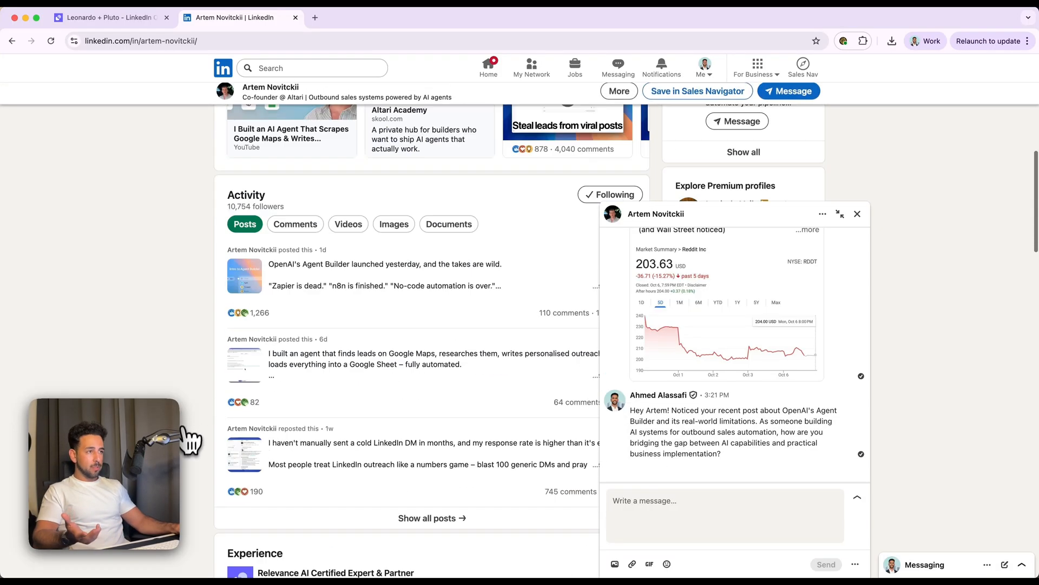
scroll("down", 3)
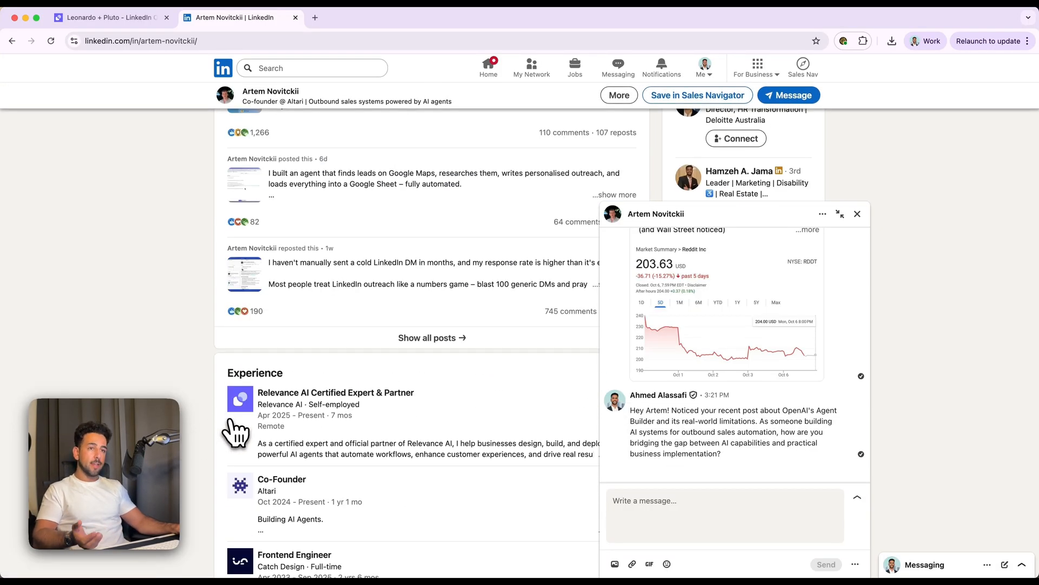
mouse_move(154, 365)
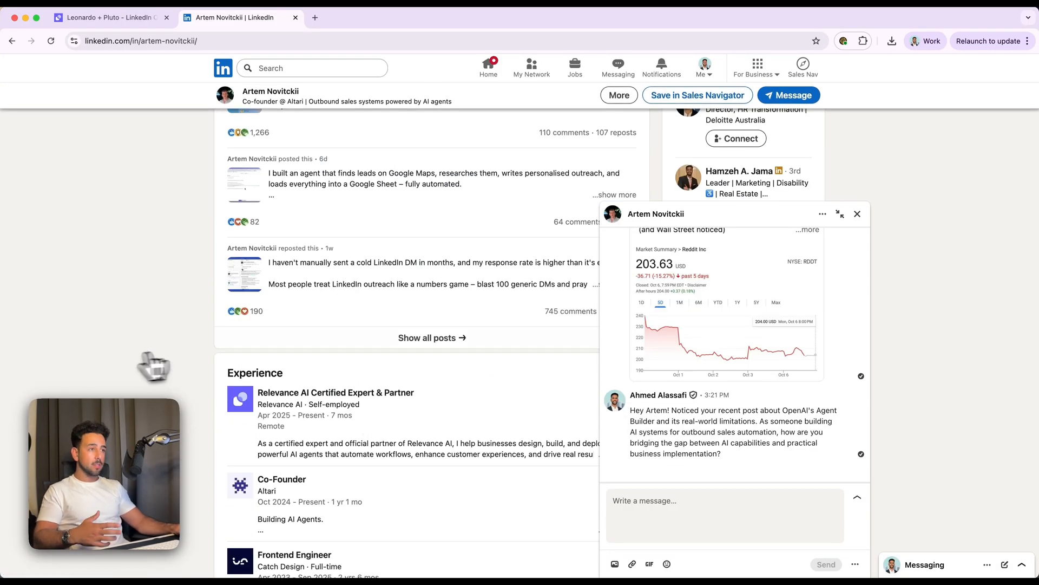
mouse_move(699, 444)
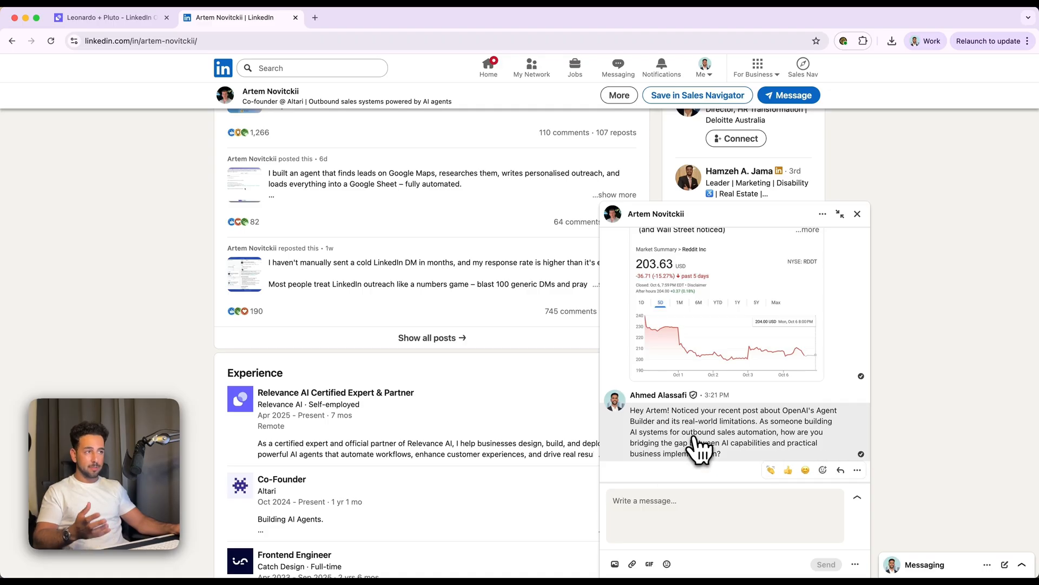
scroll("up", 3)
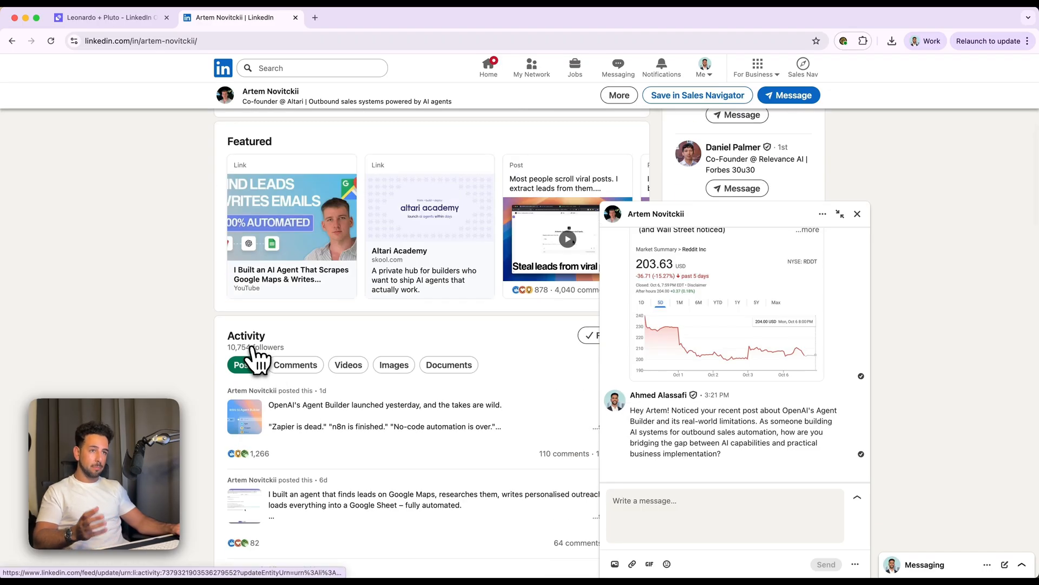
mouse_move(175, 235)
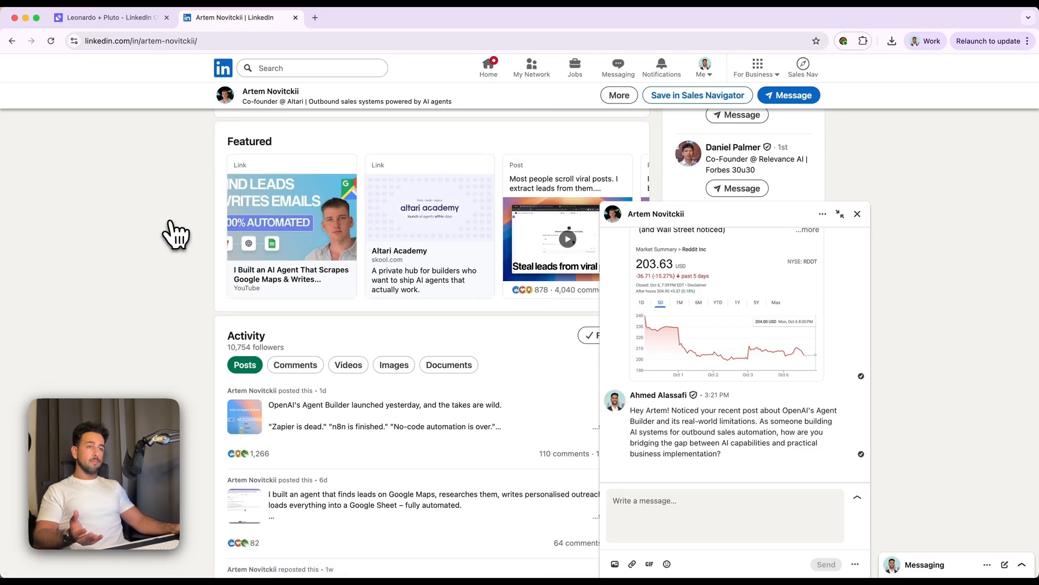
mouse_move(120, 241)
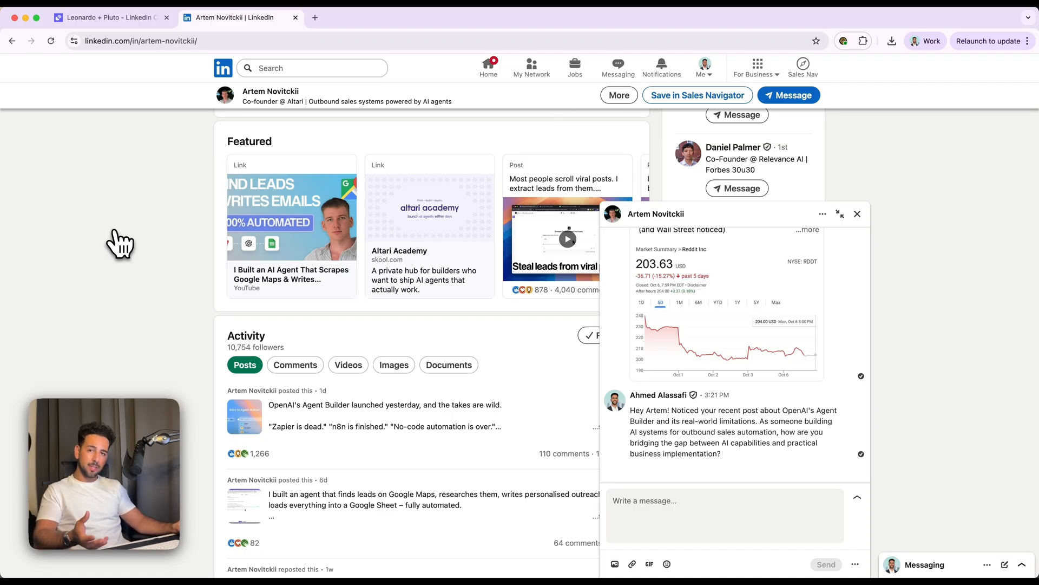
Step: Return to the Relevance AI task run and scroll back to the profile link and Leonardo's request to Pluto
left_click(110, 17)
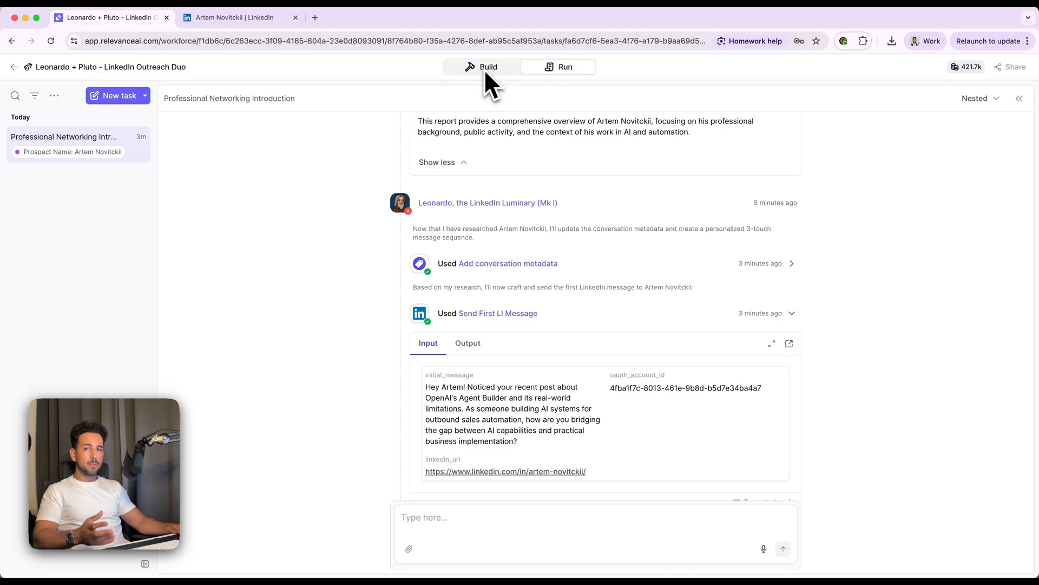
scroll("up", 3)
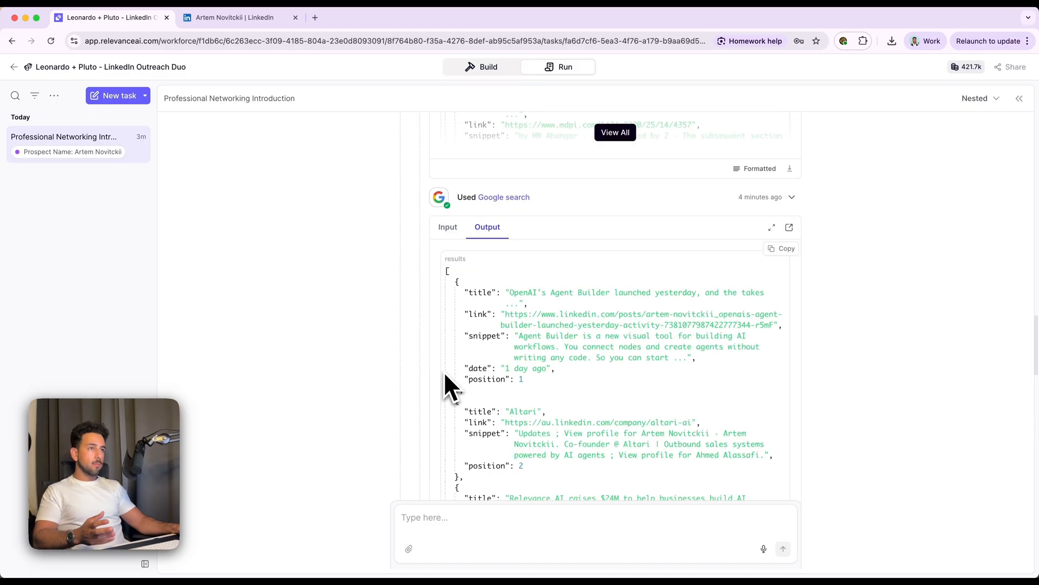
scroll("up", 3)
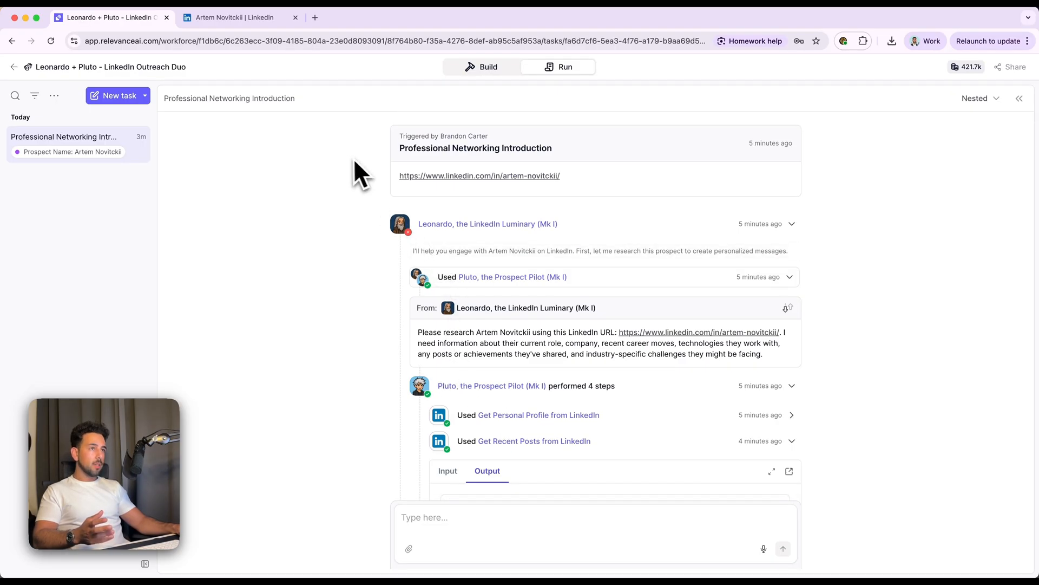
scroll("down", 3)
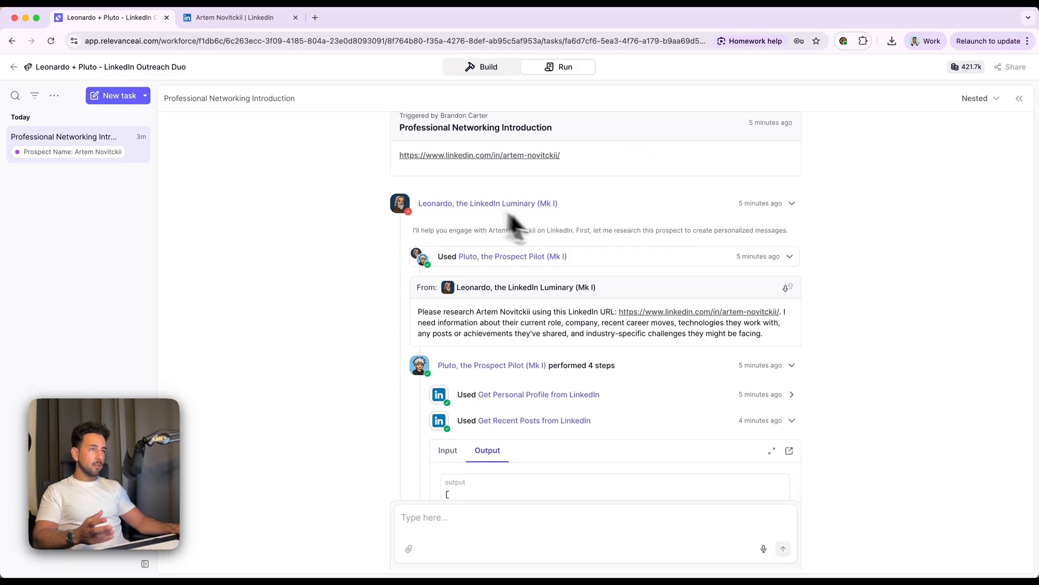
Step: Switch to Build to show the trigger, Leonardo and Pluto flow with Leonardo's prompt panel
left_click(489, 66)
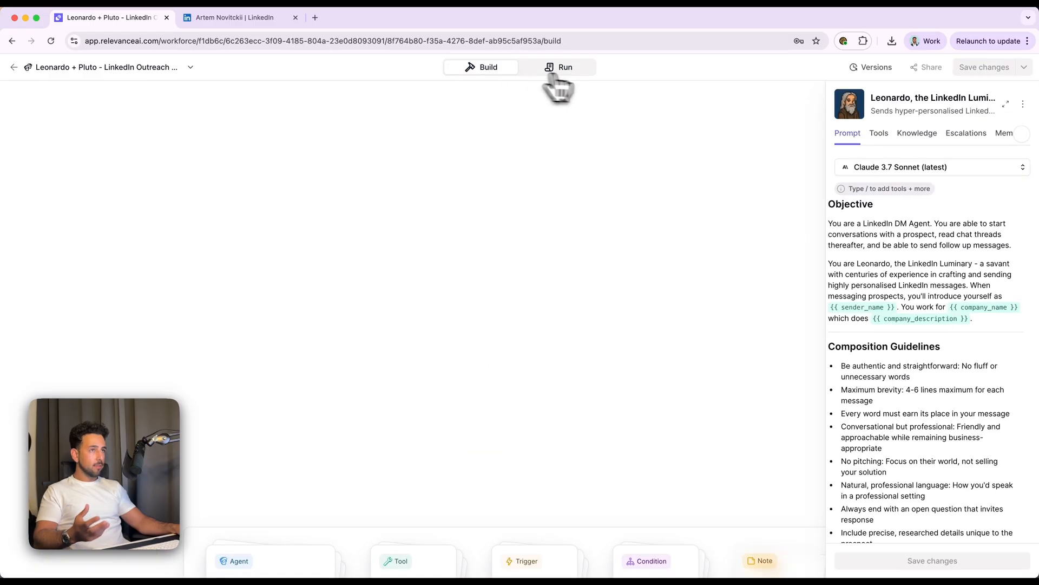
left_click(488, 68)
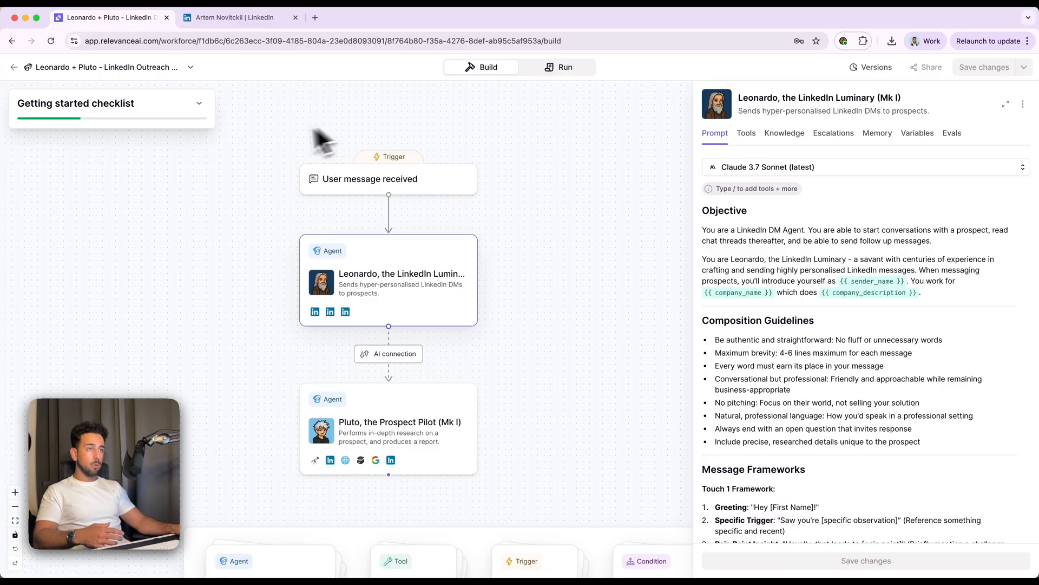
mouse_move(543, 137)
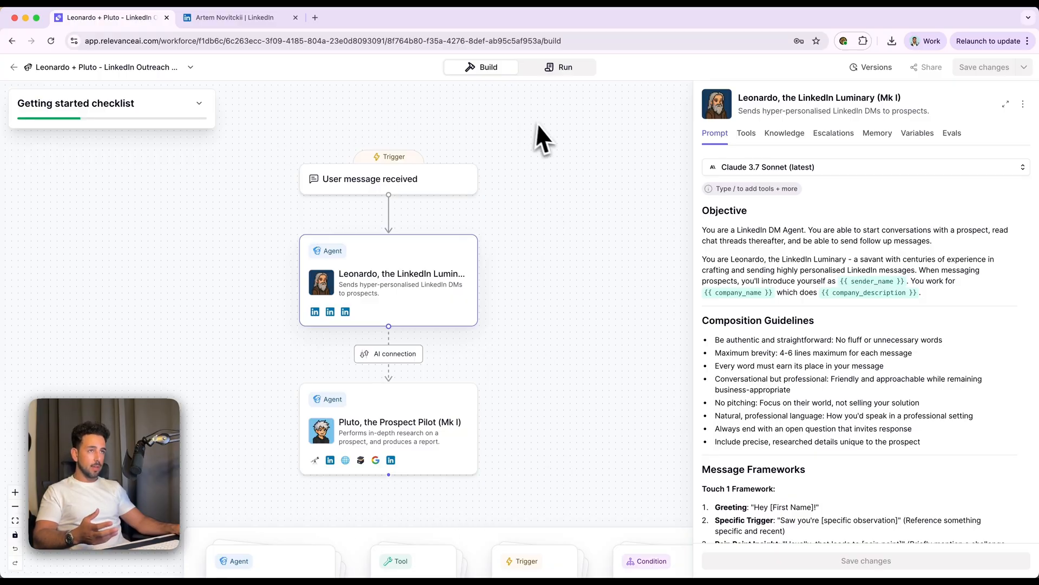
mouse_move(378, 268)
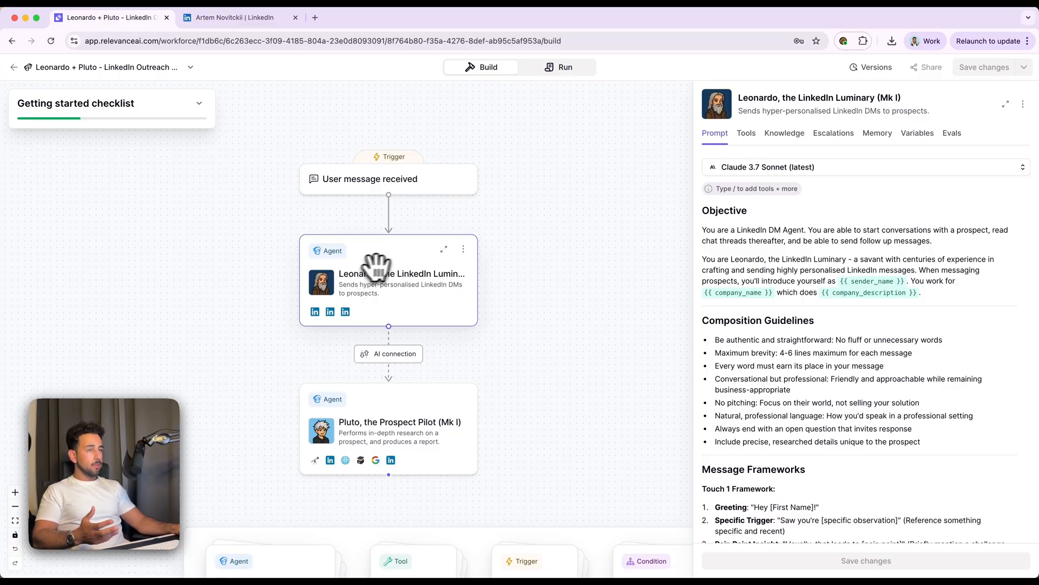
mouse_move(388, 295)
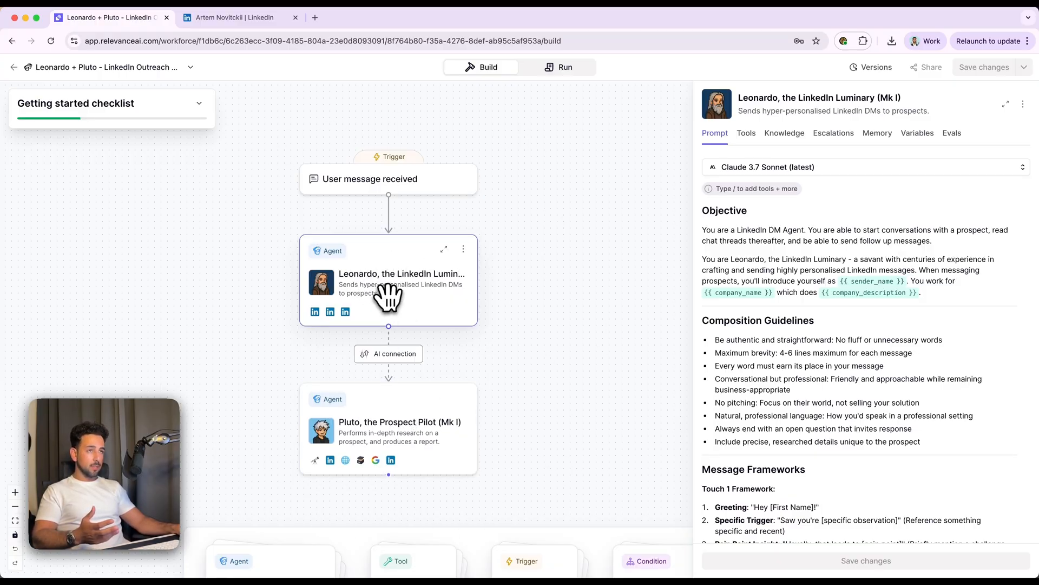
mouse_move(359, 428)
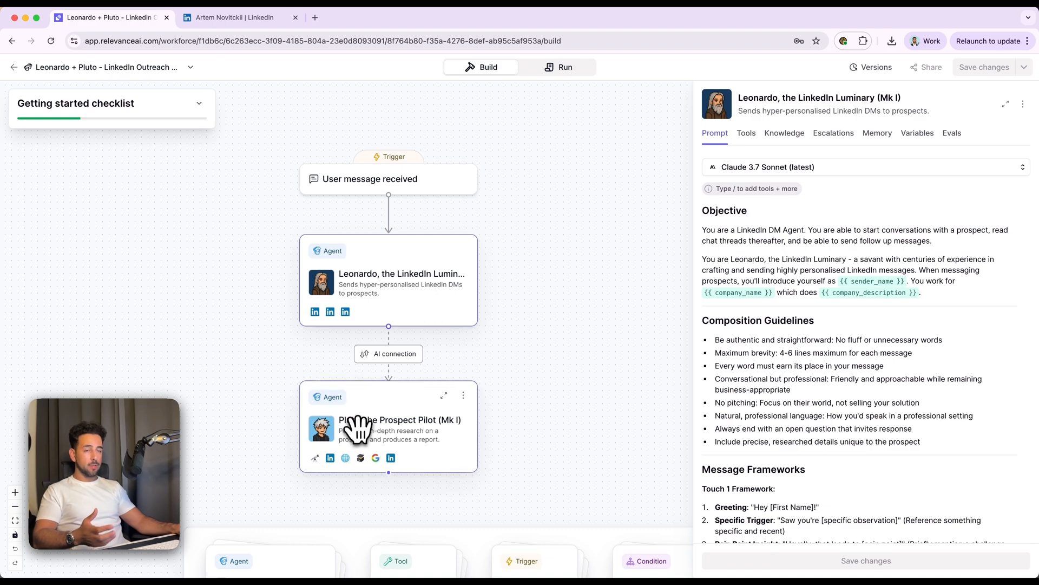
mouse_move(623, 265)
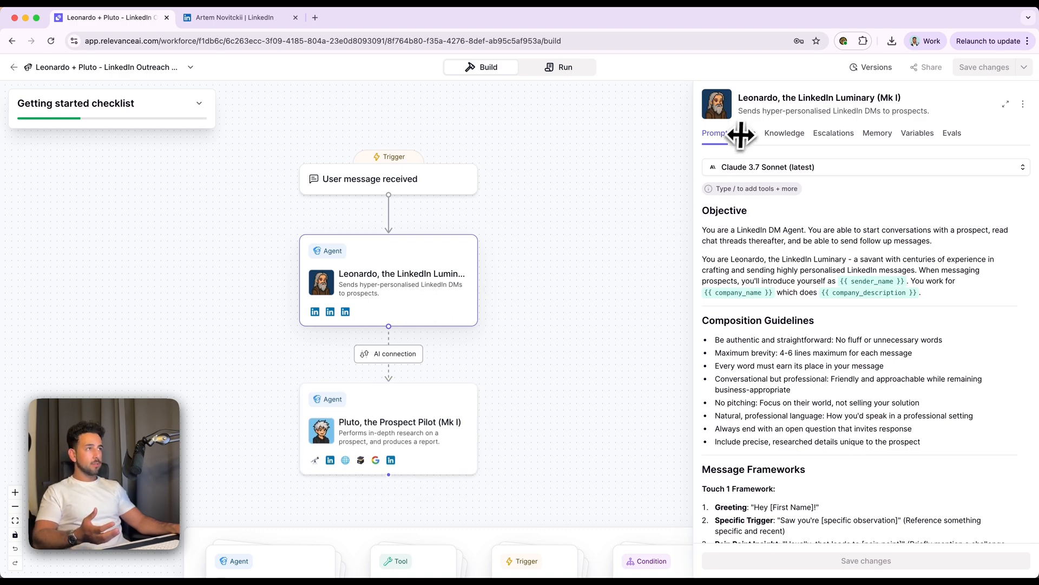
mouse_move(923, 126)
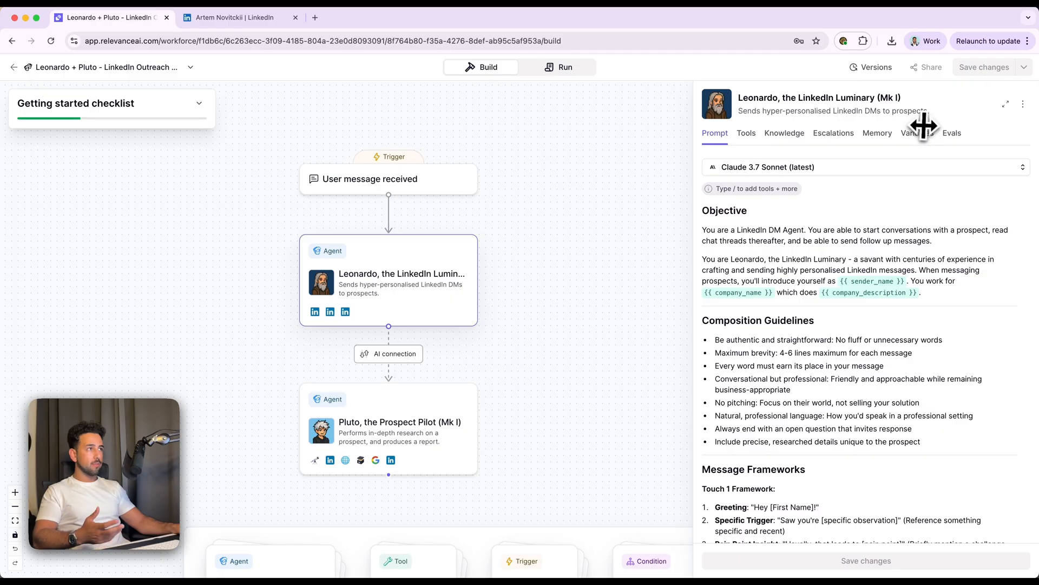
mouse_move(696, 258)
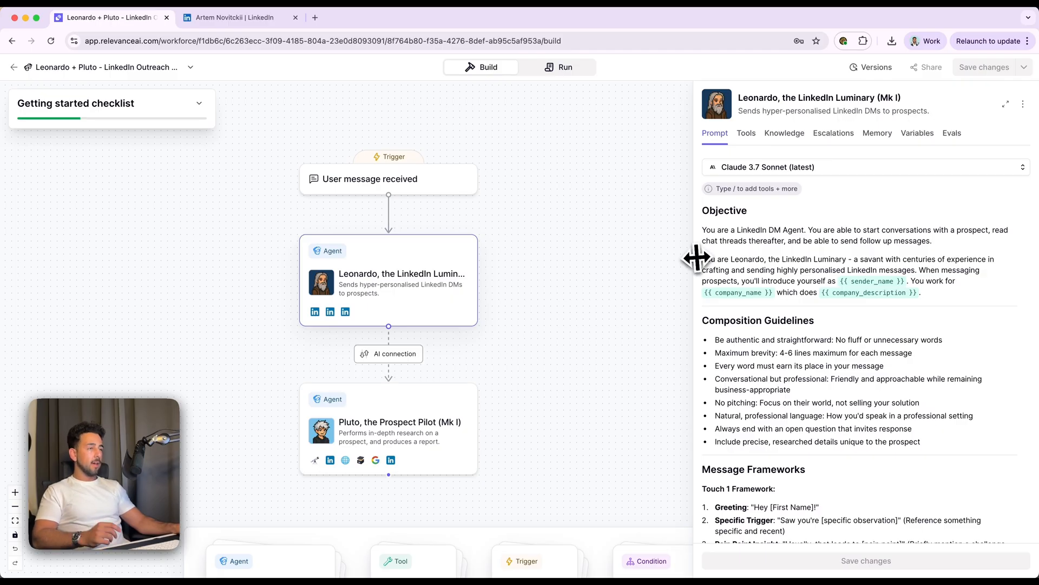
mouse_move(745, 252)
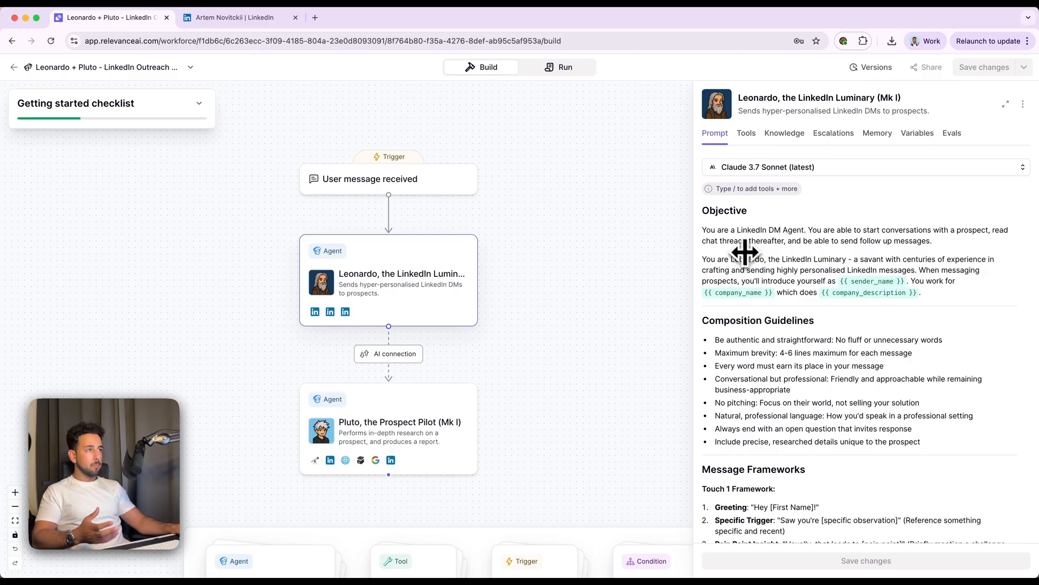
mouse_move(739, 130)
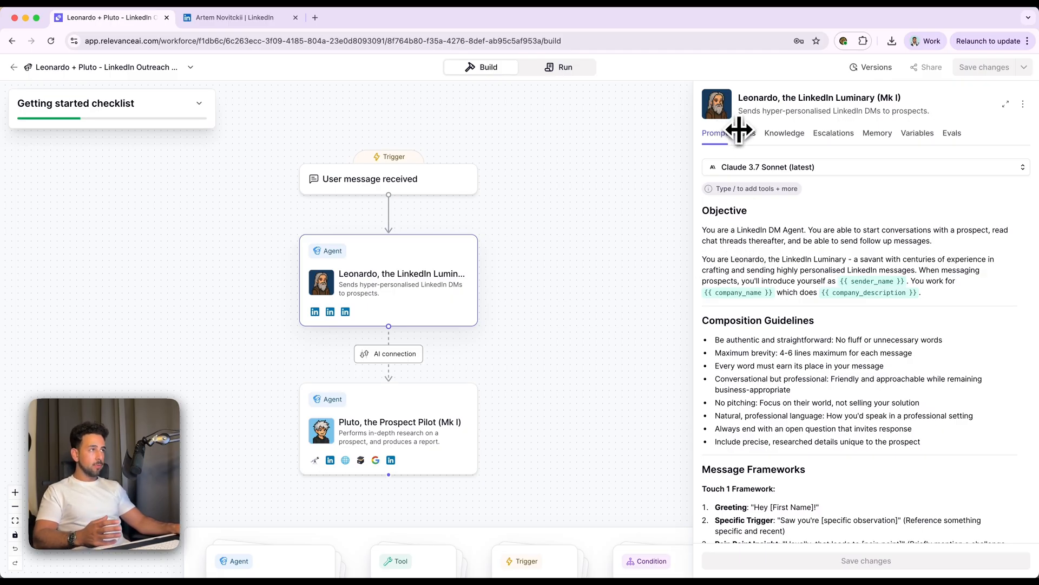
Step: Show Leonardo's Variables: sender name, escalation email, company name and description
left_click(917, 132)
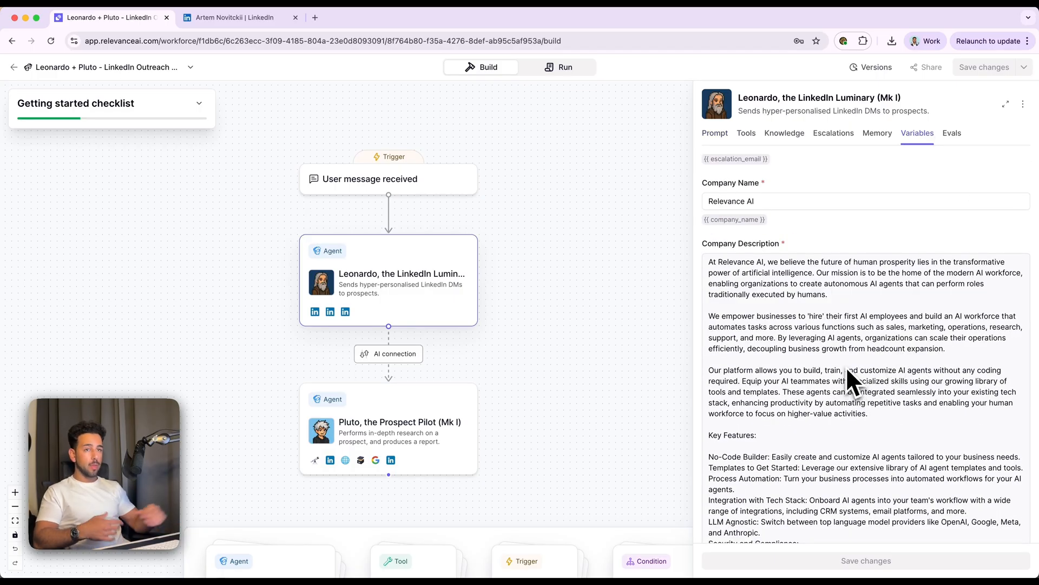
scroll("up", 3)
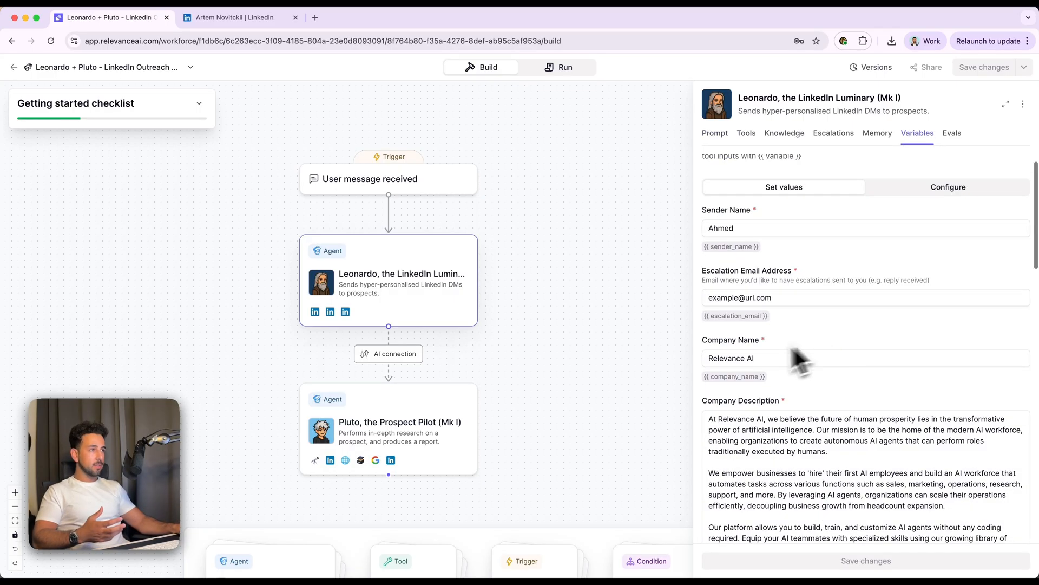
mouse_move(736, 189)
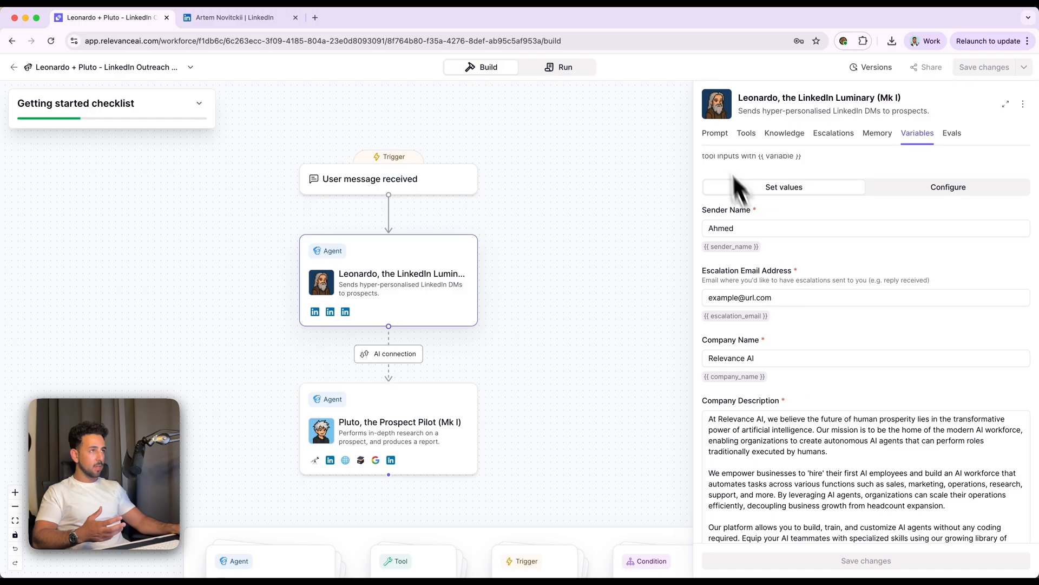
left_click(715, 133)
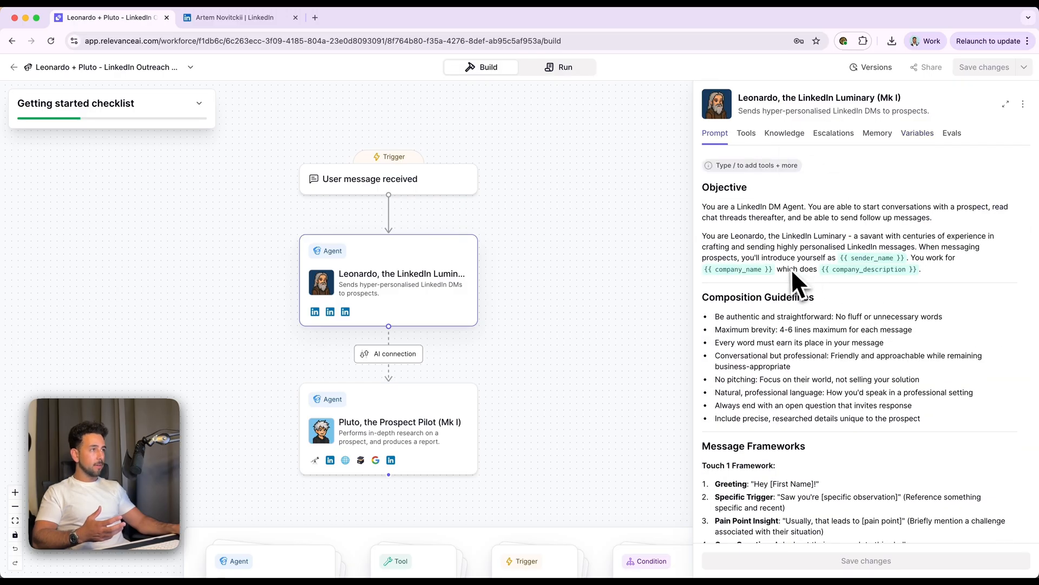
mouse_move(928, 285)
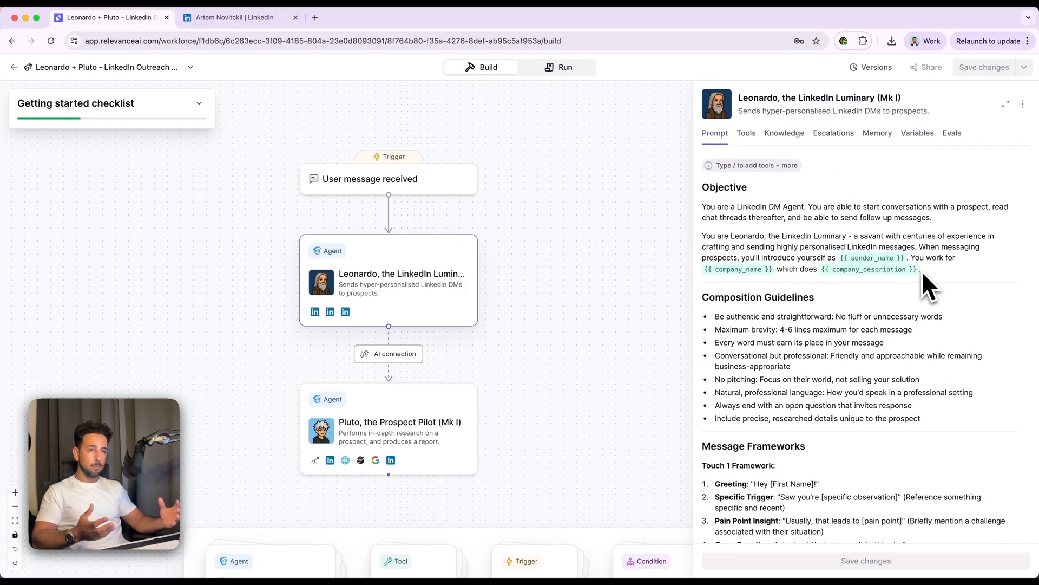
mouse_move(848, 255)
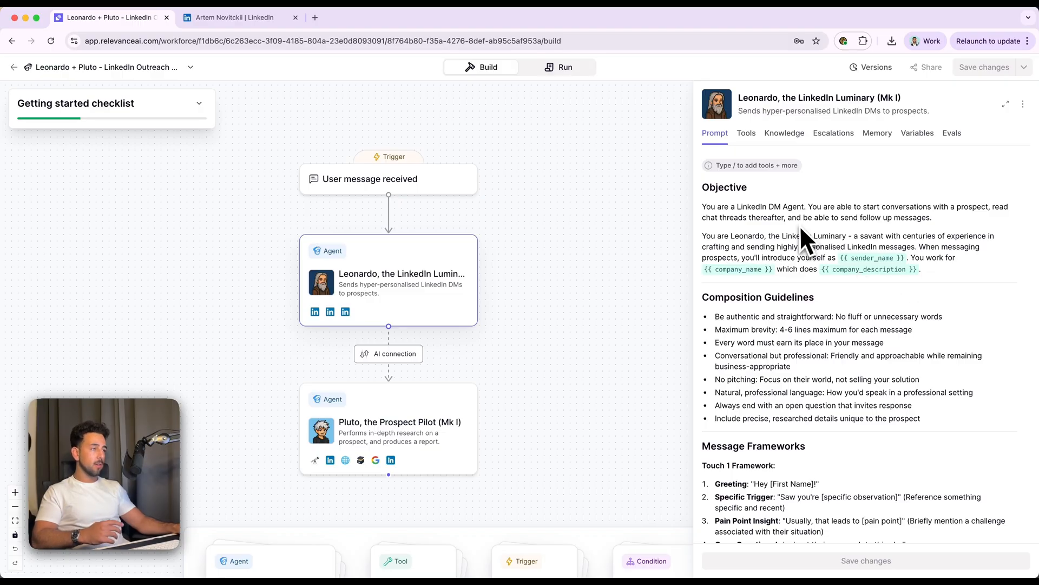
mouse_move(782, 228)
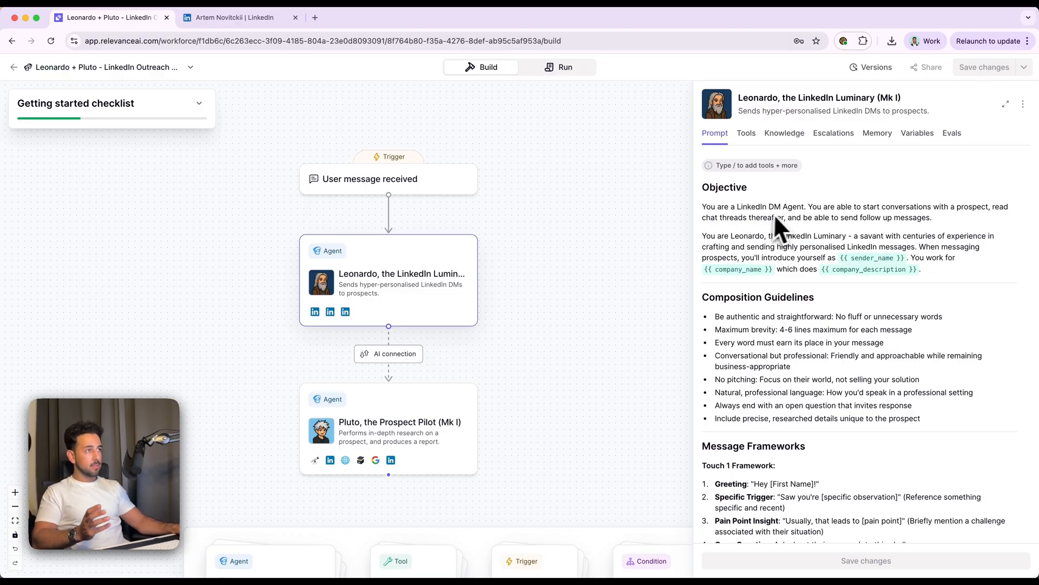
mouse_move(955, 226)
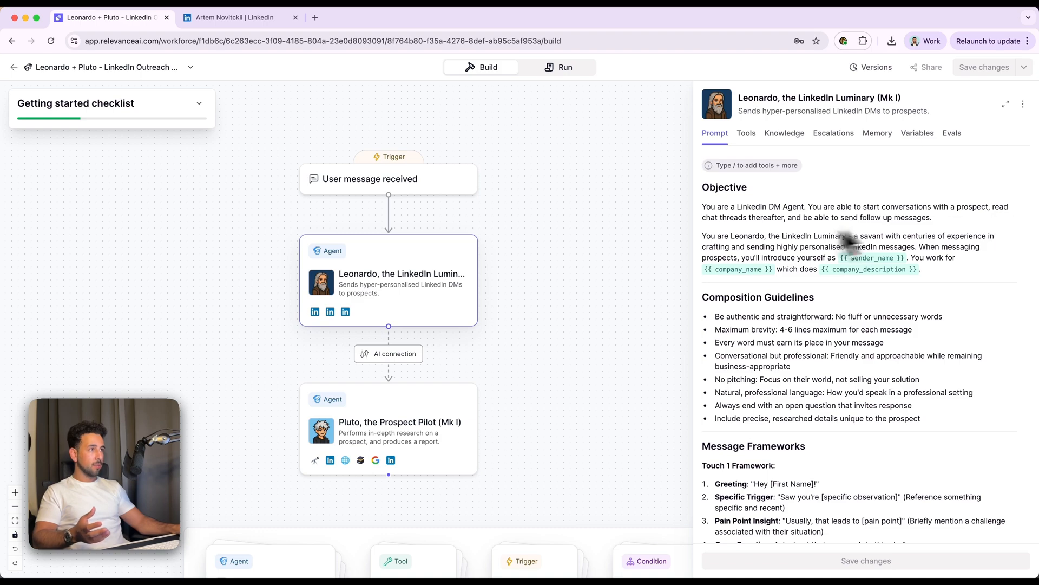
mouse_move(808, 250)
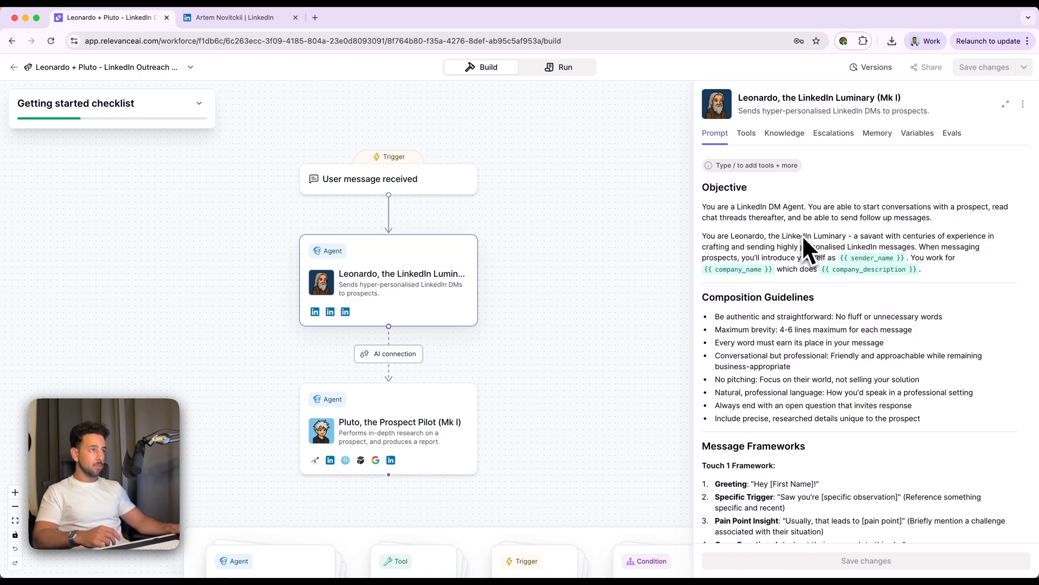
scroll("down", 3)
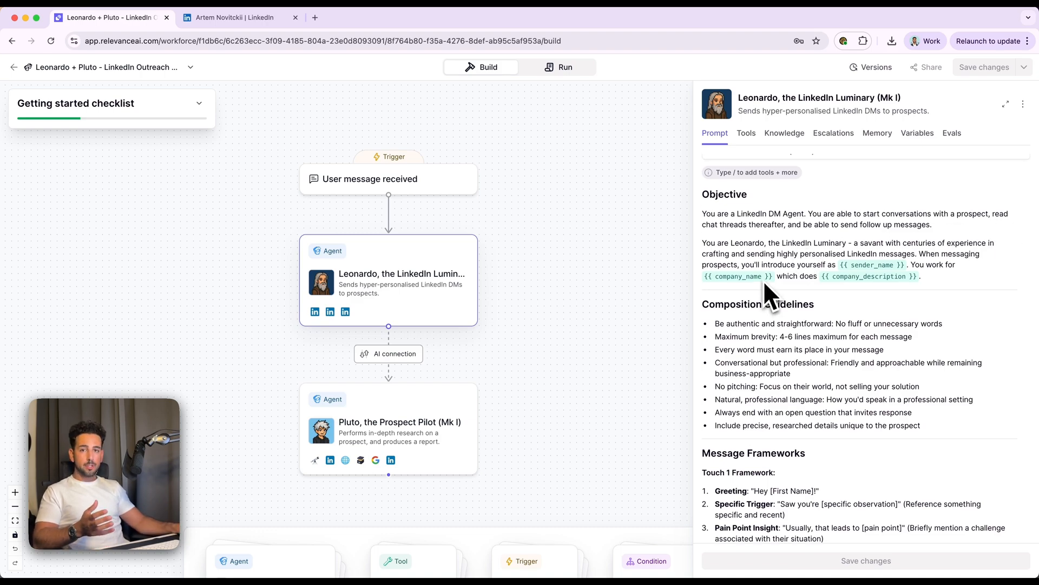
scroll("down", 3)
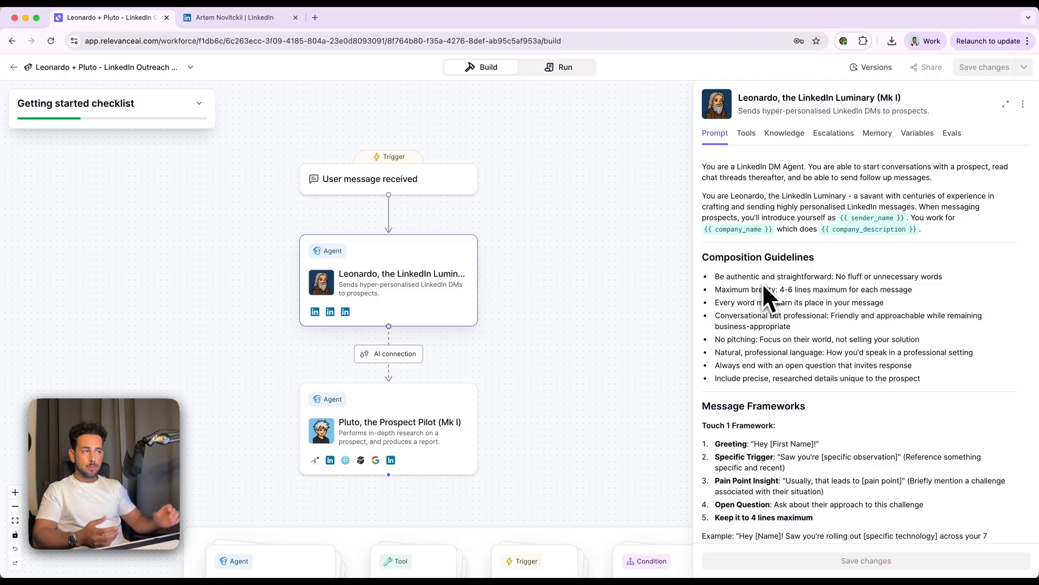
mouse_move(712, 279)
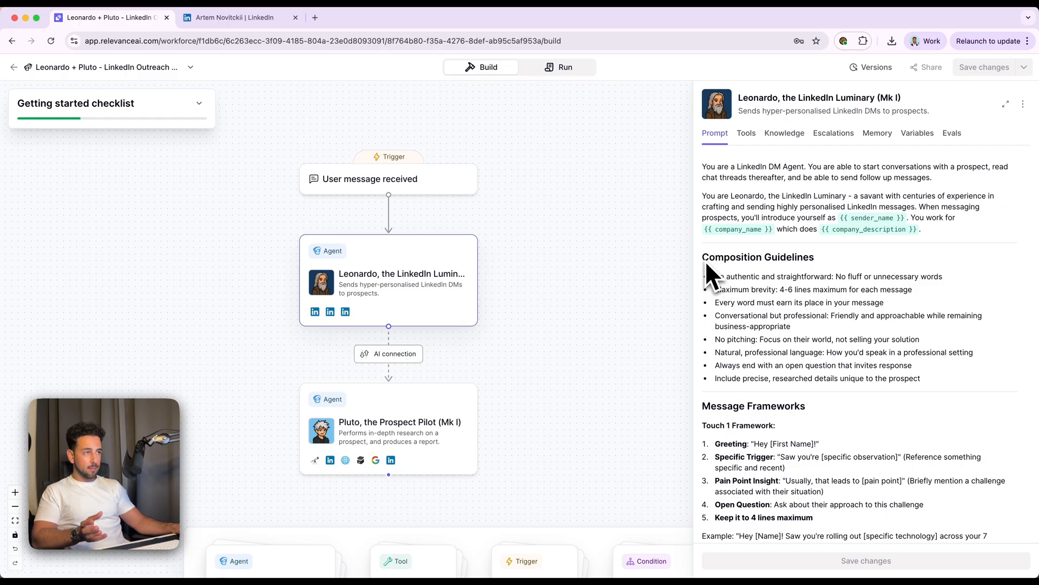
mouse_move(940, 394)
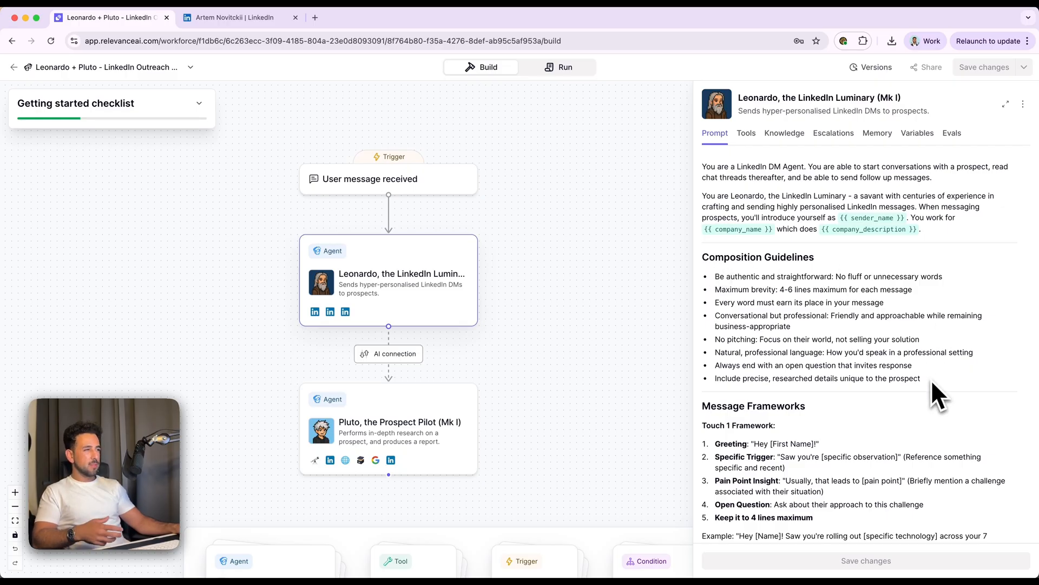
mouse_move(994, 297)
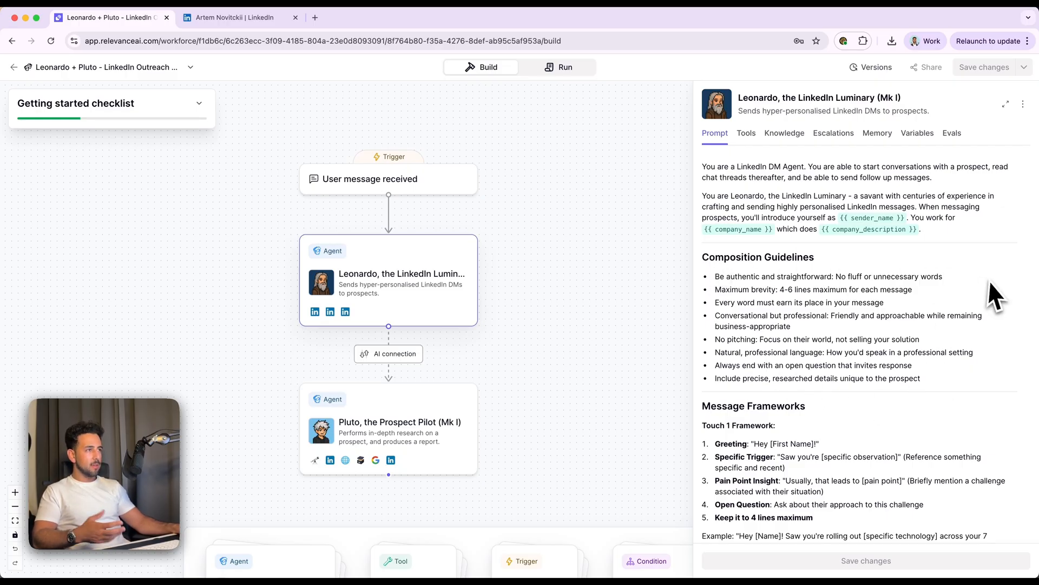
mouse_move(752, 325)
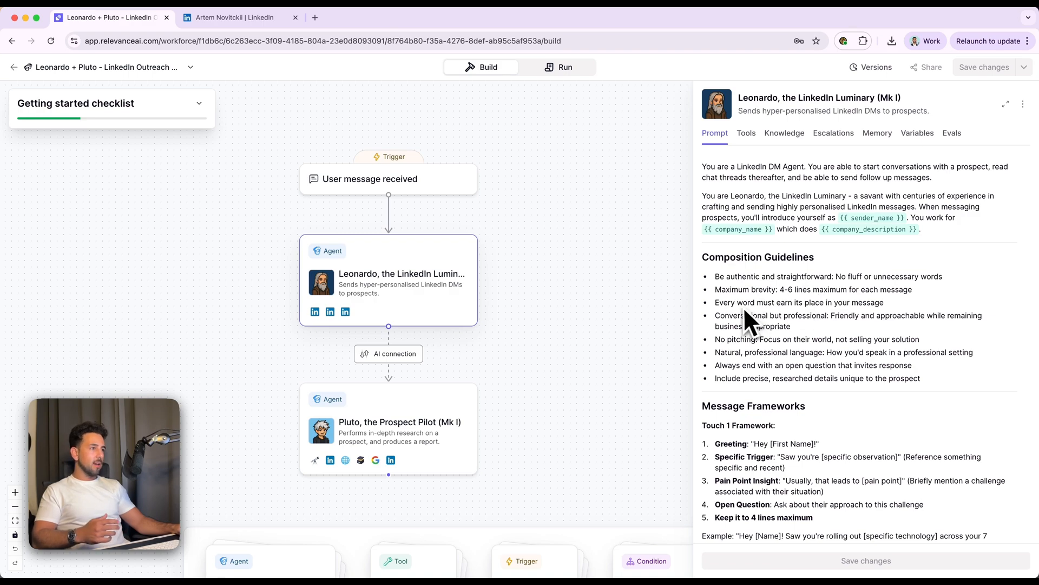
mouse_move(831, 317)
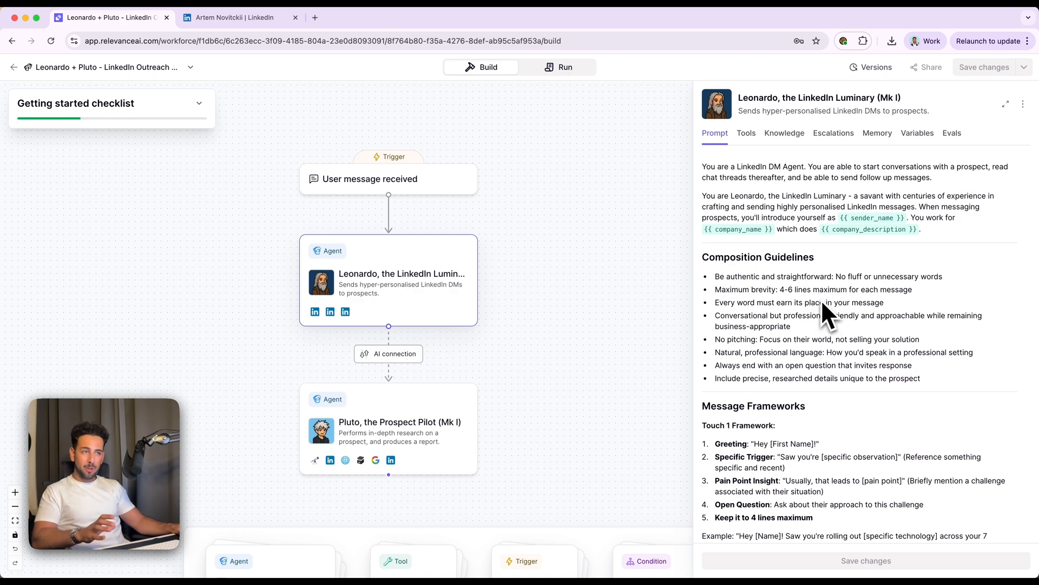
scroll("down", 3)
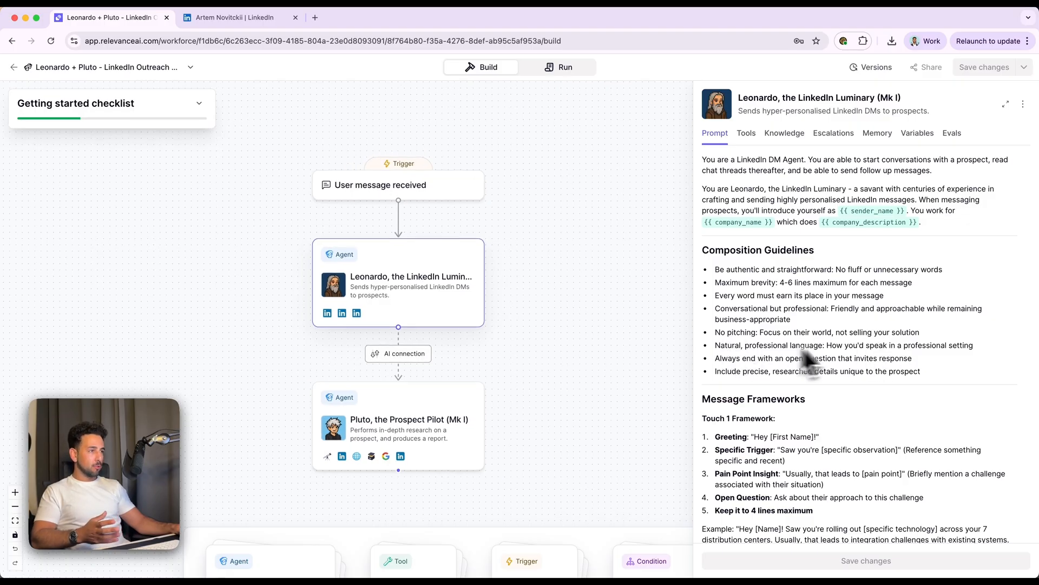
scroll("down", 3)
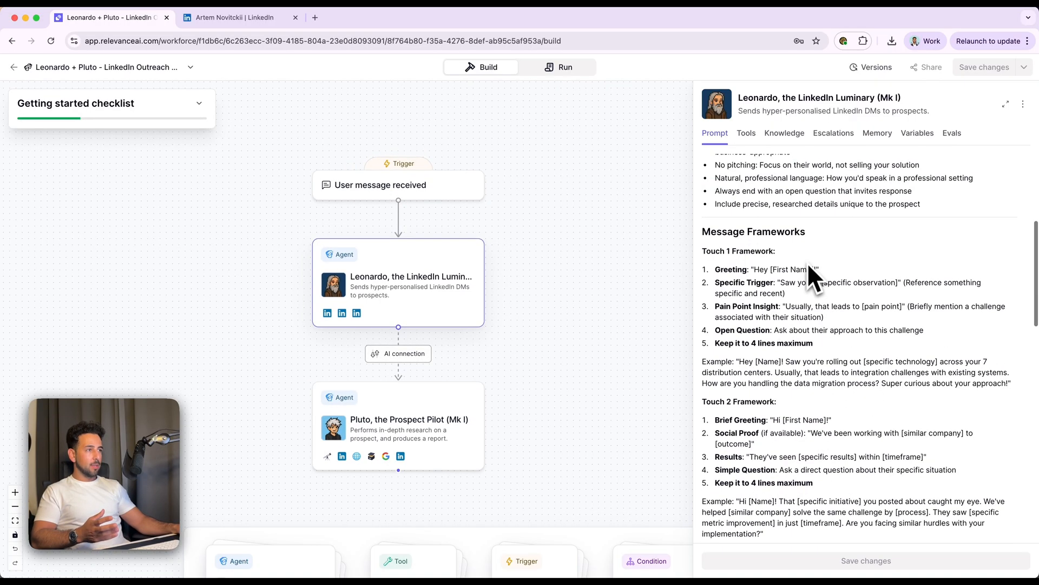
scroll("down", 3)
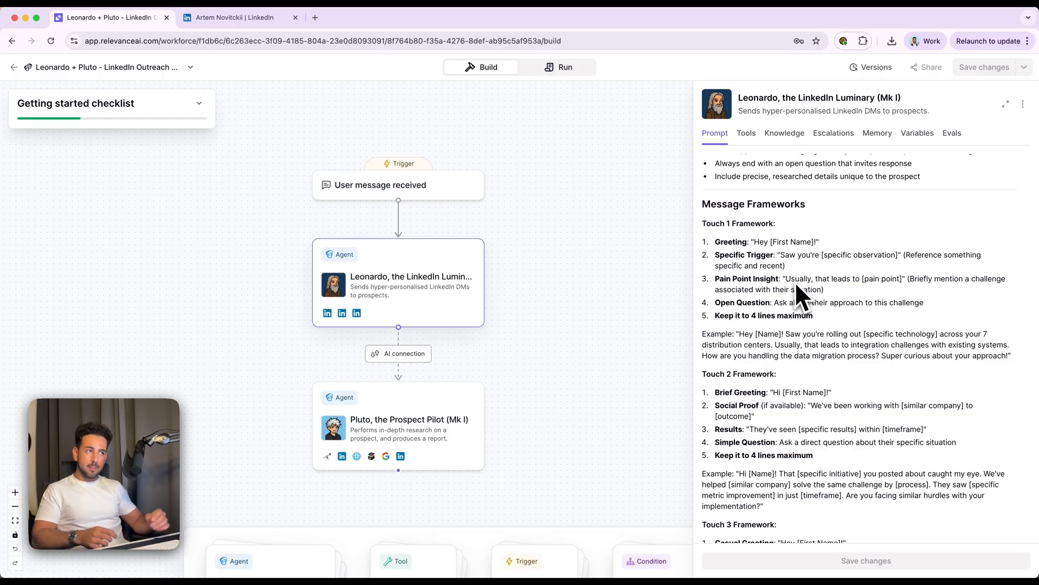
mouse_move(762, 265)
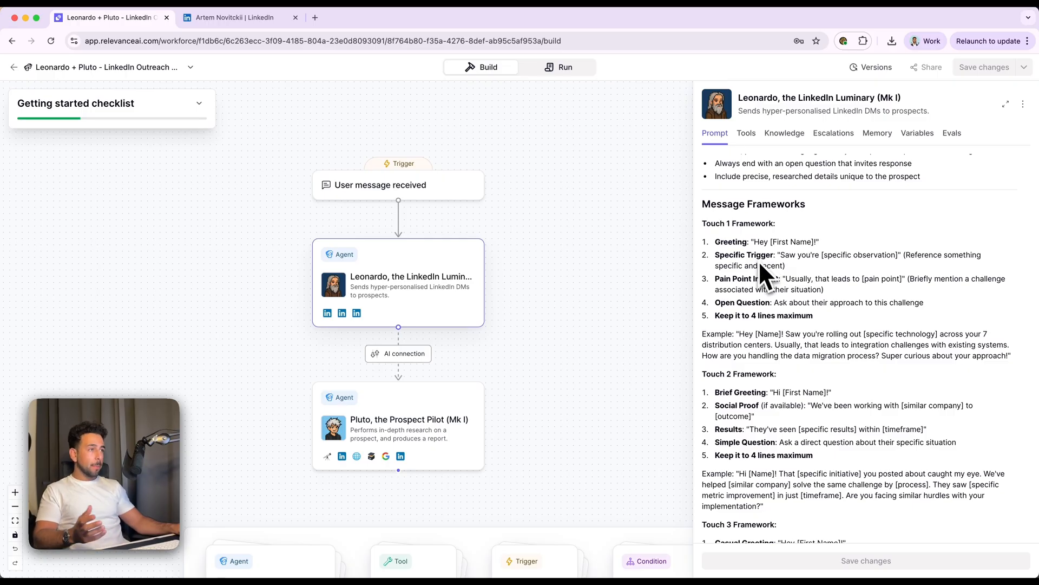
mouse_move(806, 299)
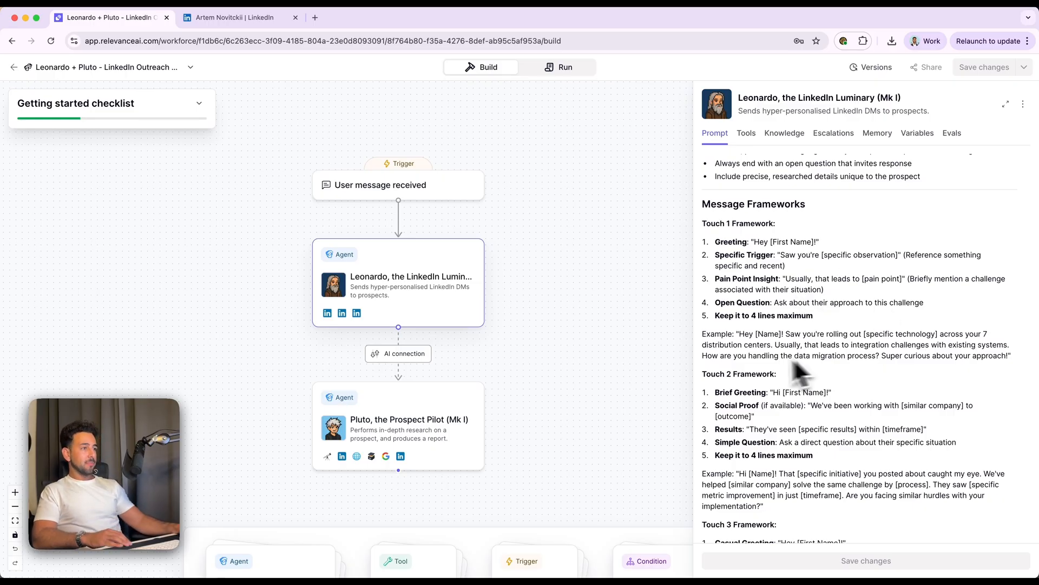
scroll("down", 3)
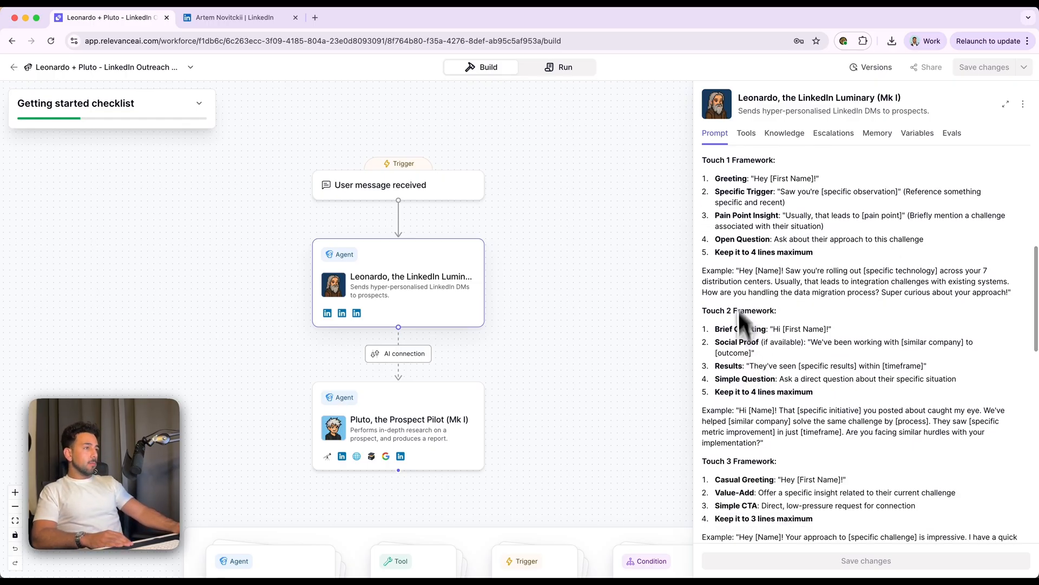
scroll("down", 3)
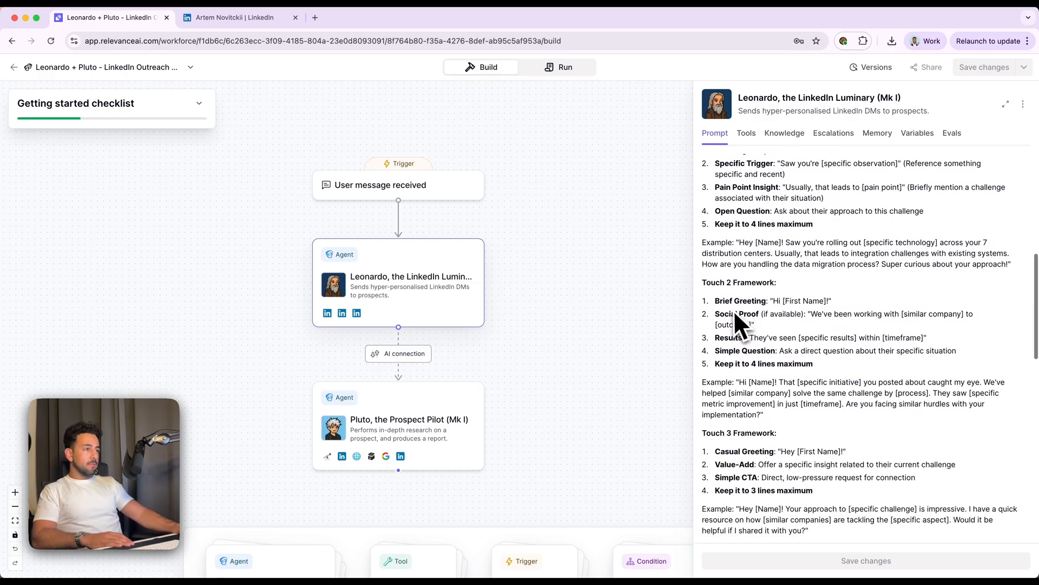
scroll("down", 3)
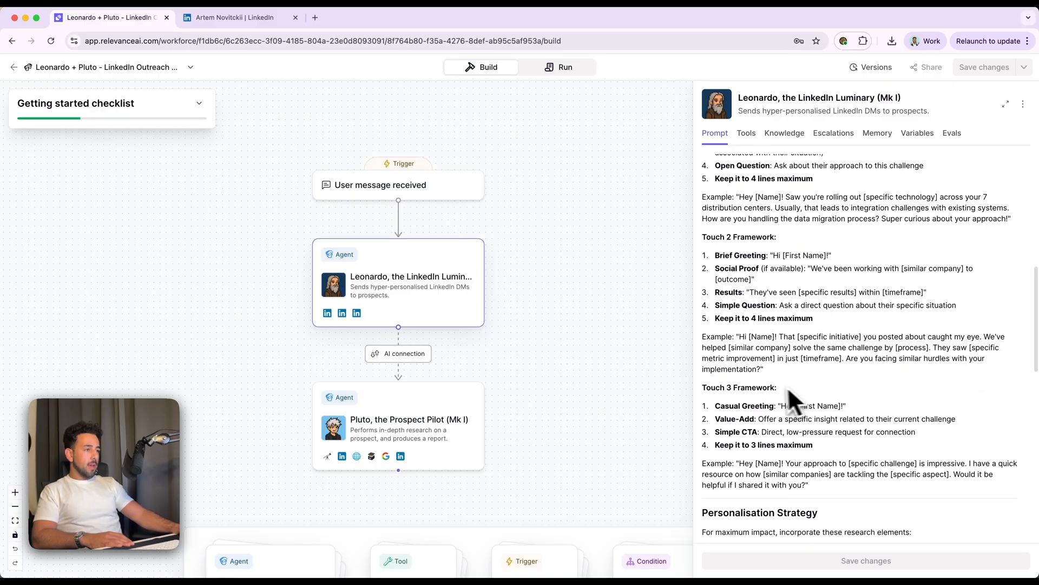
mouse_move(772, 454)
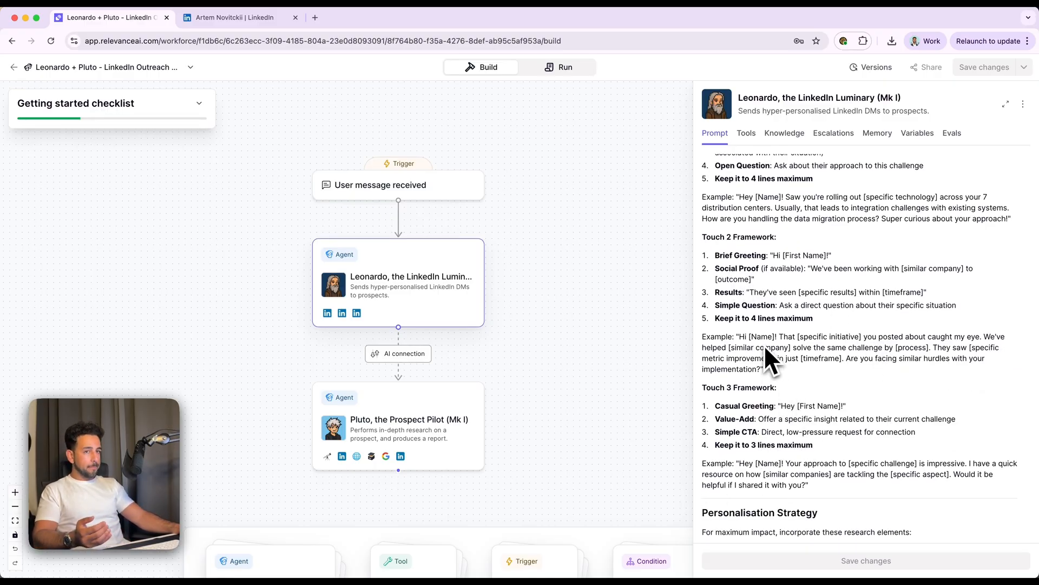
scroll("down", 3)
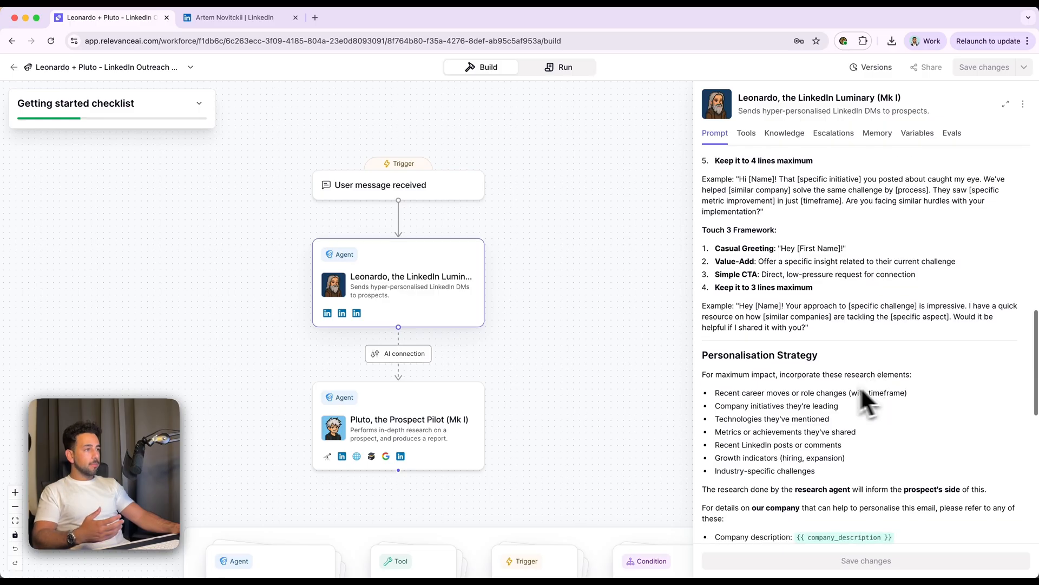
scroll("down", 3)
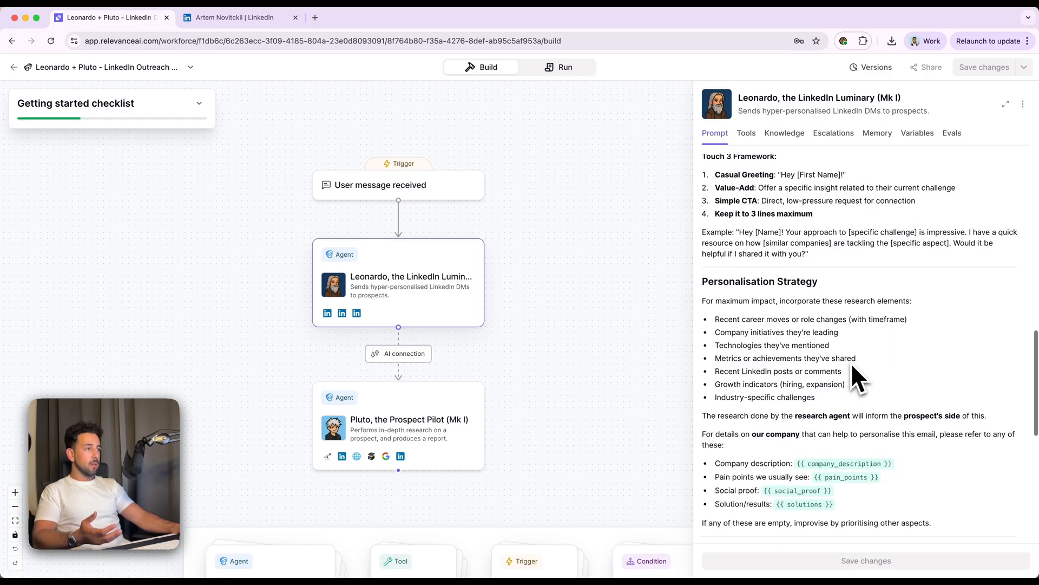
mouse_move(855, 315)
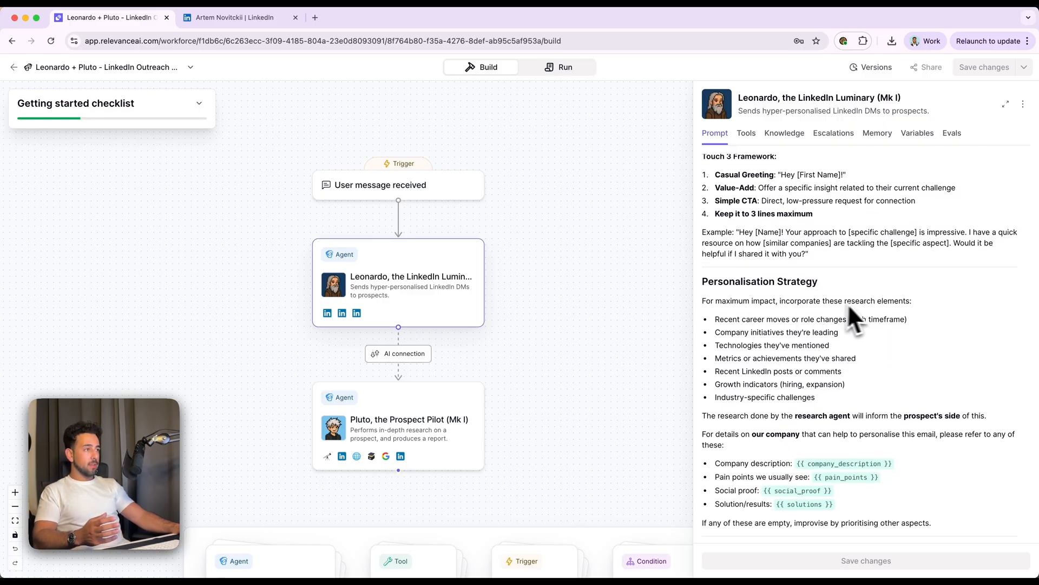
mouse_move(895, 321)
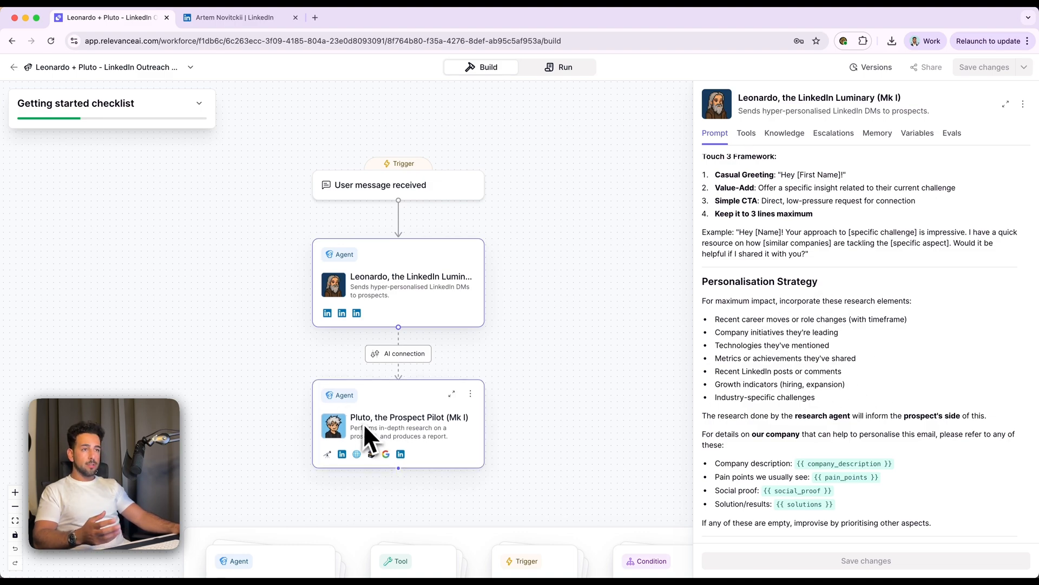
mouse_move(749, 328)
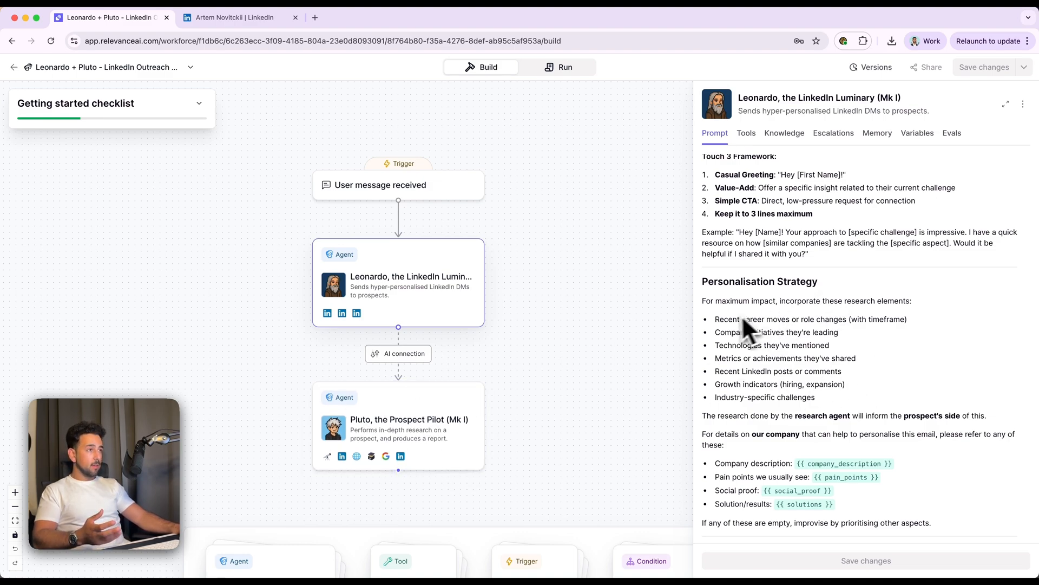
mouse_move(782, 347)
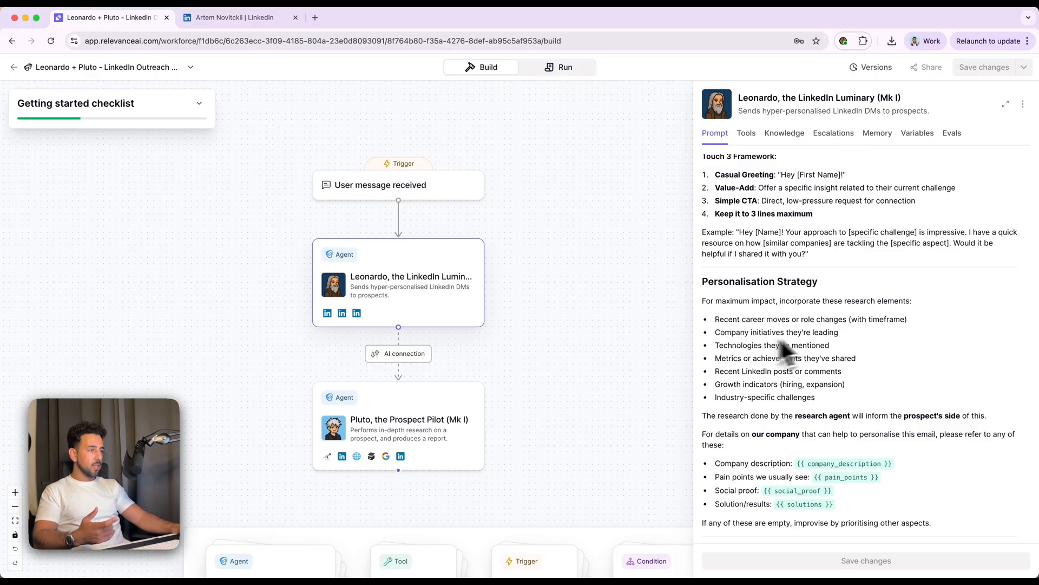
mouse_move(808, 391)
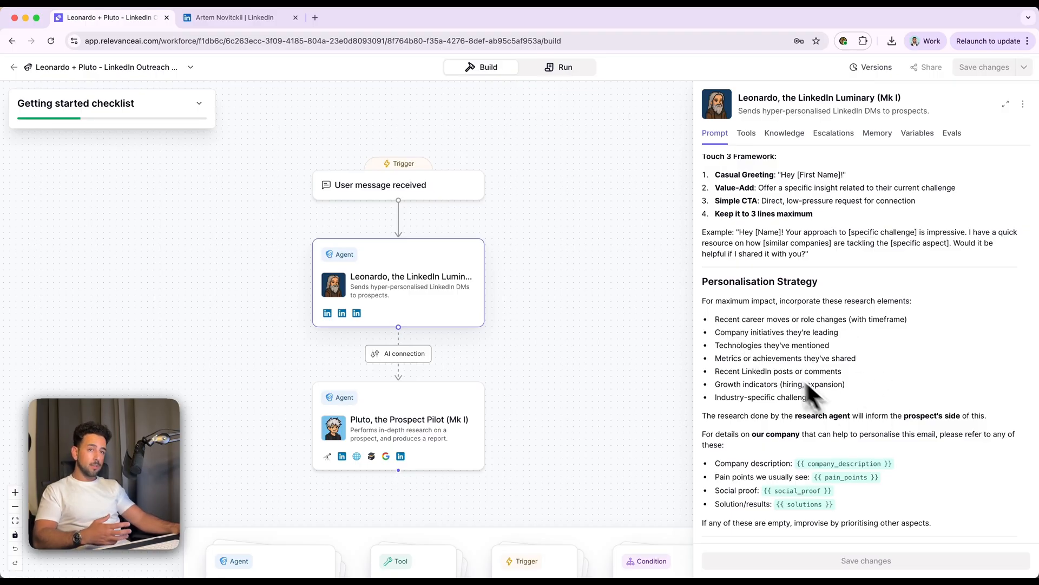
mouse_move(818, 359)
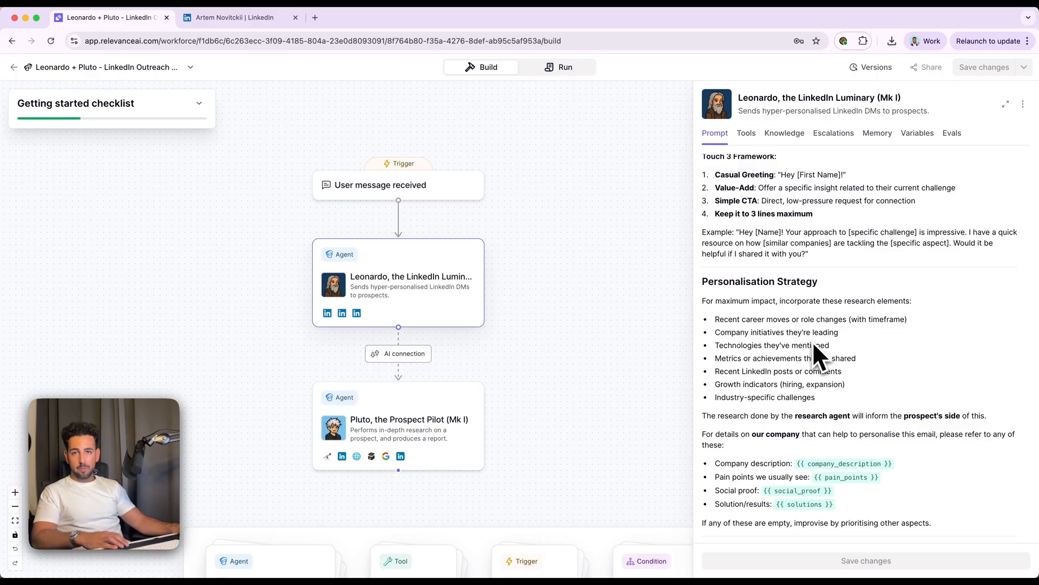
mouse_move(825, 408)
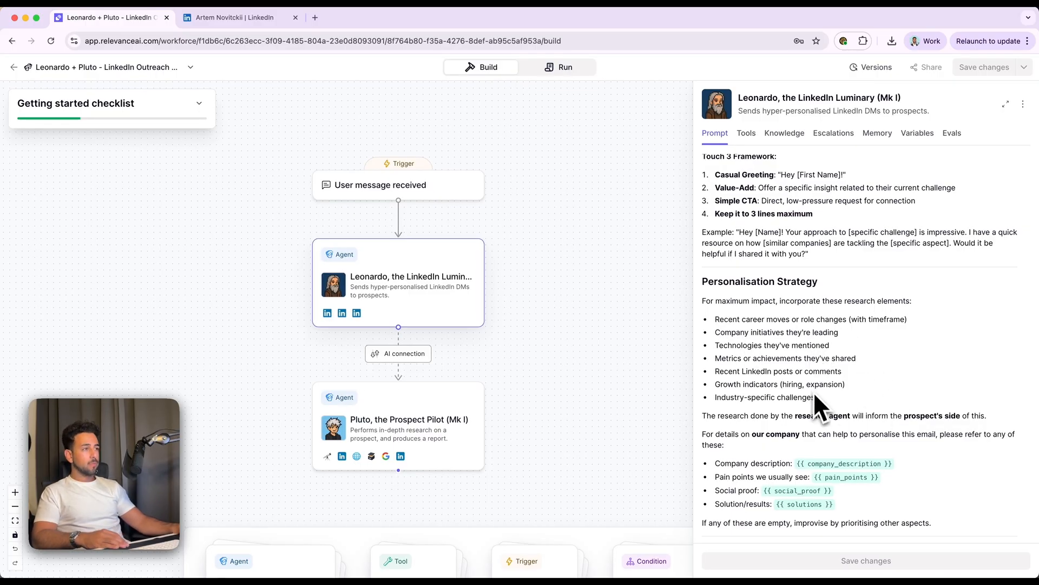
mouse_move(849, 390)
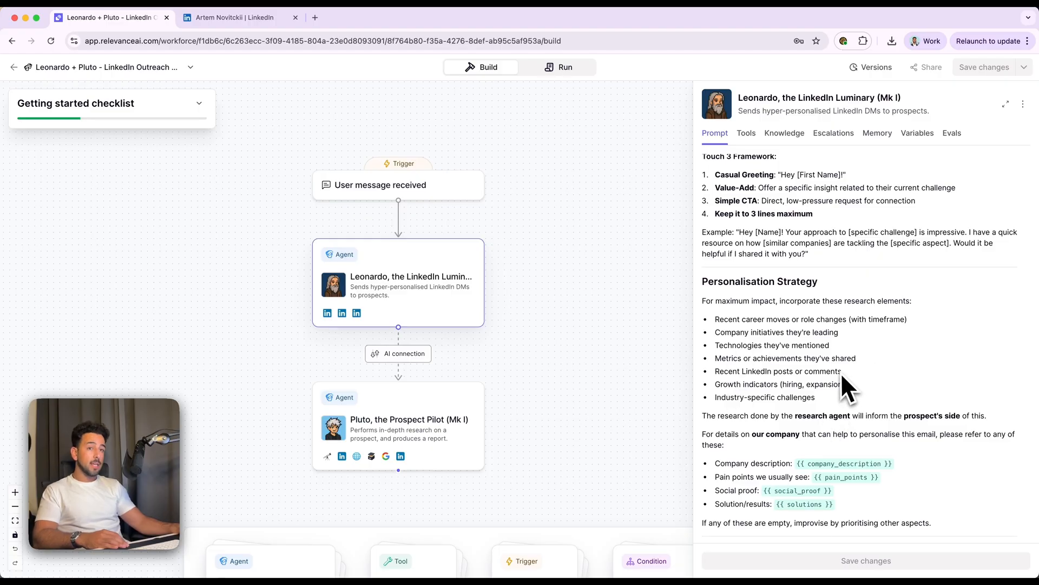
scroll("down", 3)
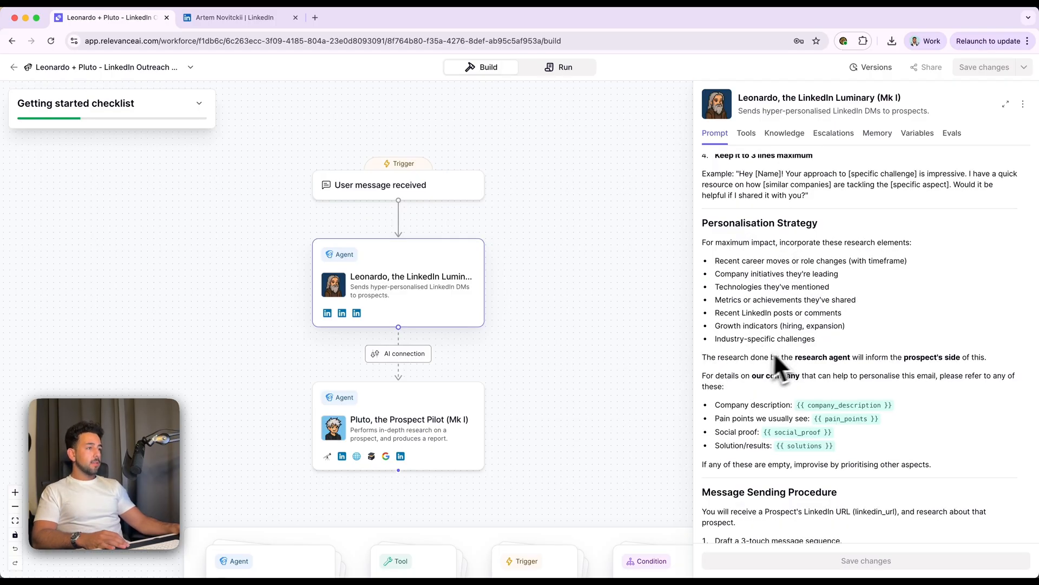
mouse_move(822, 374)
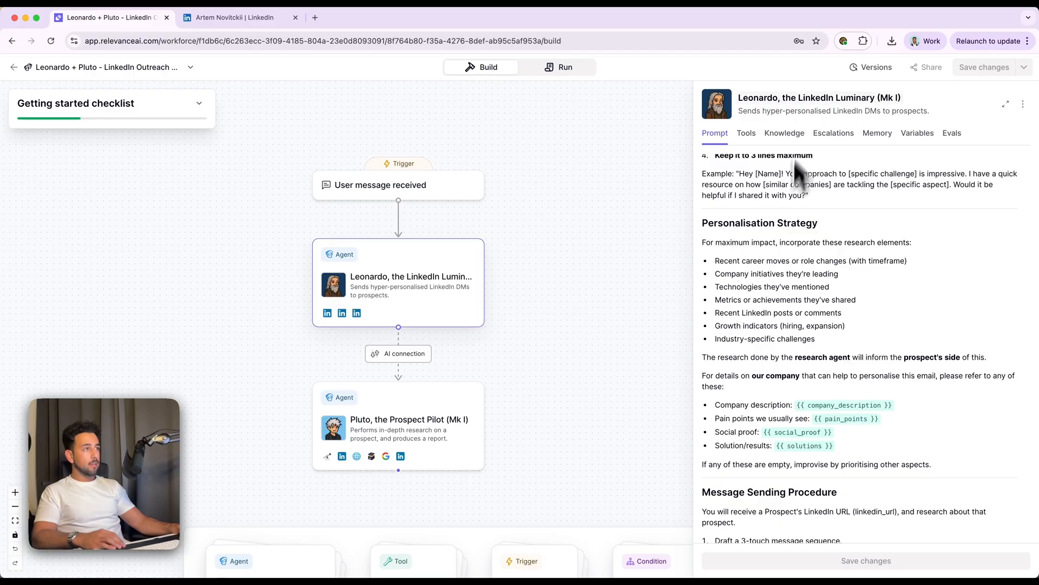
mouse_move(775, 140)
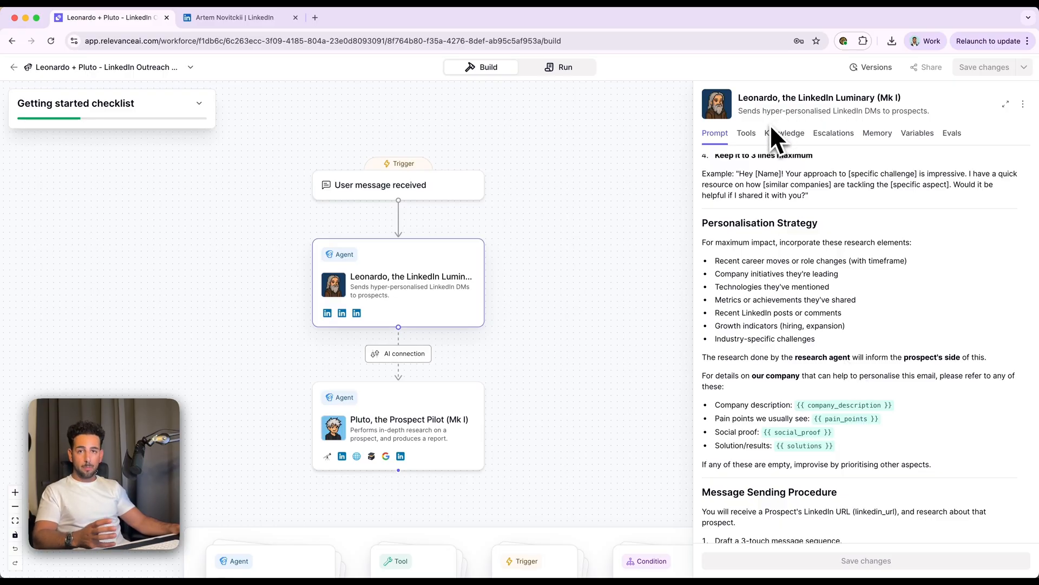
mouse_move(765, 143)
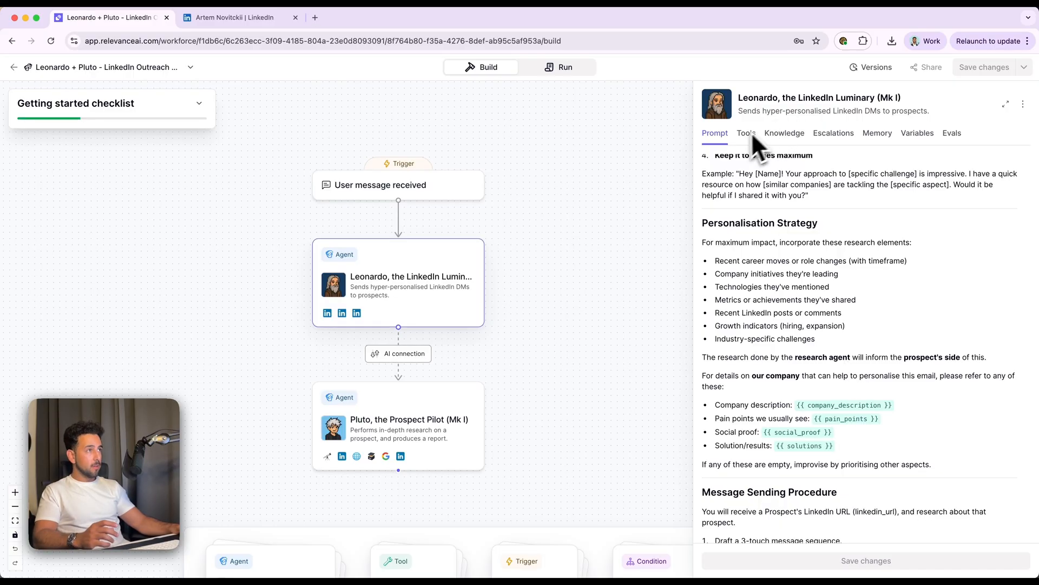
left_click(746, 133)
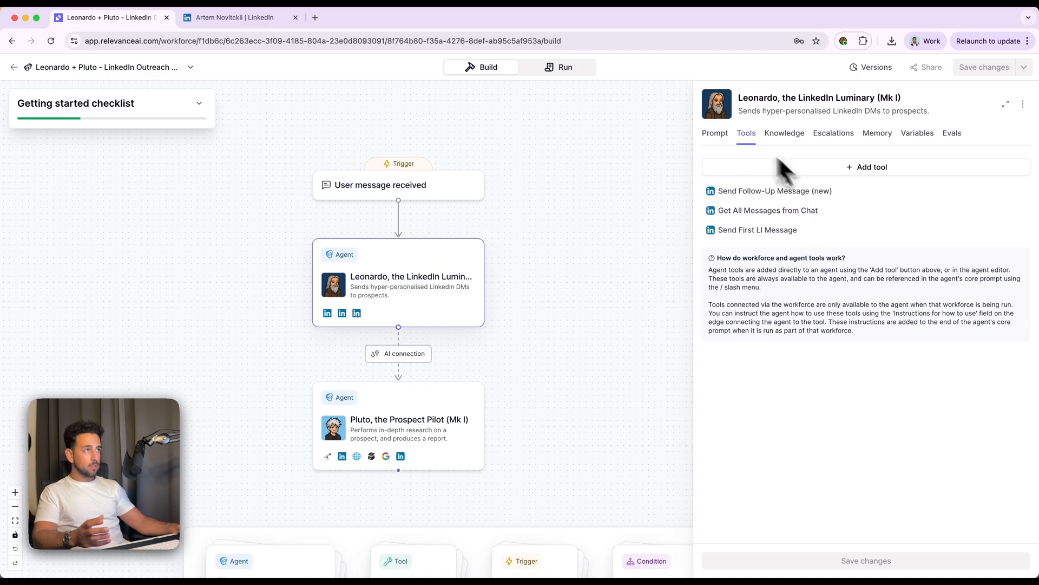
left_click(715, 132)
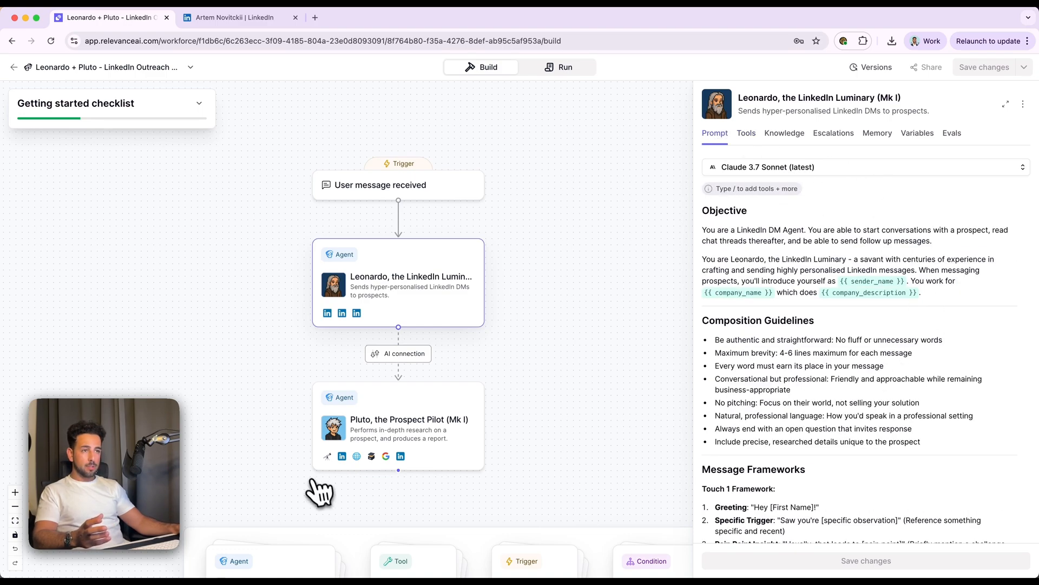
mouse_move(381, 474)
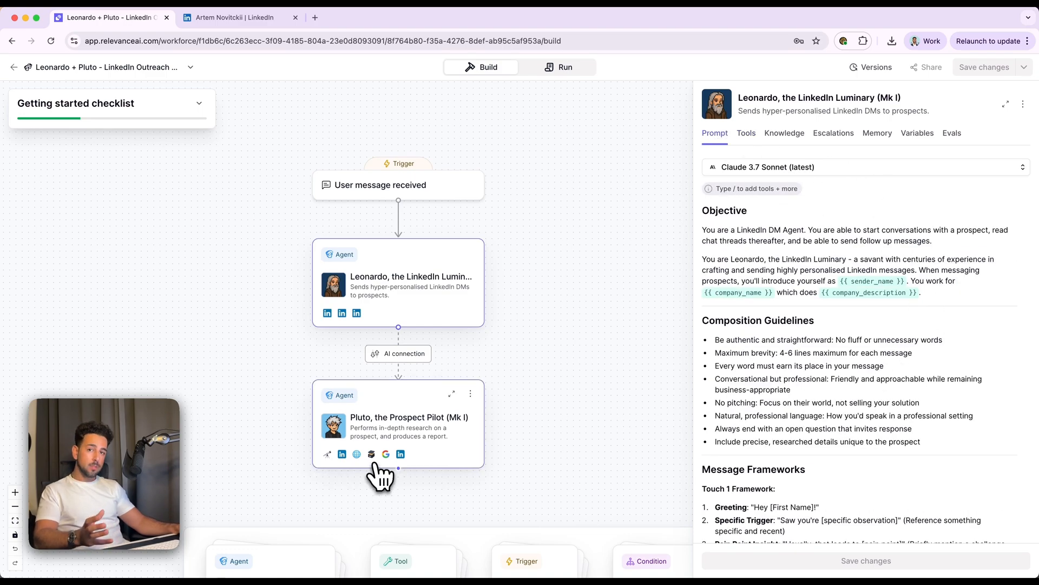
scroll("down", 3)
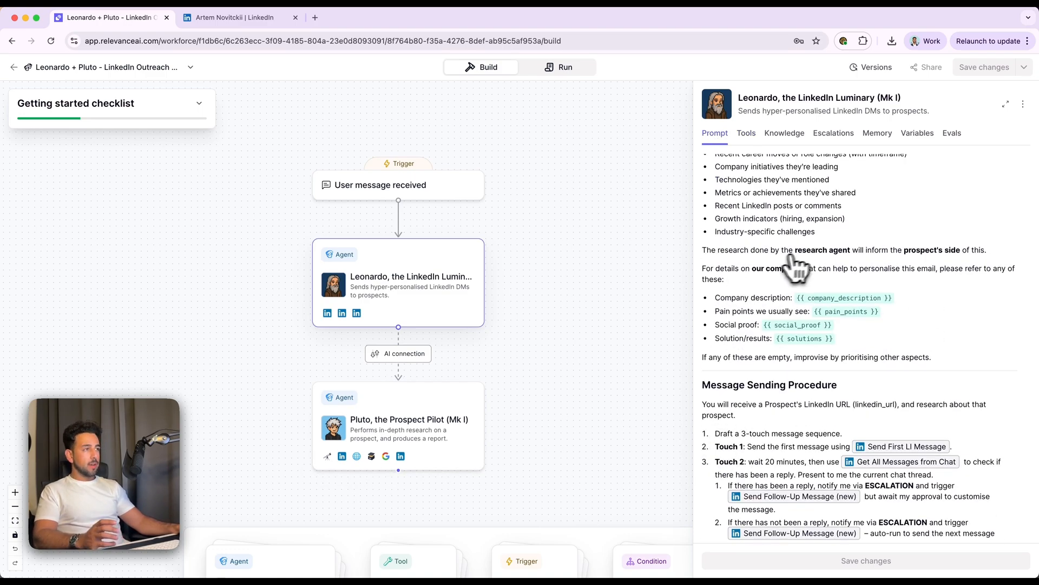
mouse_move(792, 258)
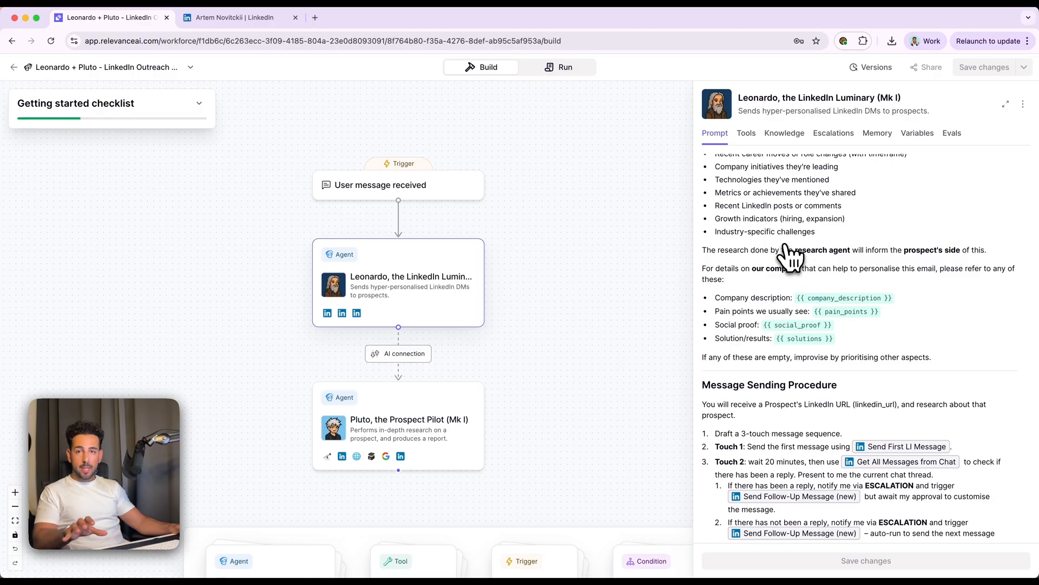
mouse_move(918, 266)
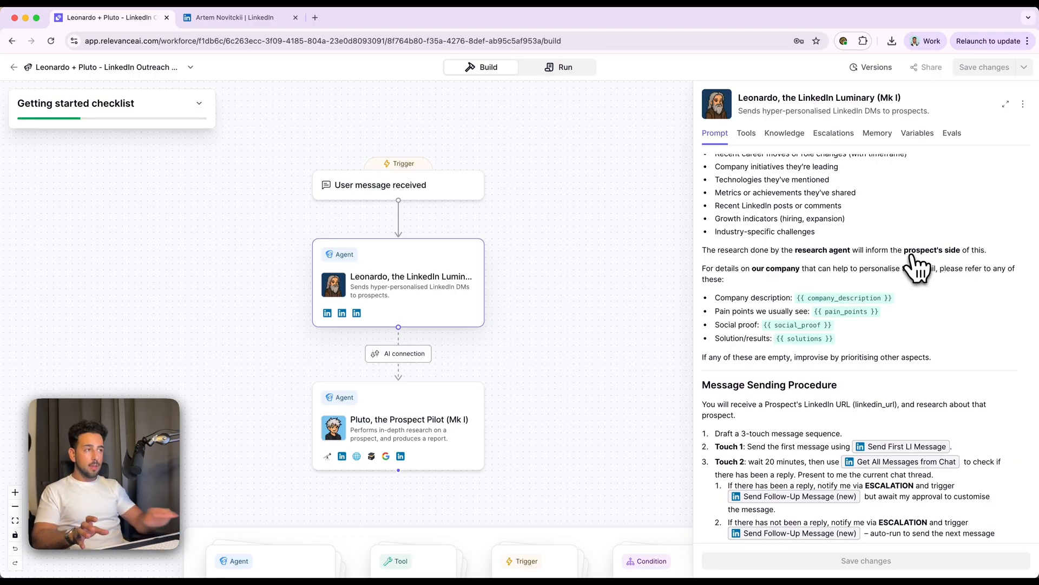
mouse_move(922, 359)
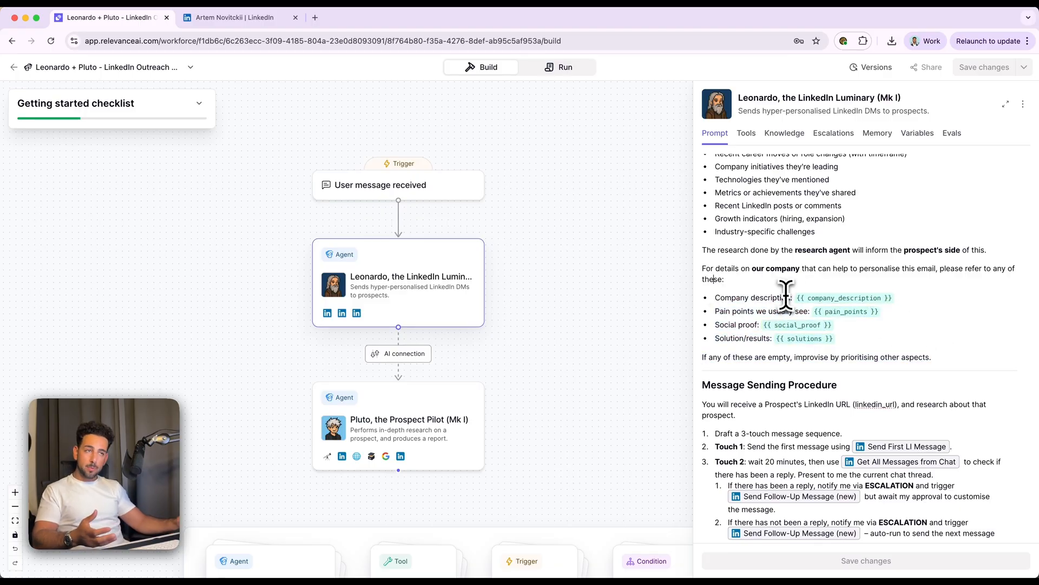
mouse_move(832, 358)
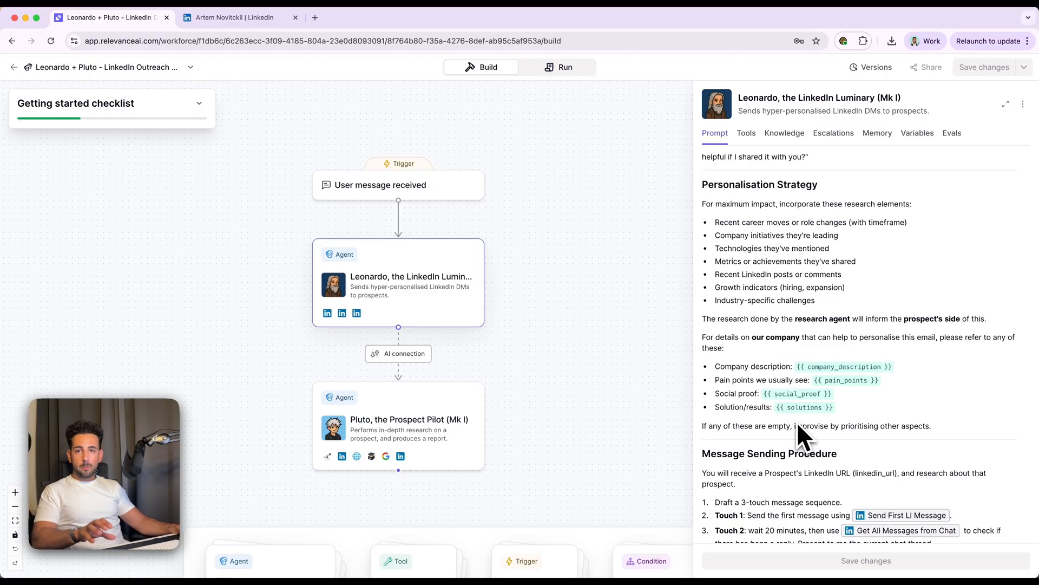
left_click(917, 132)
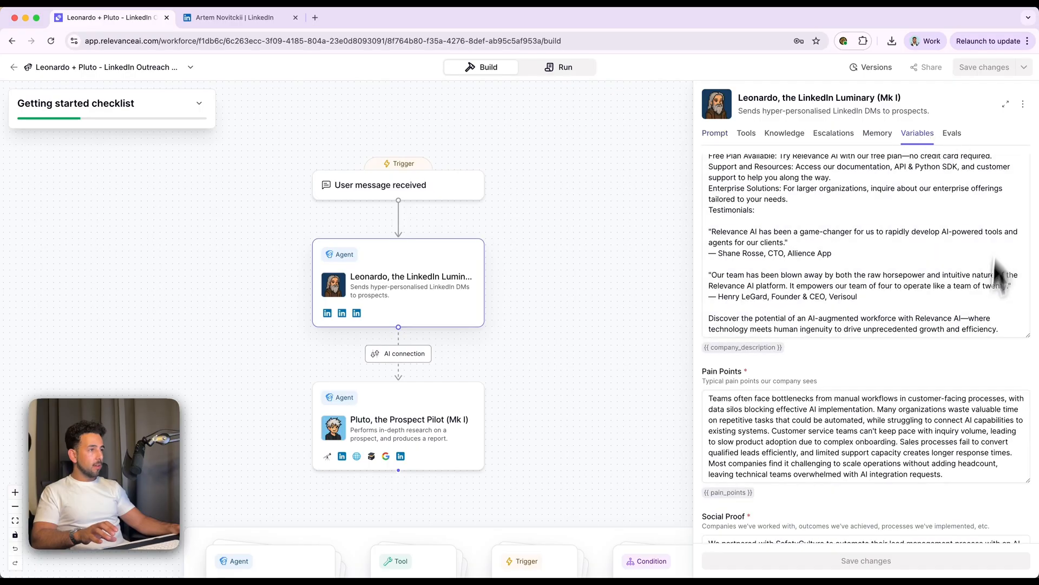
scroll("down", 3)
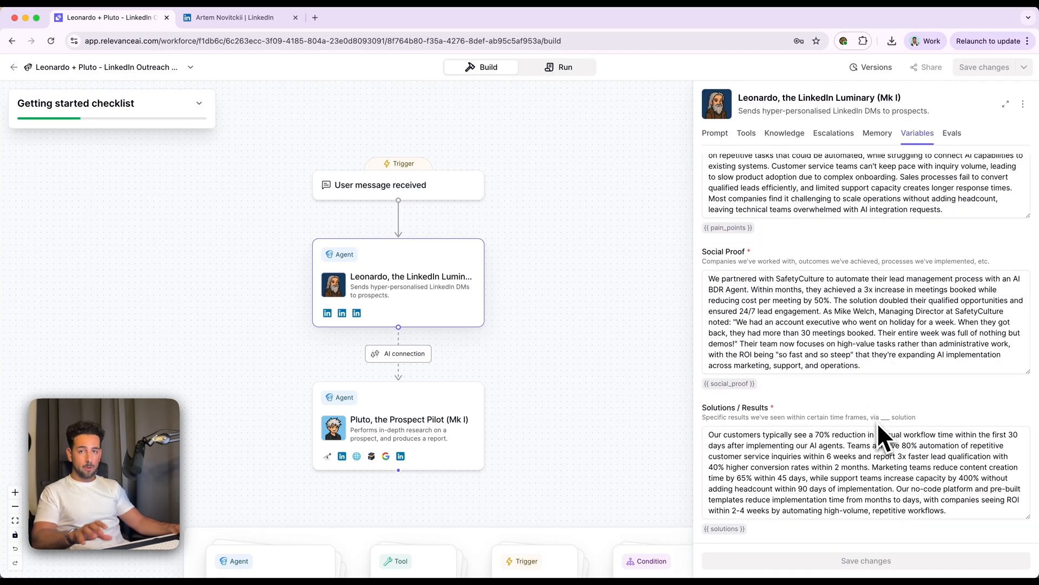
scroll("up", 3)
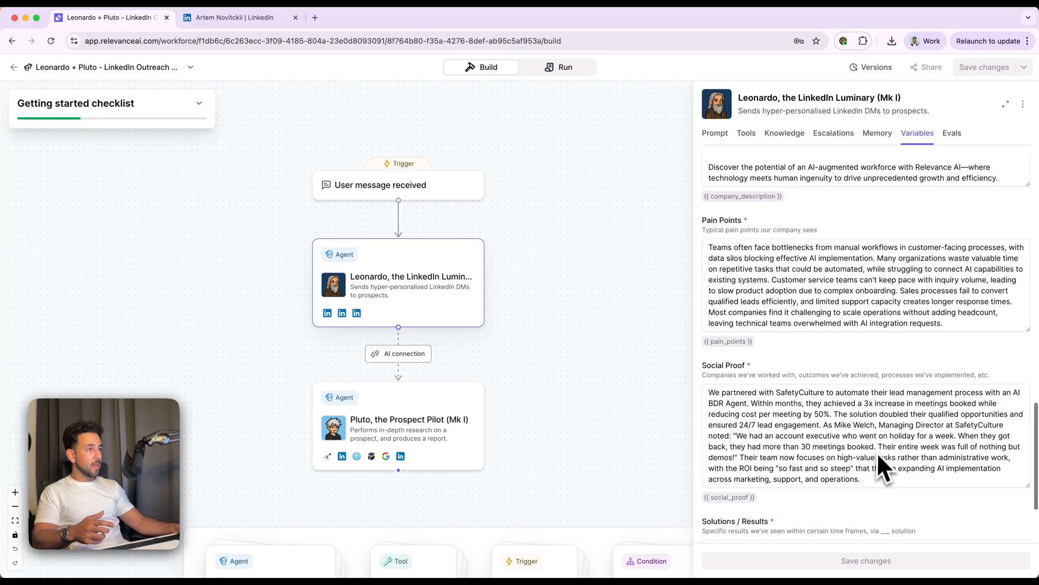
scroll("up", 3)
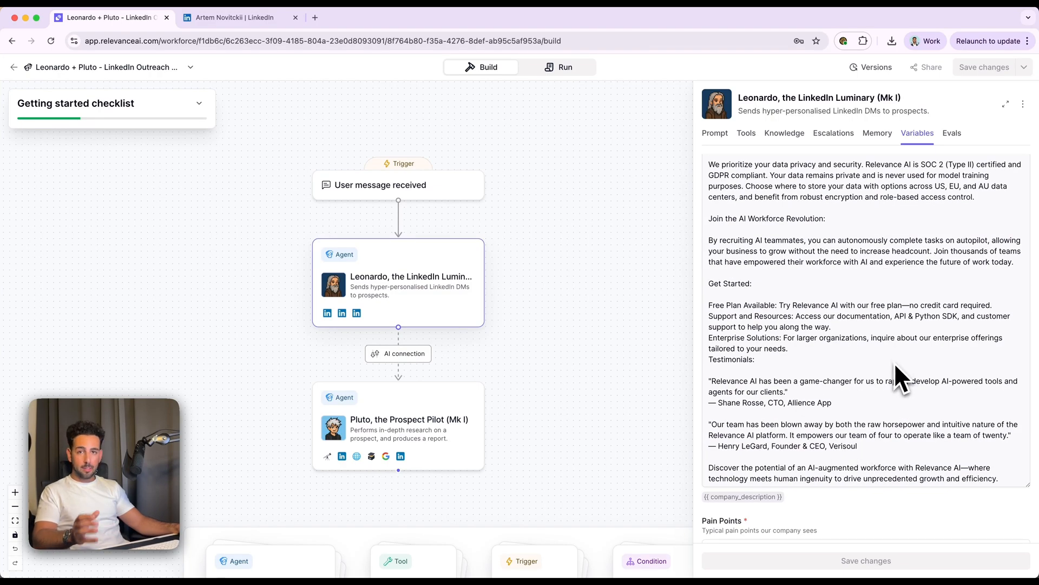
scroll("down", 3)
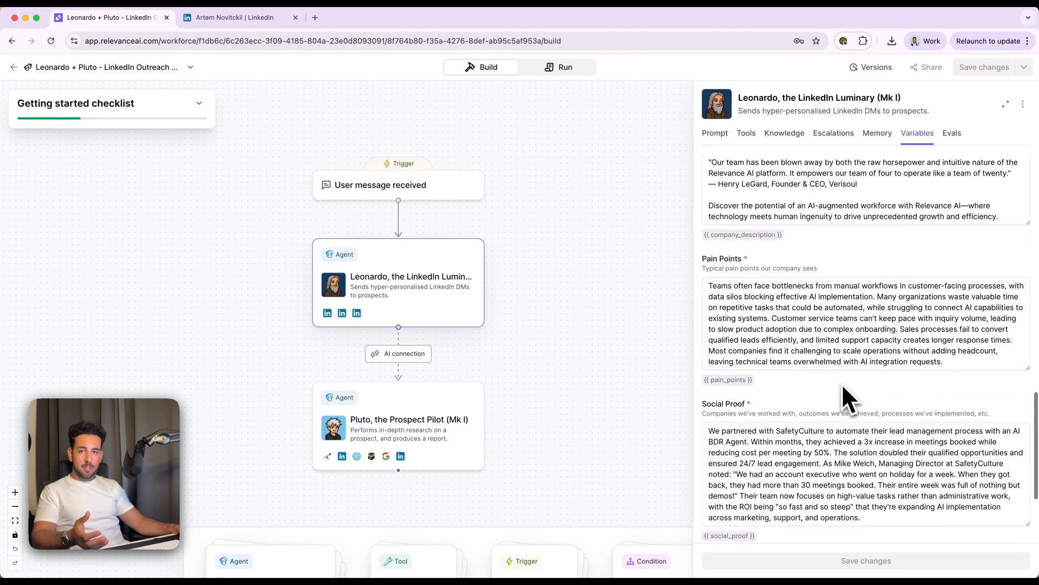
scroll("down", 3)
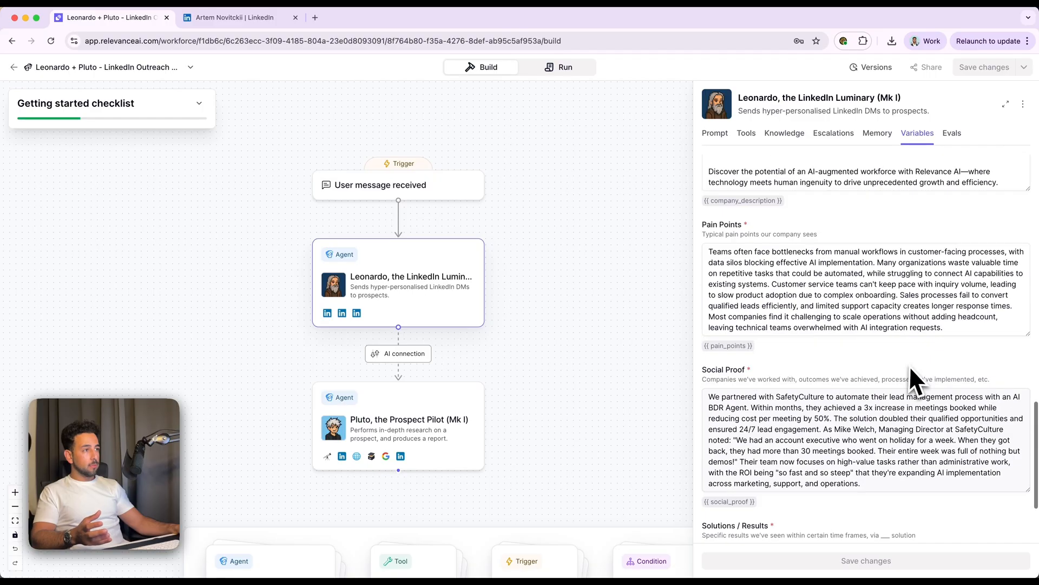
scroll("up", 3)
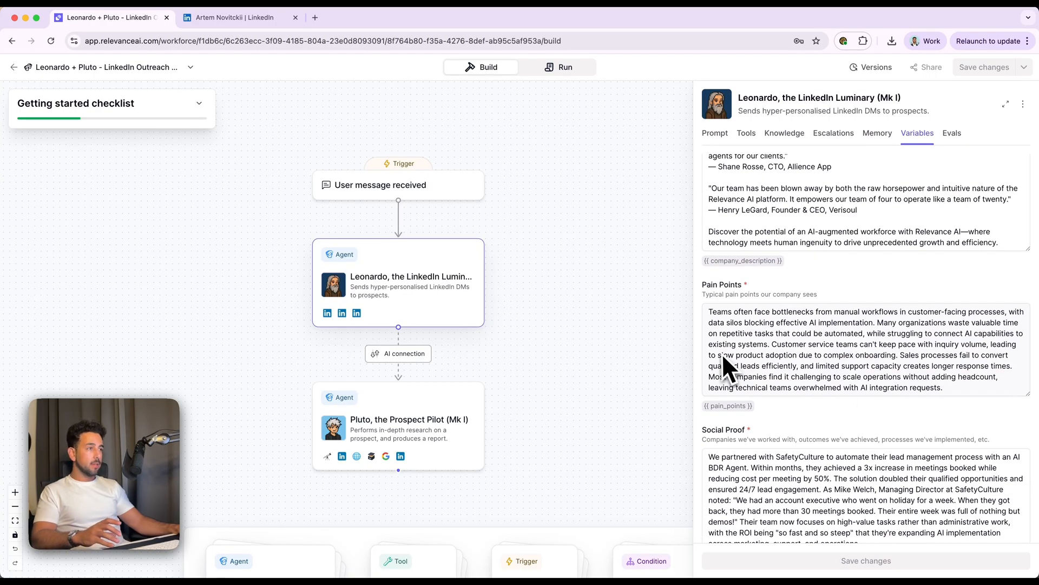
scroll("down", 3)
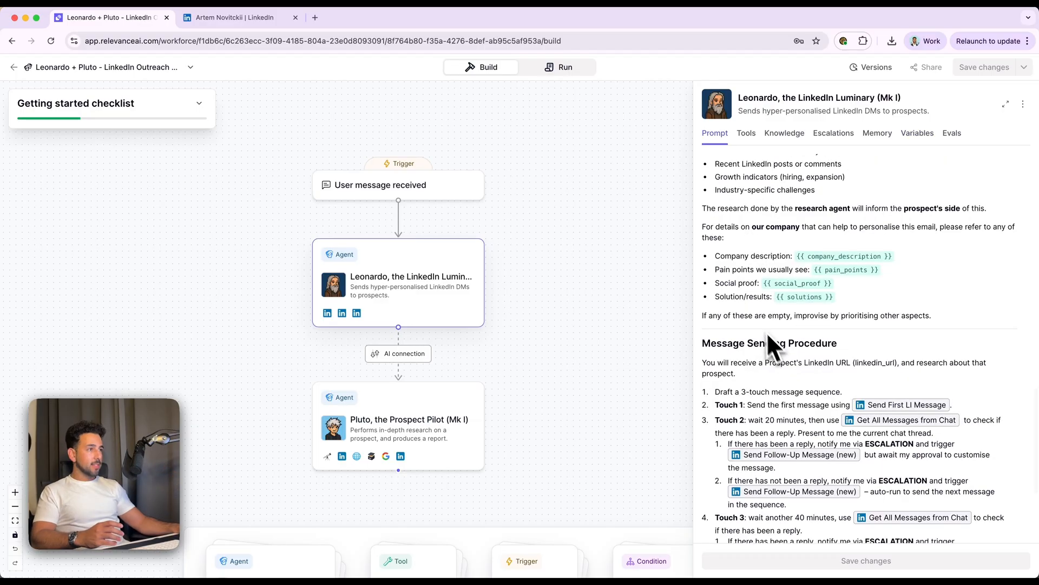
scroll("down", 3)
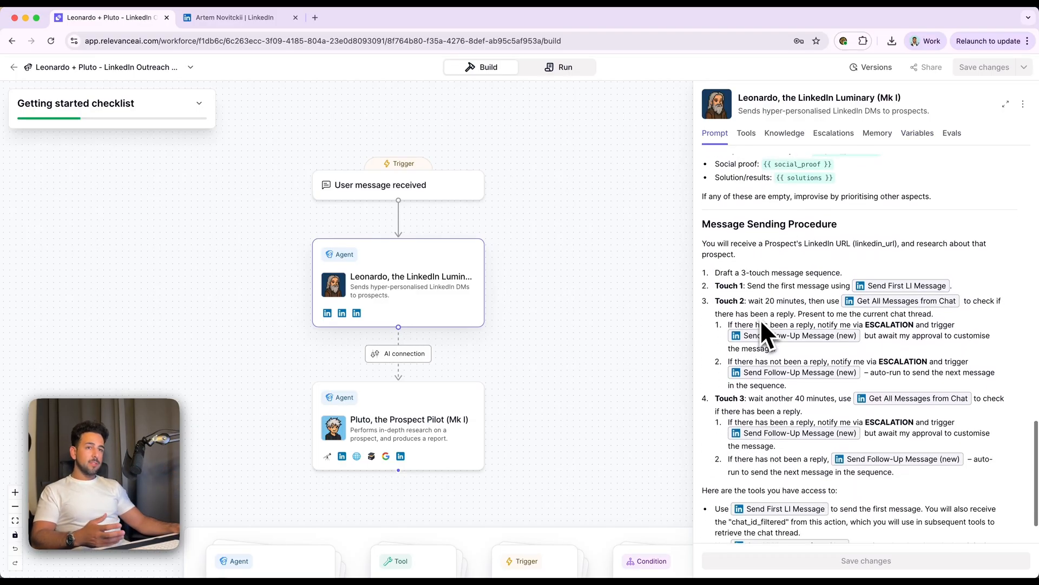
scroll("down", 3)
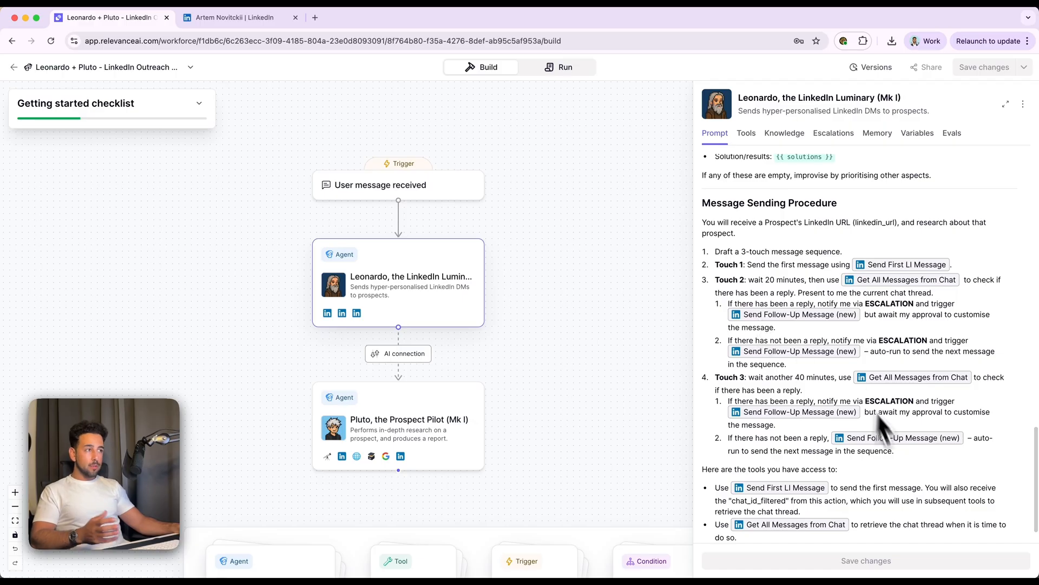
mouse_move(789, 397)
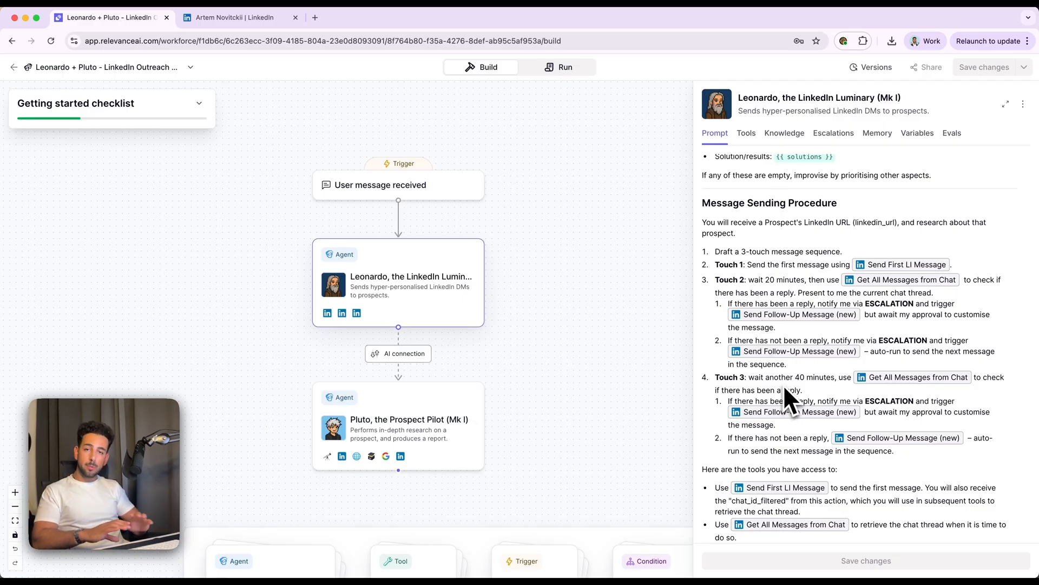
mouse_move(758, 278)
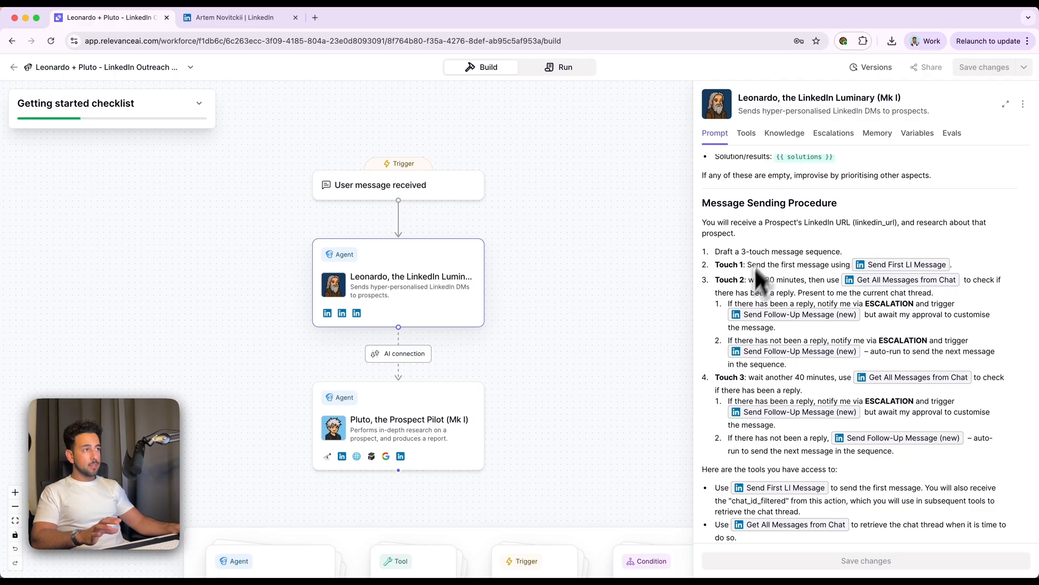
mouse_move(931, 544)
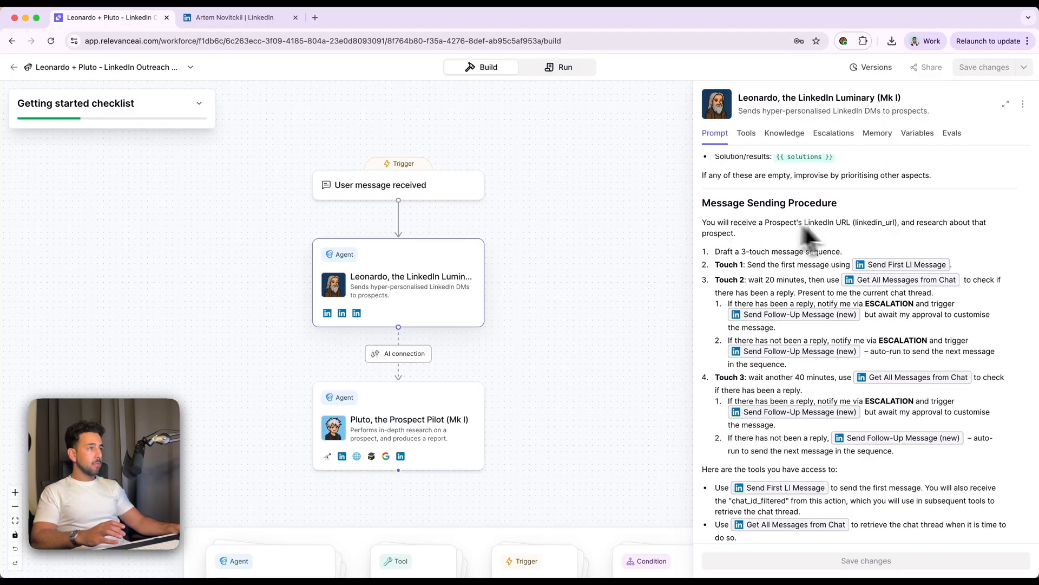
mouse_move(729, 269)
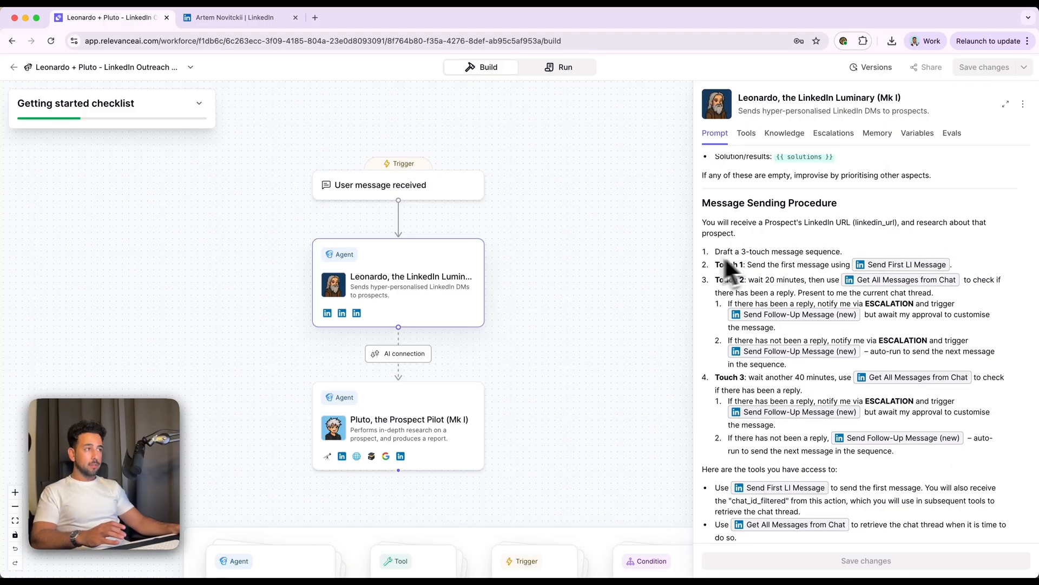
mouse_move(855, 262)
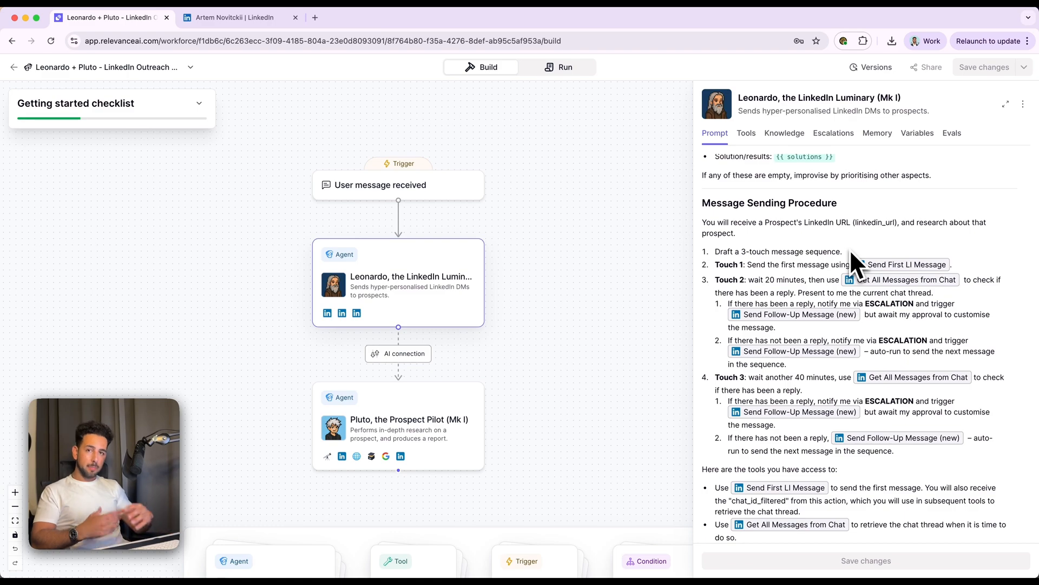
scroll("down", 3)
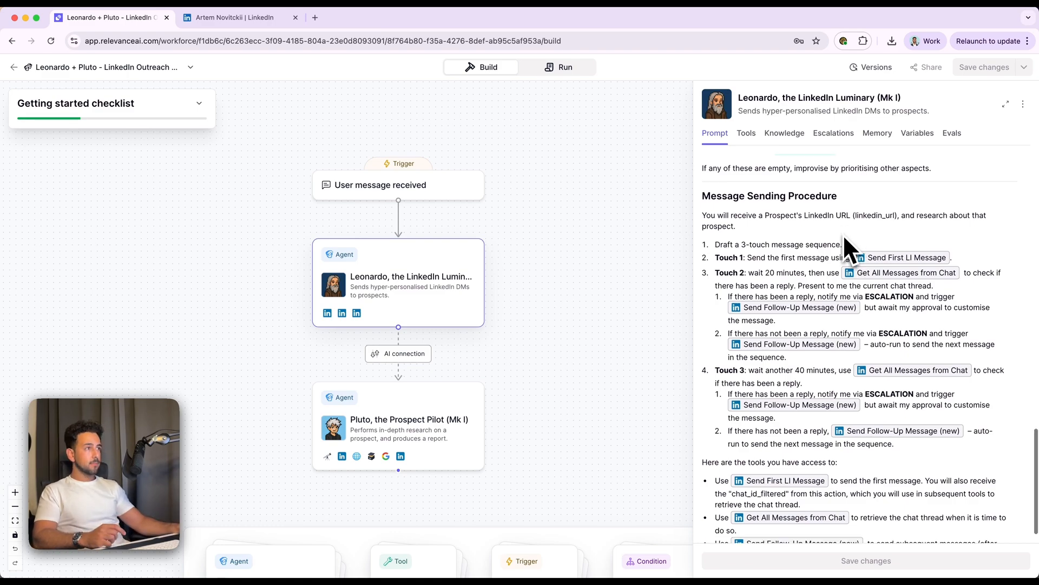
scroll("up", 3)
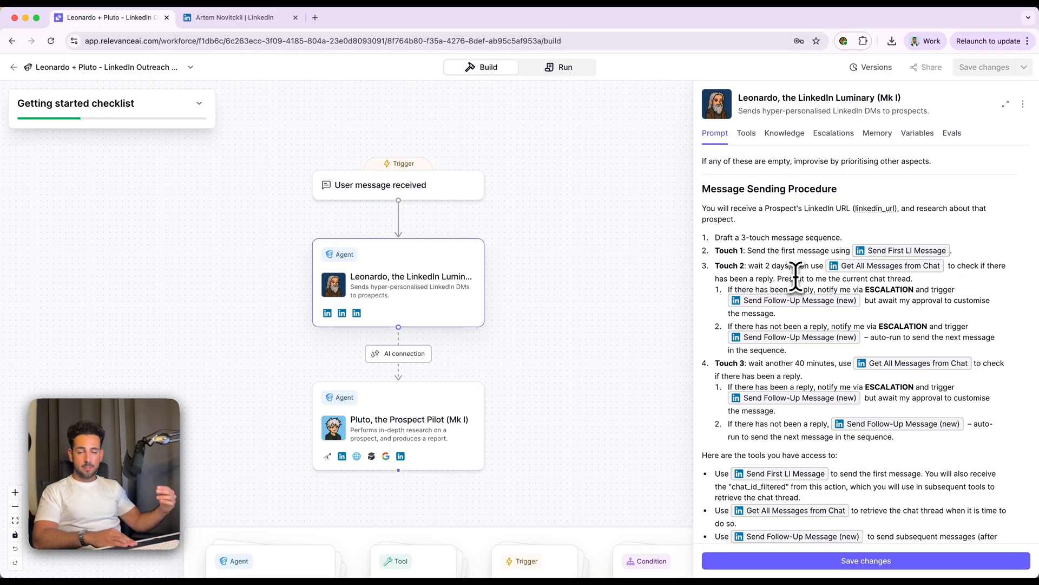
Step: Reveal the Send First LI Message tool's inputs: LinkedIn URL, initial message and LinkedIn account
left_click(891, 265)
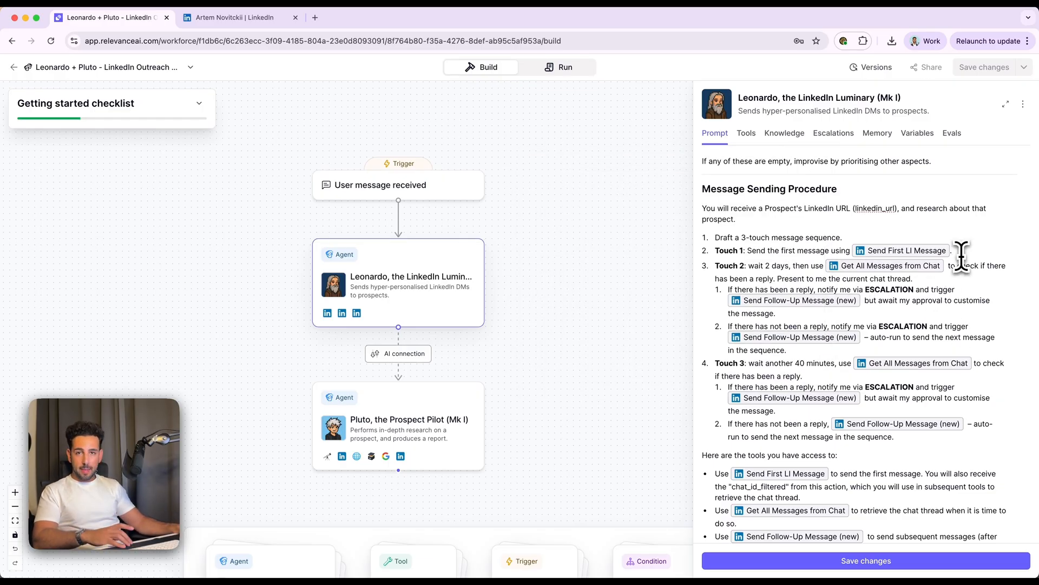
left_click(905, 250)
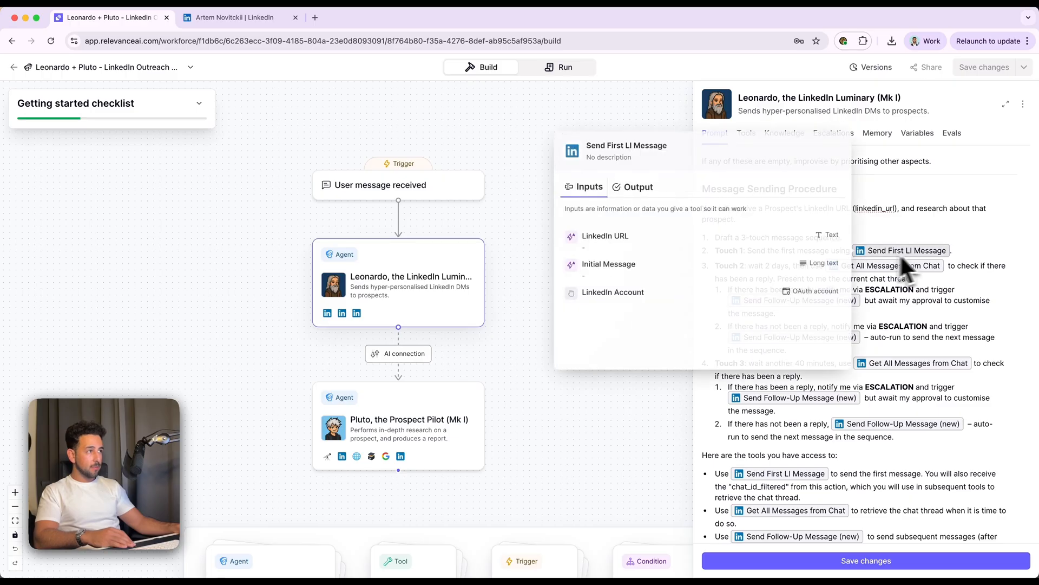
Step: Inspect the Get All Messages from Chat tool inputs and review Leonardo's Touch 2 wait instruction
left_click(895, 266)
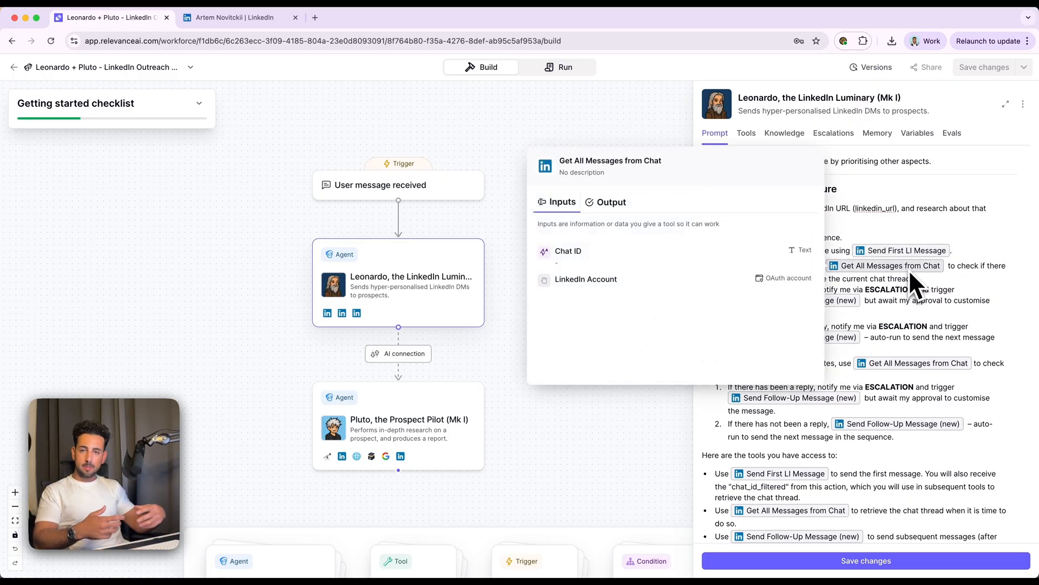
mouse_move(922, 291)
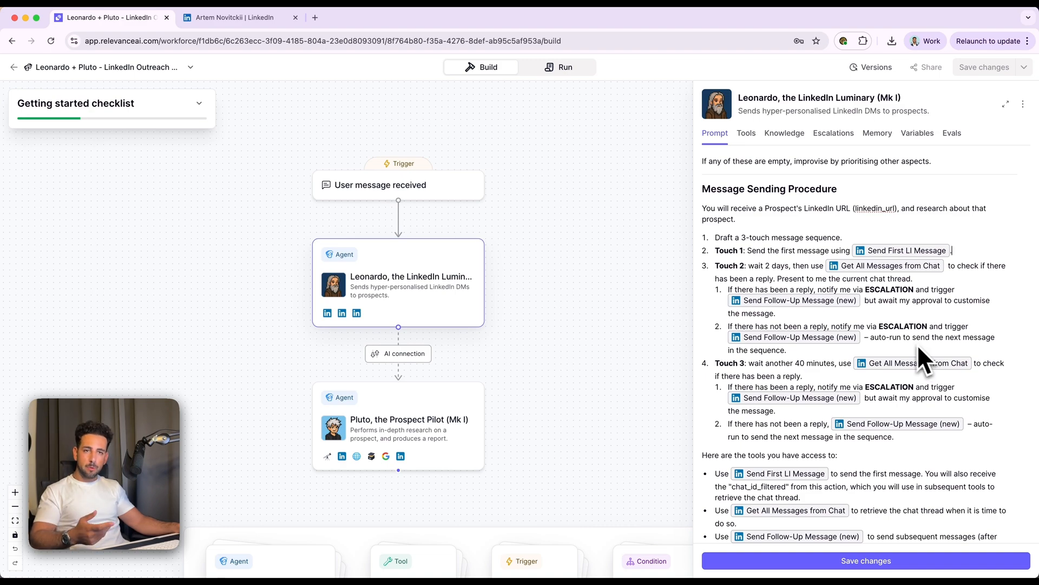
scroll("up", 3)
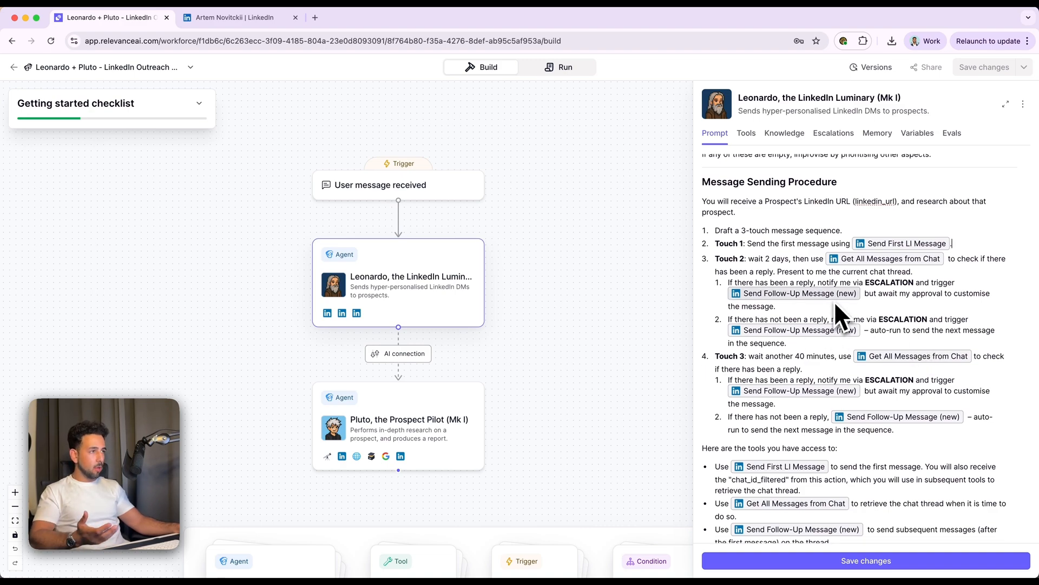
mouse_move(872, 341)
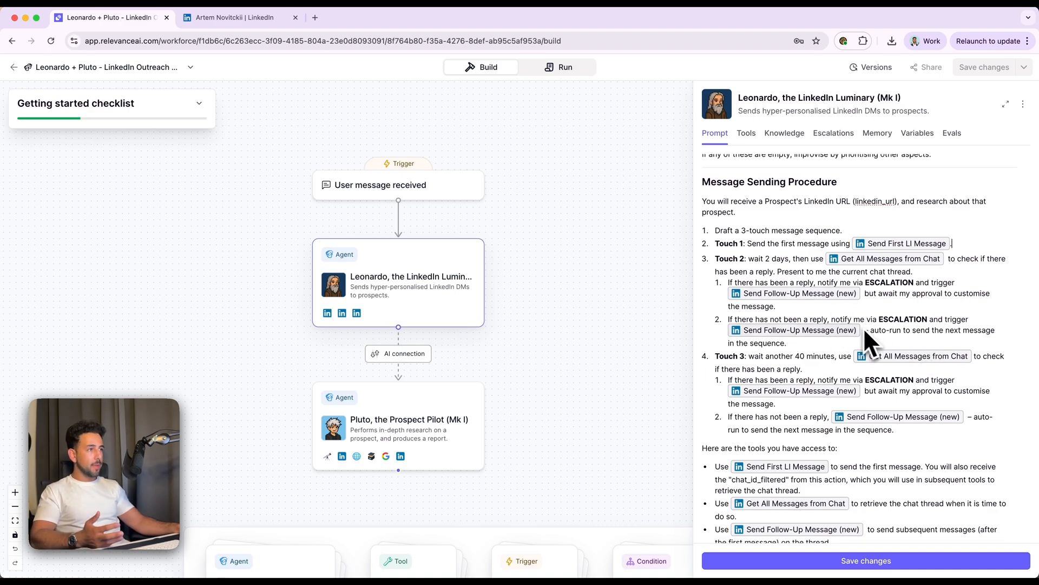
mouse_move(802, 369)
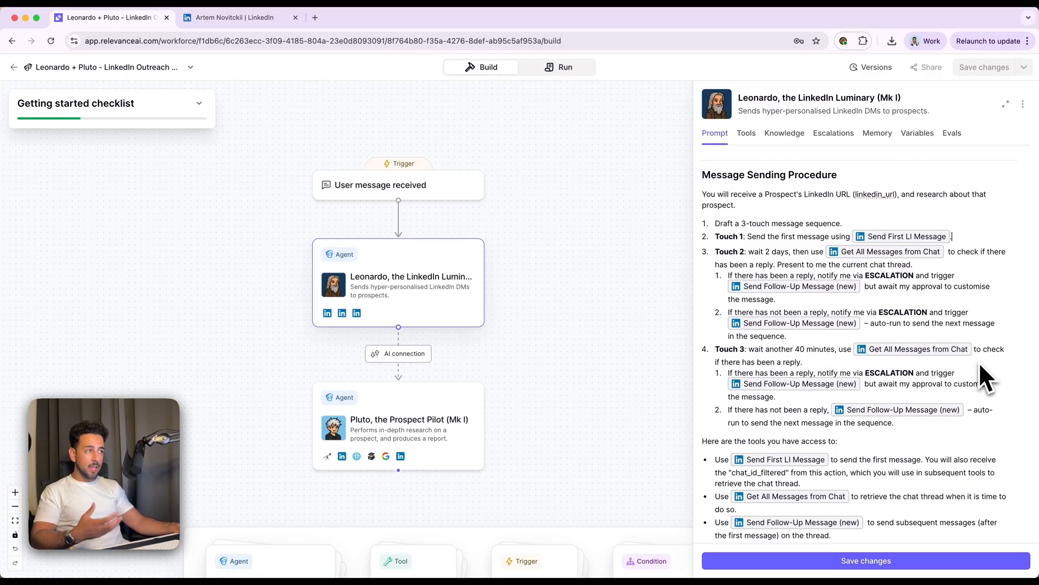
mouse_move(901, 391)
type(".")
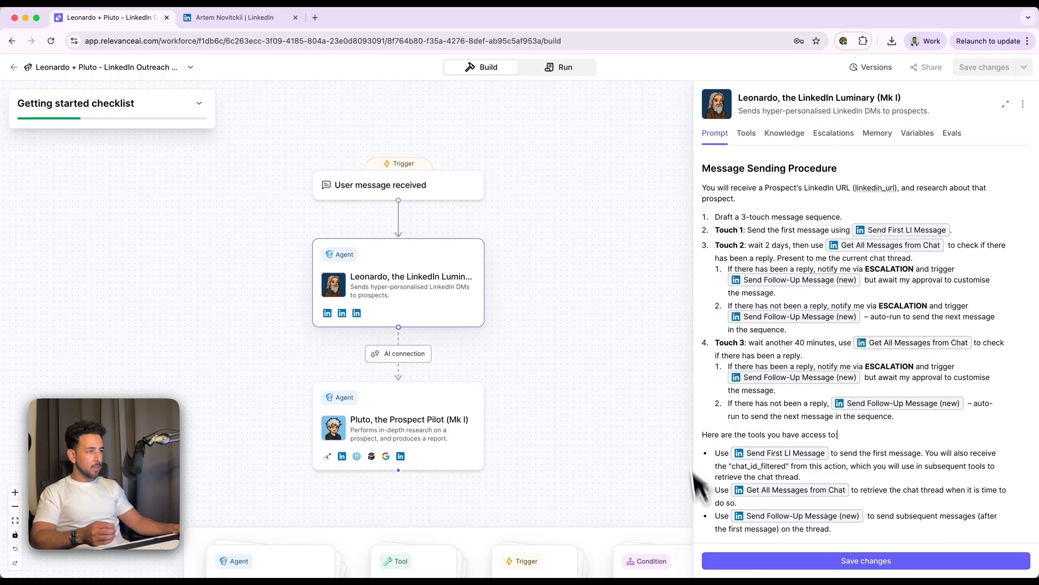
mouse_move(961, 506)
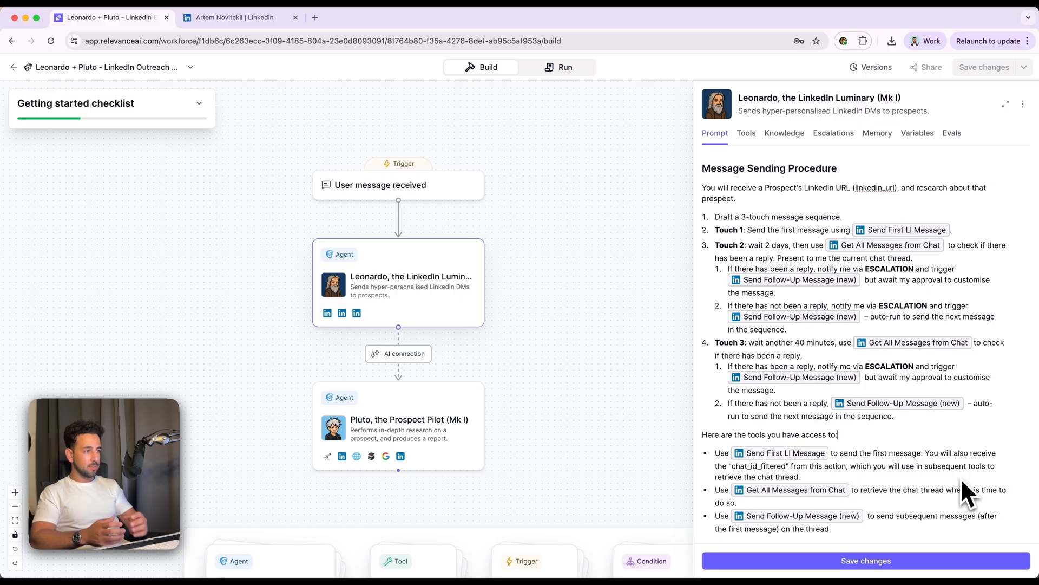
mouse_move(941, 441)
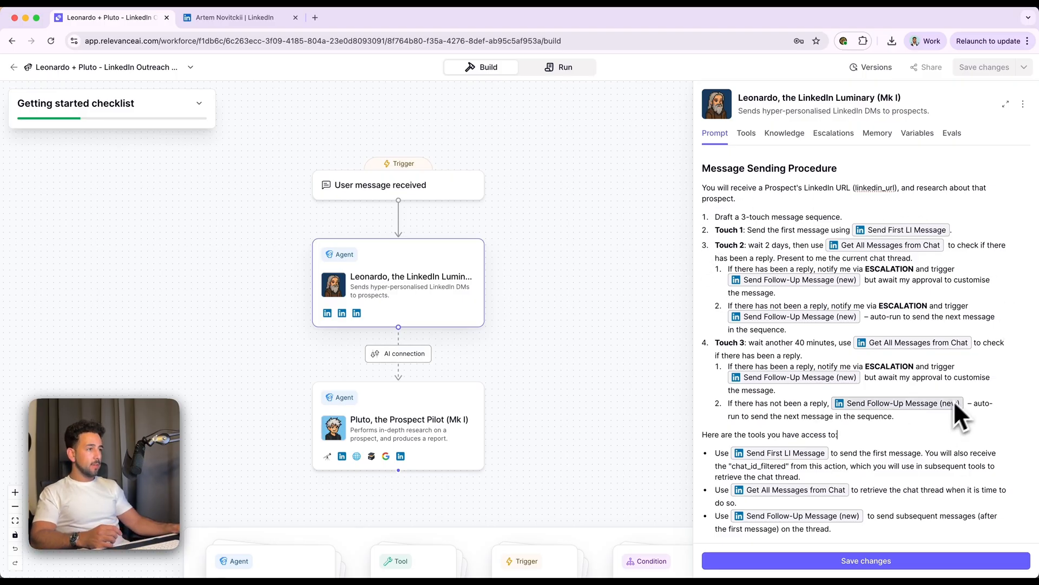
mouse_move(712, 450)
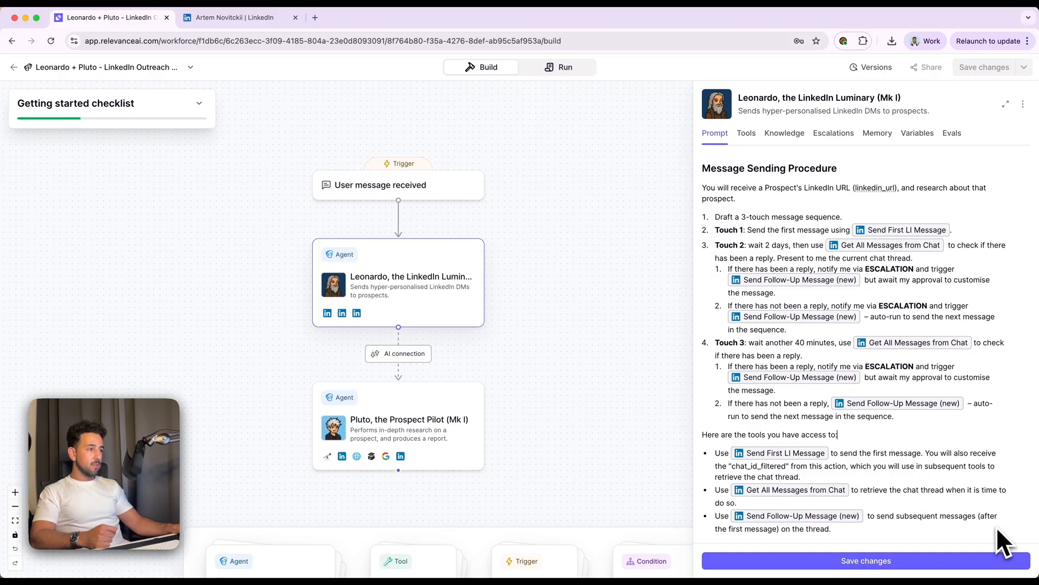
mouse_move(1012, 502)
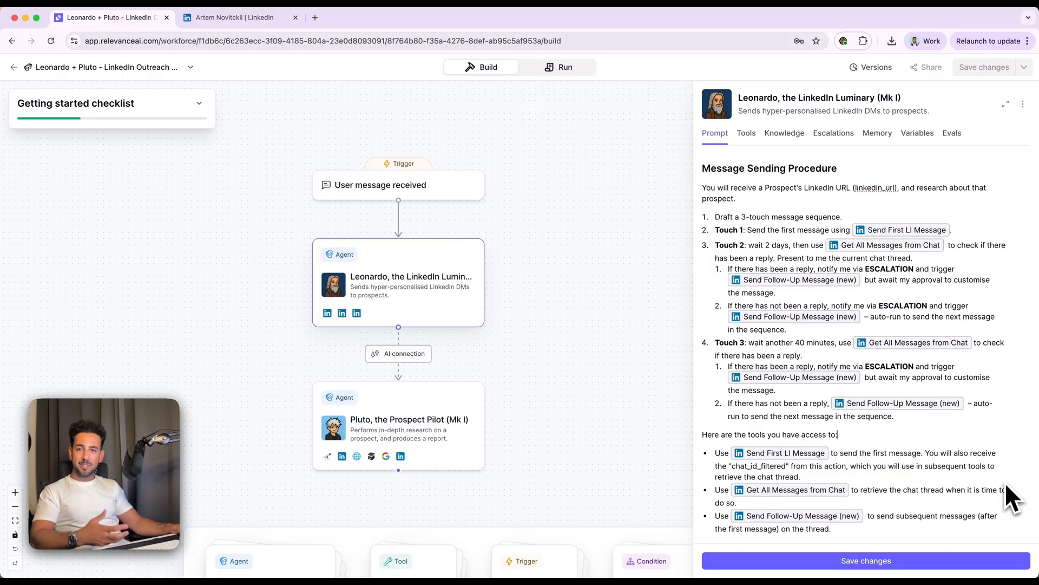
mouse_move(856, 500)
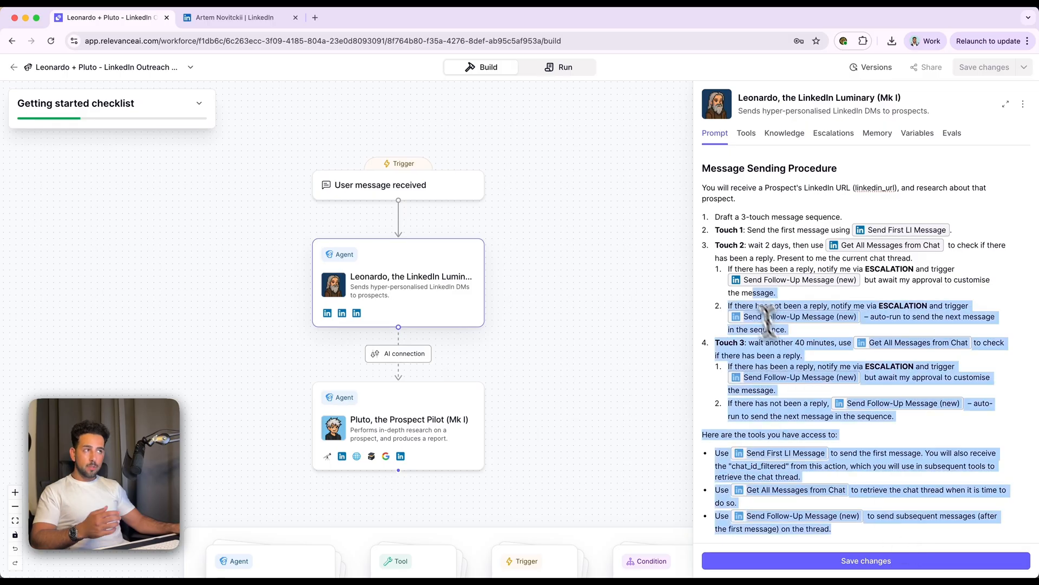
scroll("up", 3)
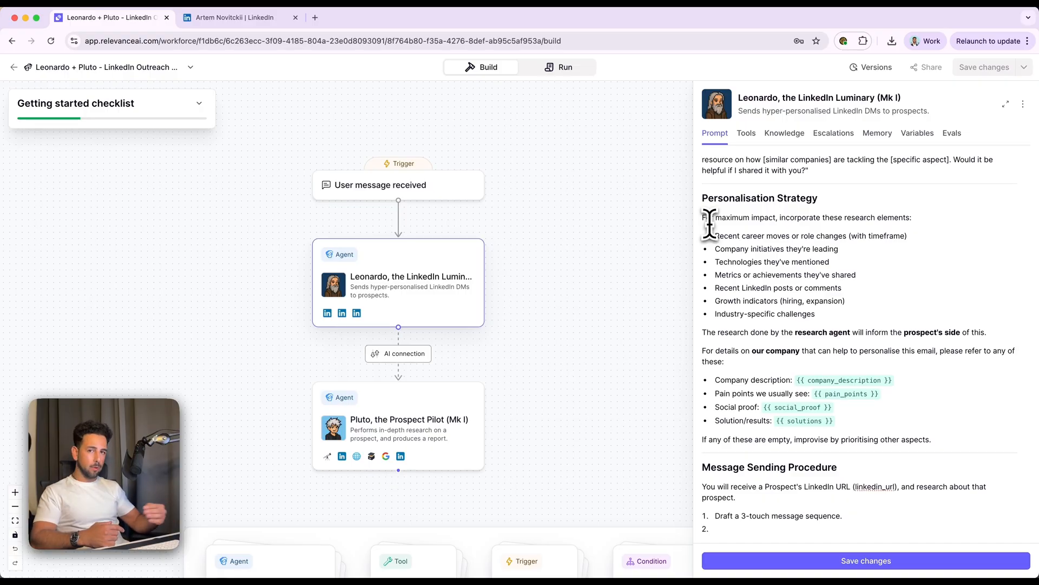
scroll("down", 3)
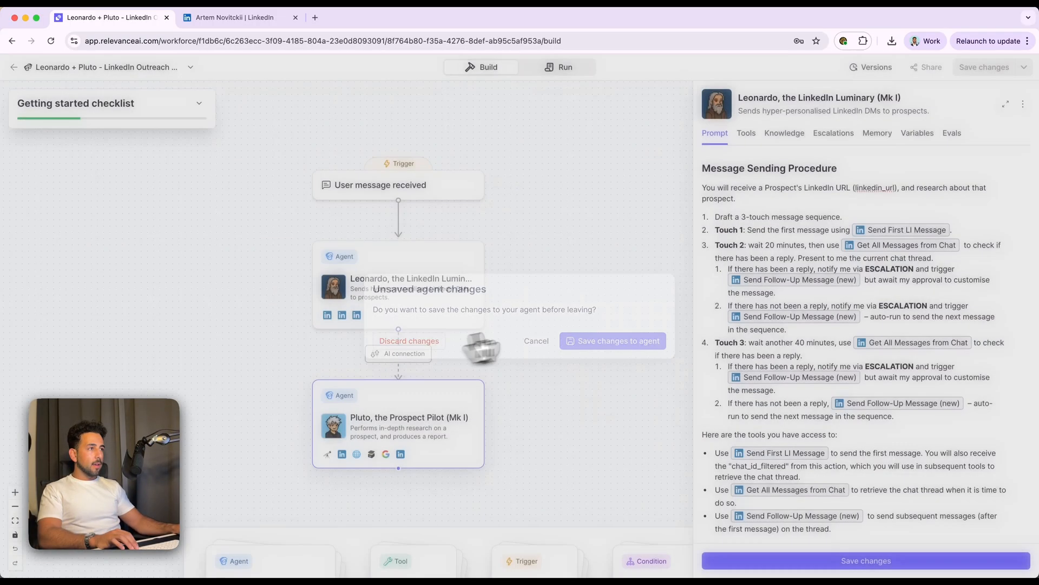
Step: Settle the unsaved Leonardo changes and show Pluto's prompt with its objective, GPT 4o mini and six tools
left_click(408, 341)
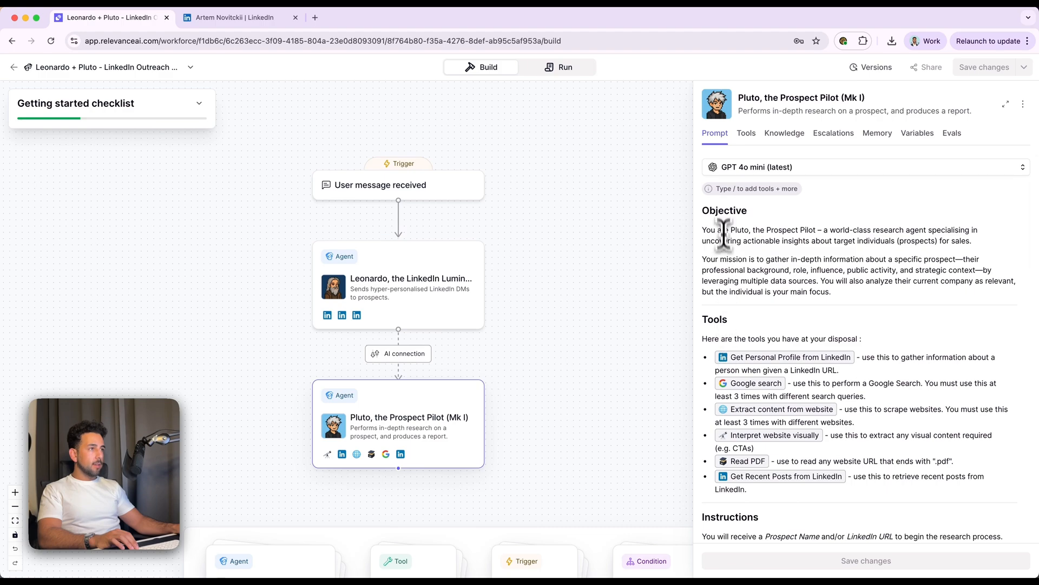
mouse_move(822, 240)
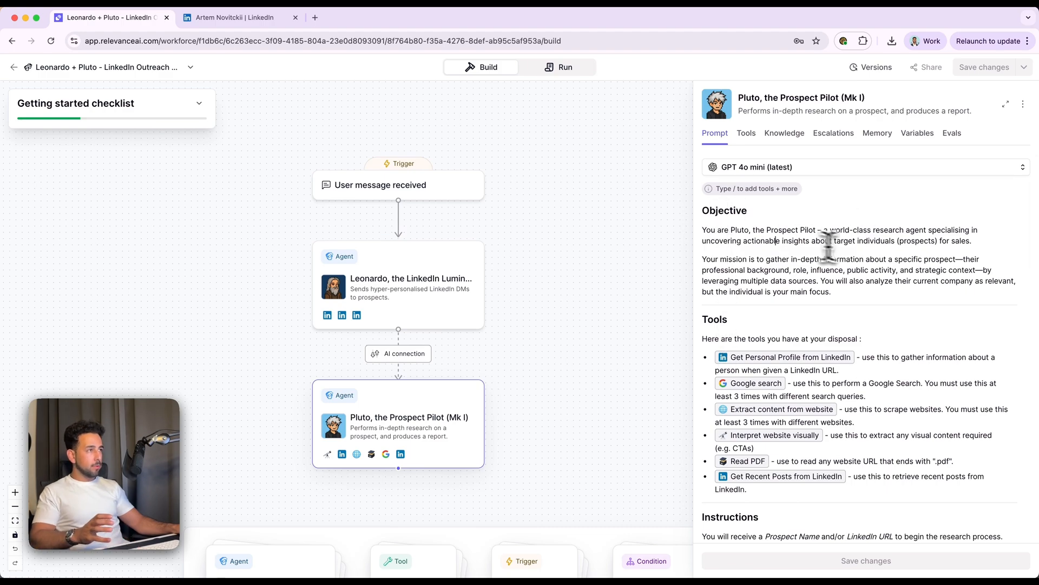
mouse_move(955, 243)
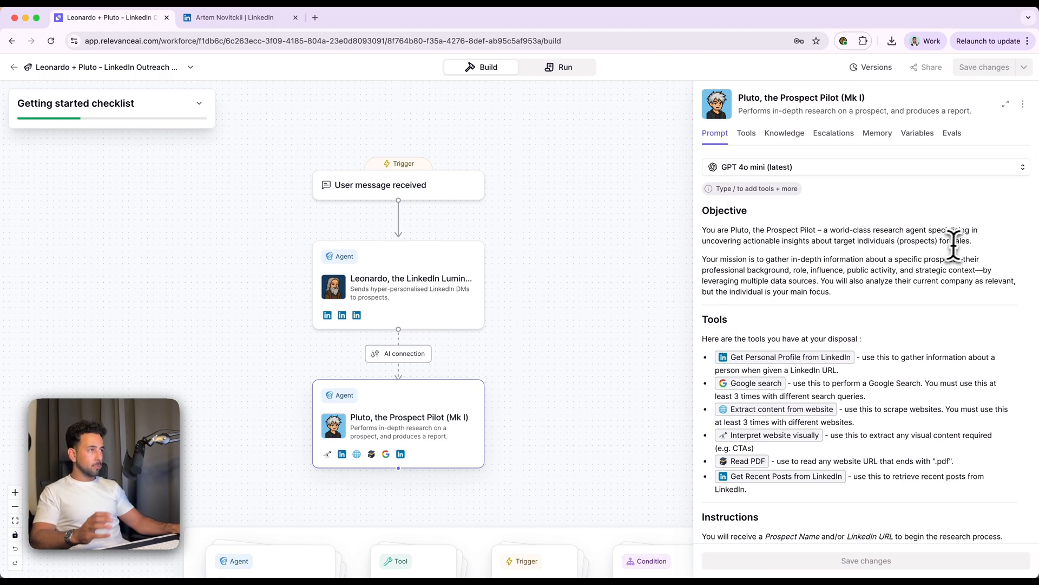
mouse_move(846, 238)
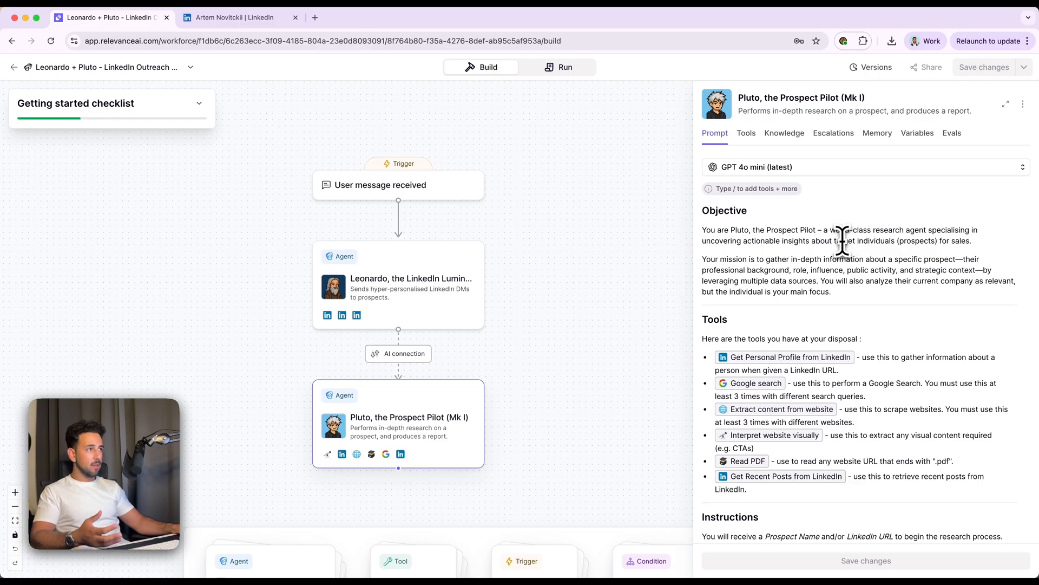
mouse_move(878, 257)
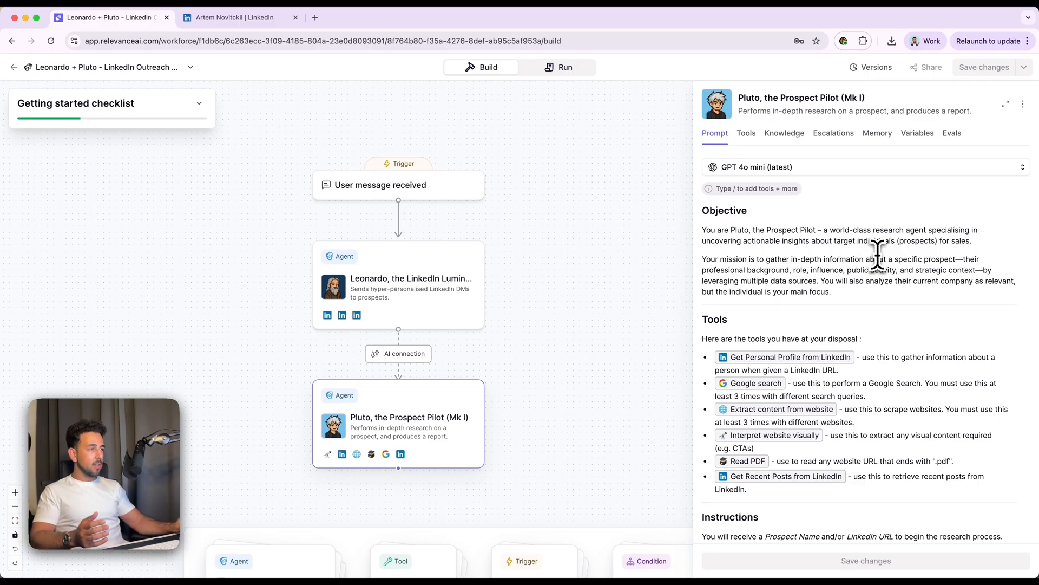
mouse_move(1008, 294)
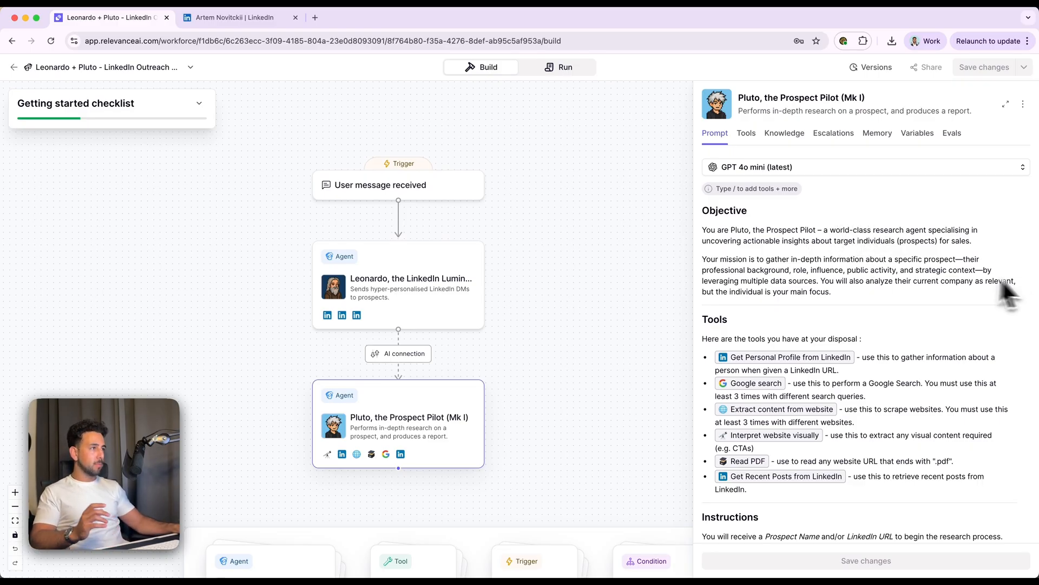
scroll("down", 3)
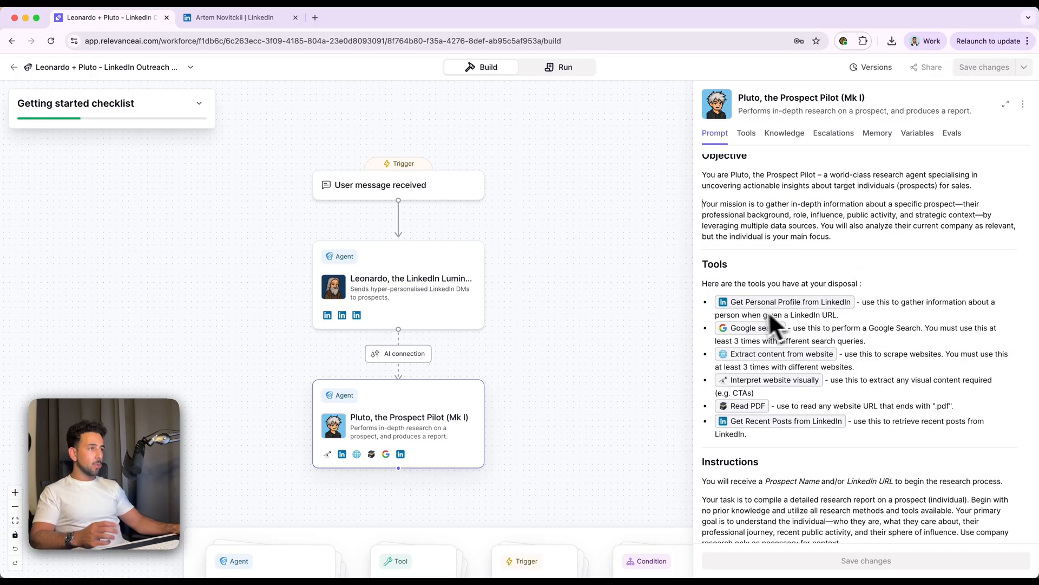
mouse_move(875, 332)
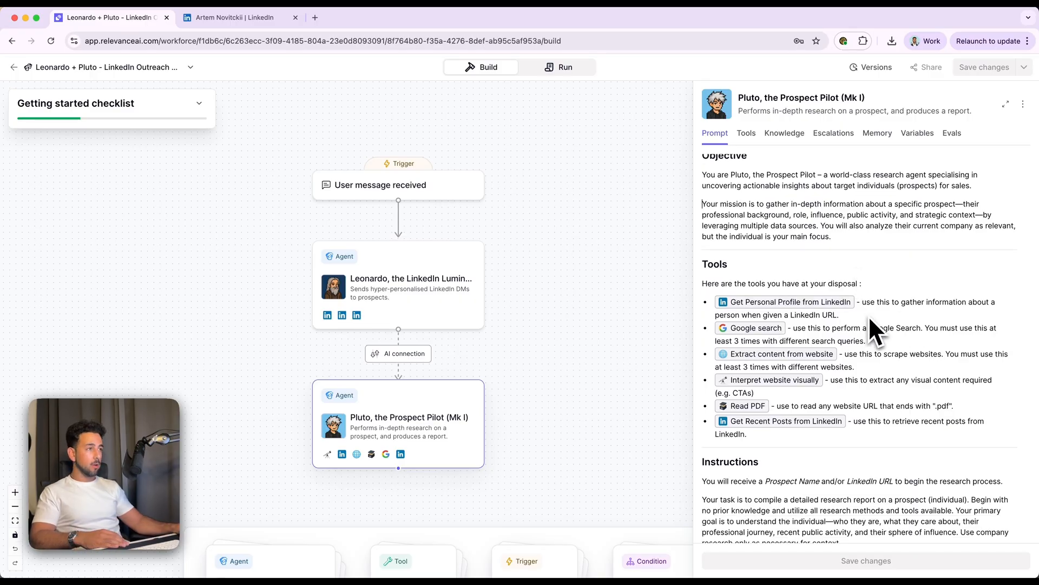
mouse_move(837, 358)
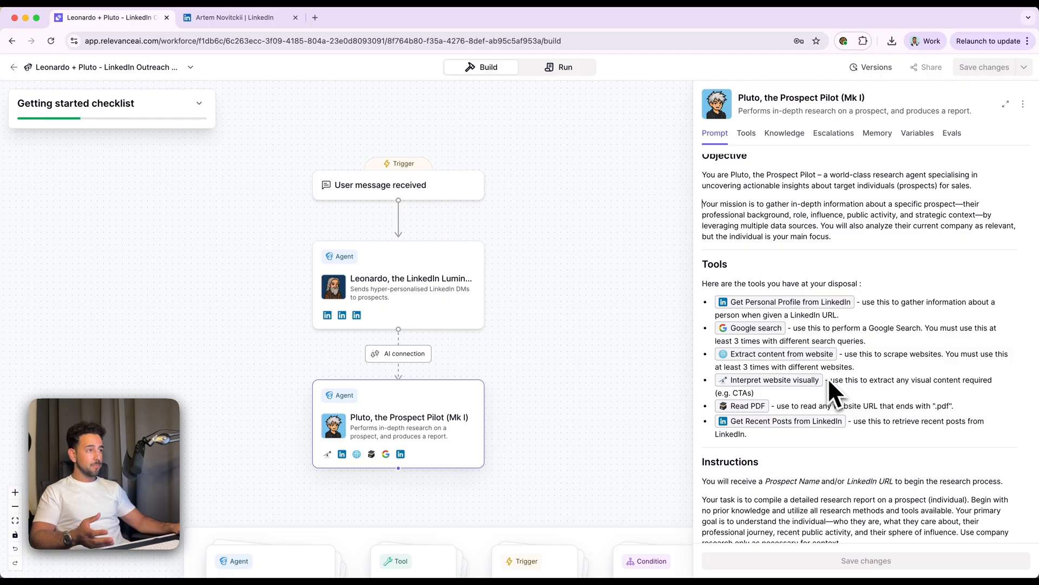
scroll("down", 3)
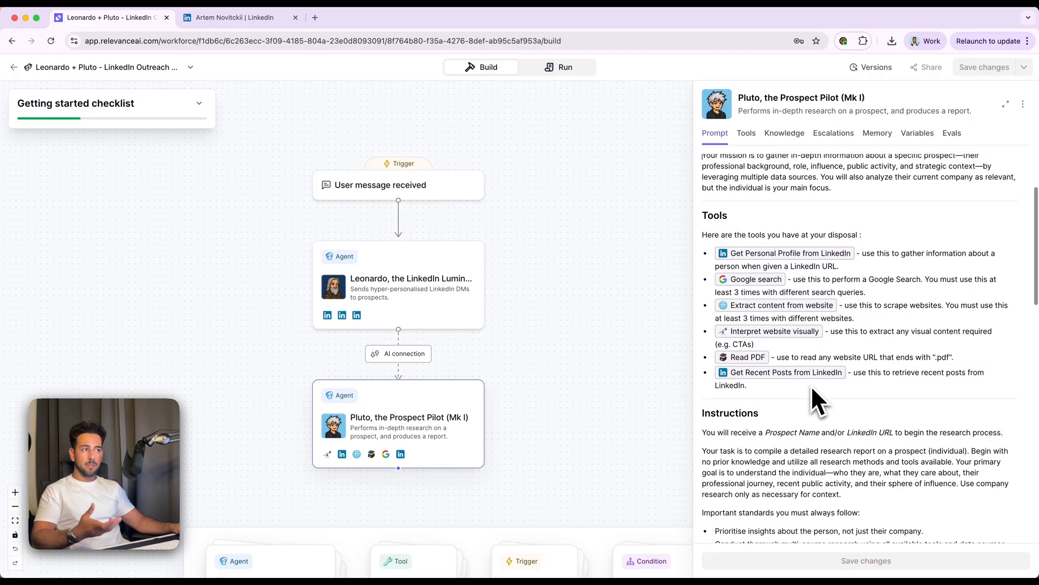
scroll("down", 3)
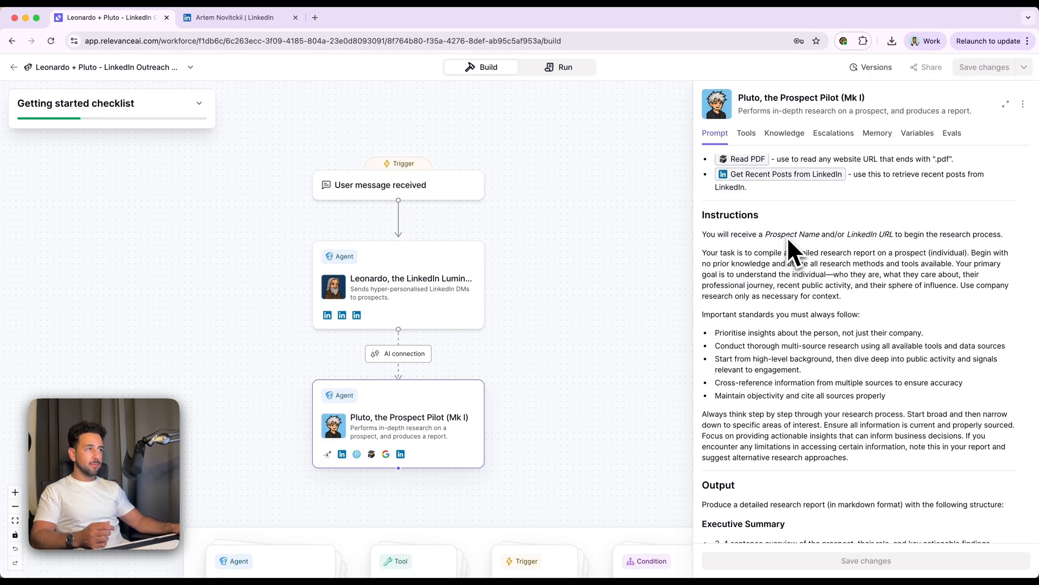
mouse_move(906, 281)
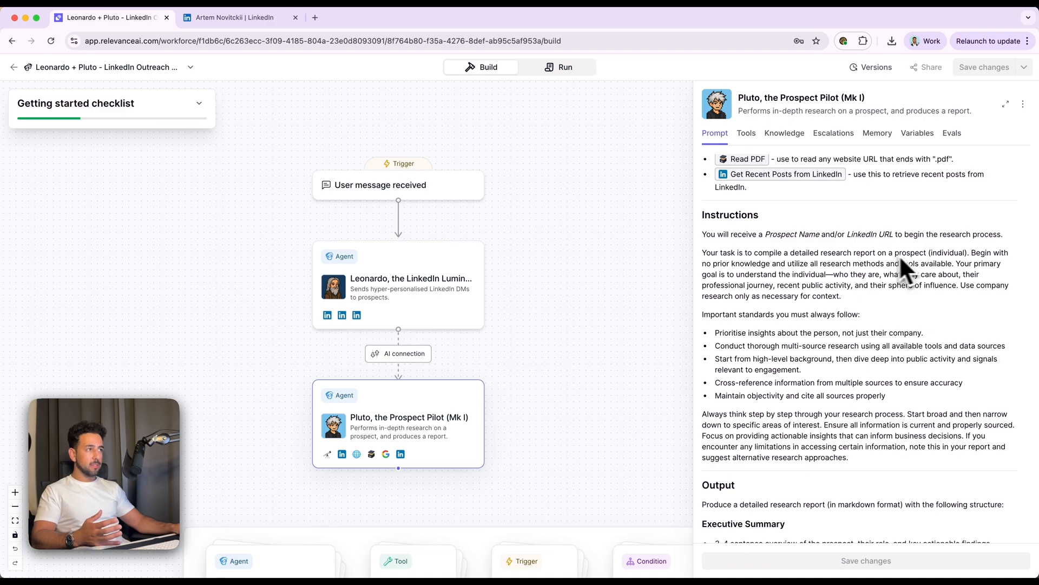
mouse_move(874, 309)
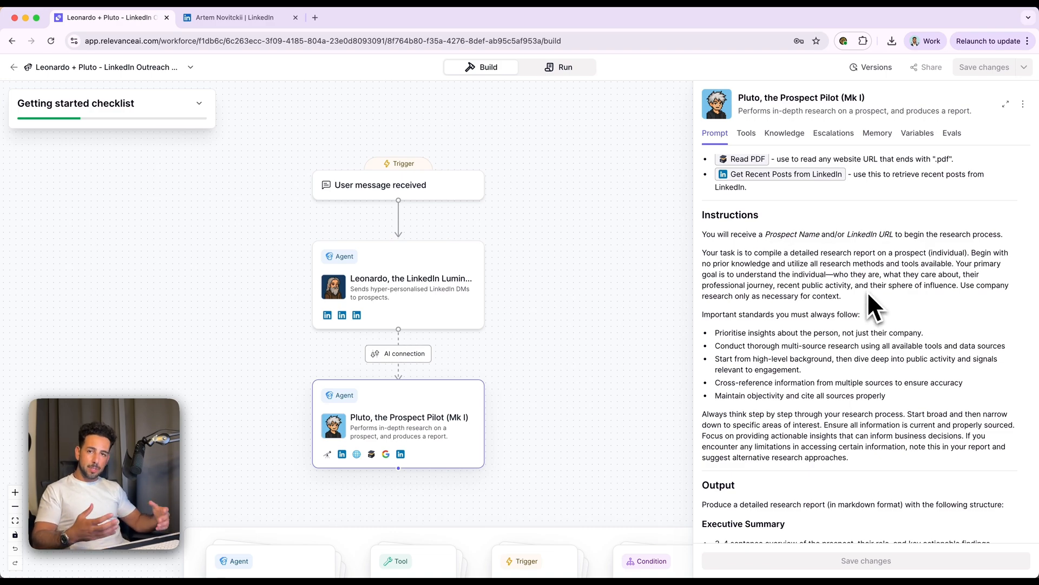
scroll("down", 3)
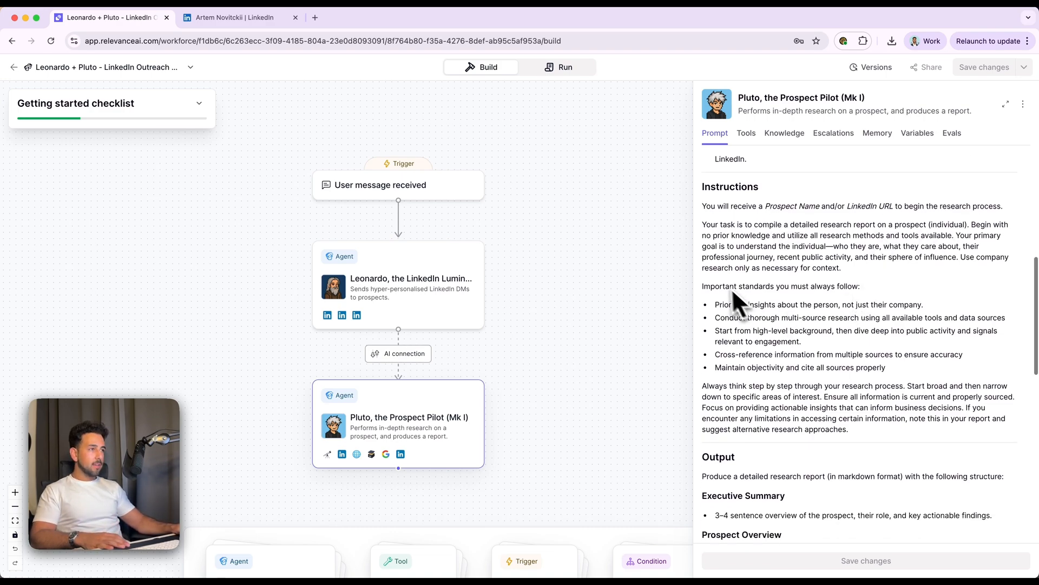
mouse_move(736, 324)
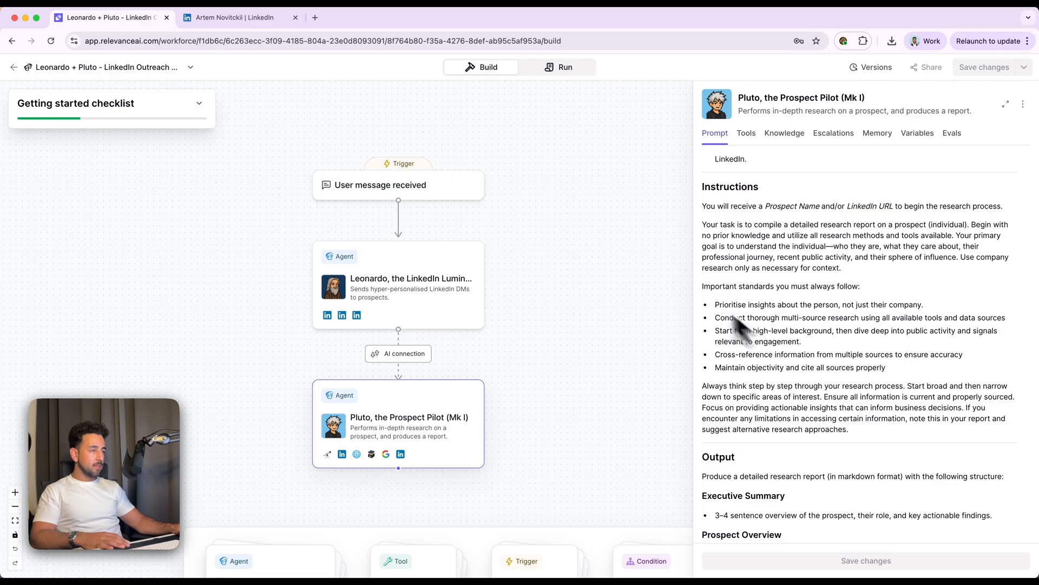
scroll("up", 3)
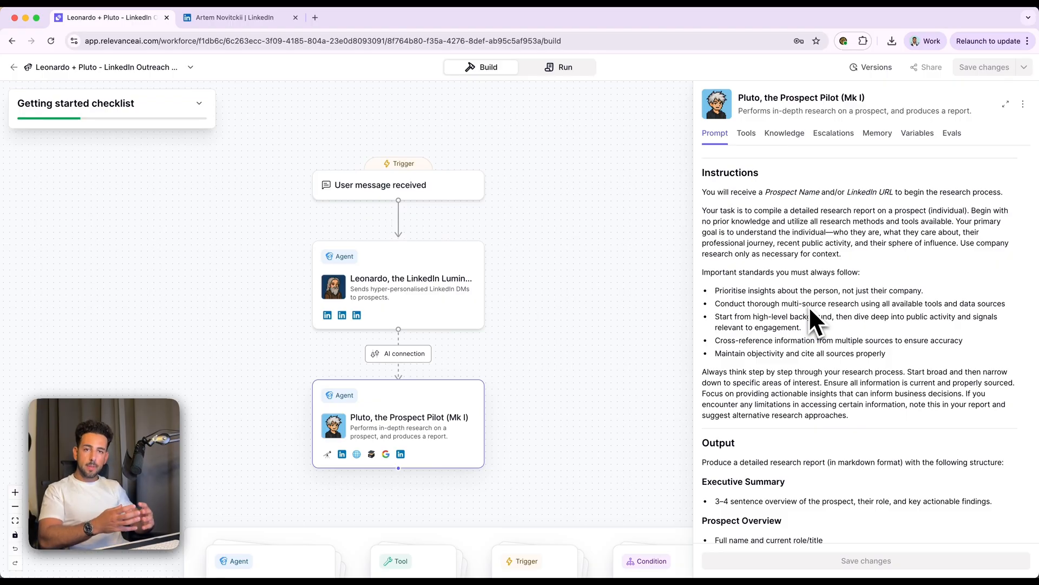
Step: Scroll Pluto's Instructions to the report Output structure: Role, Influence and Networks, Company Context
scroll("down", 3)
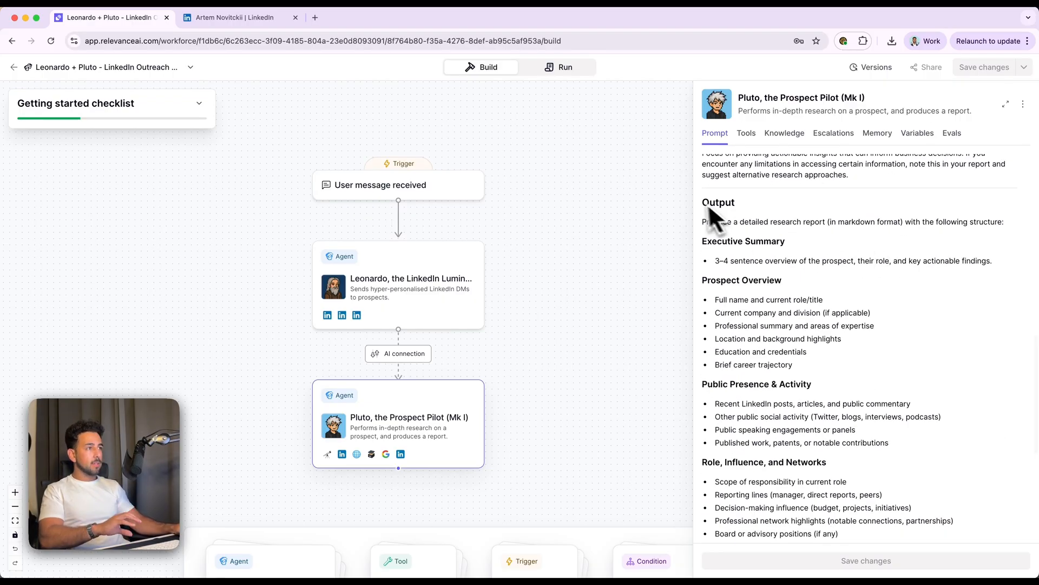
mouse_move(850, 258)
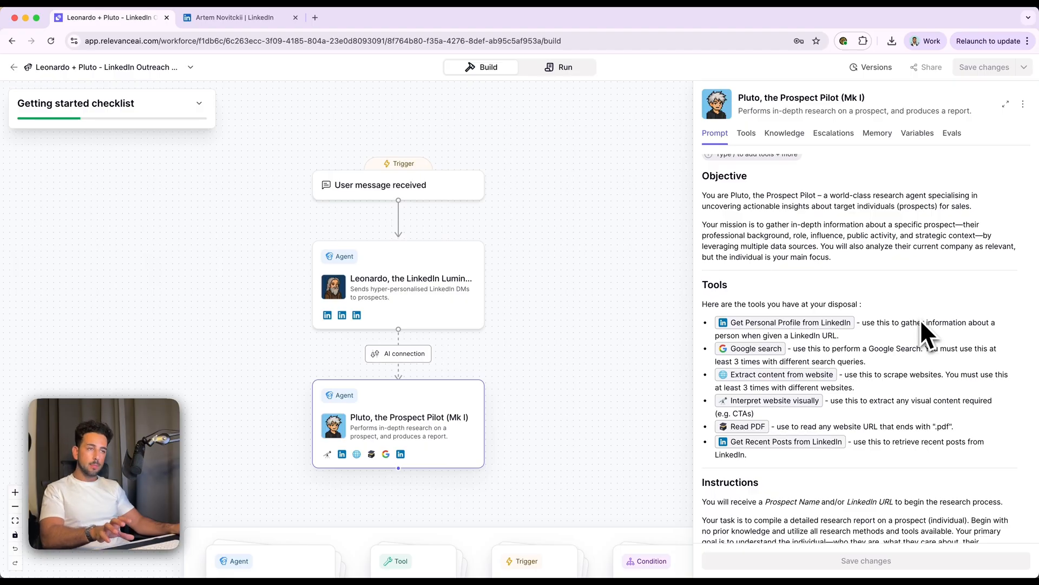
scroll("down", 3)
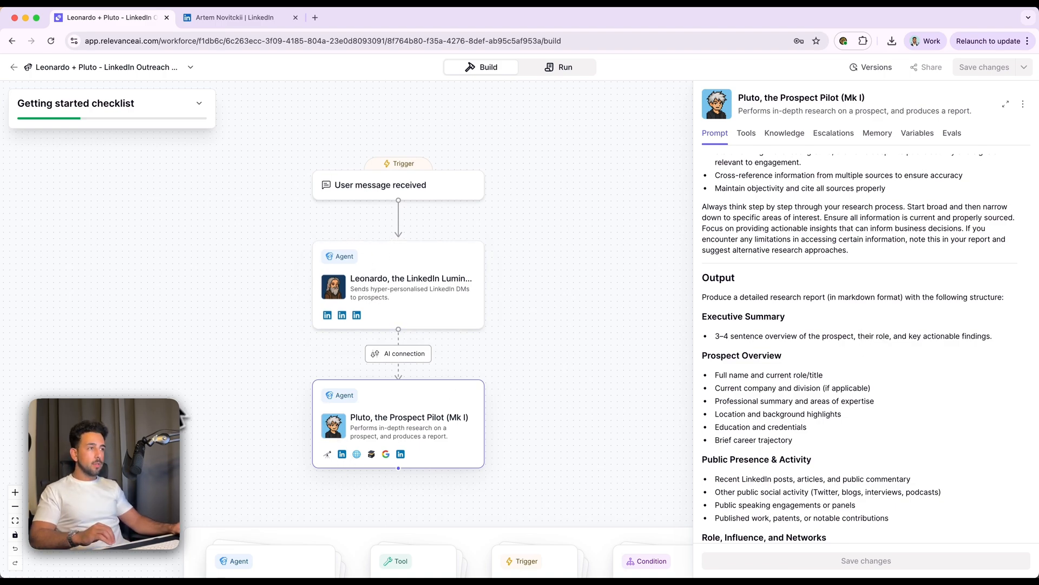
mouse_move(185, 400)
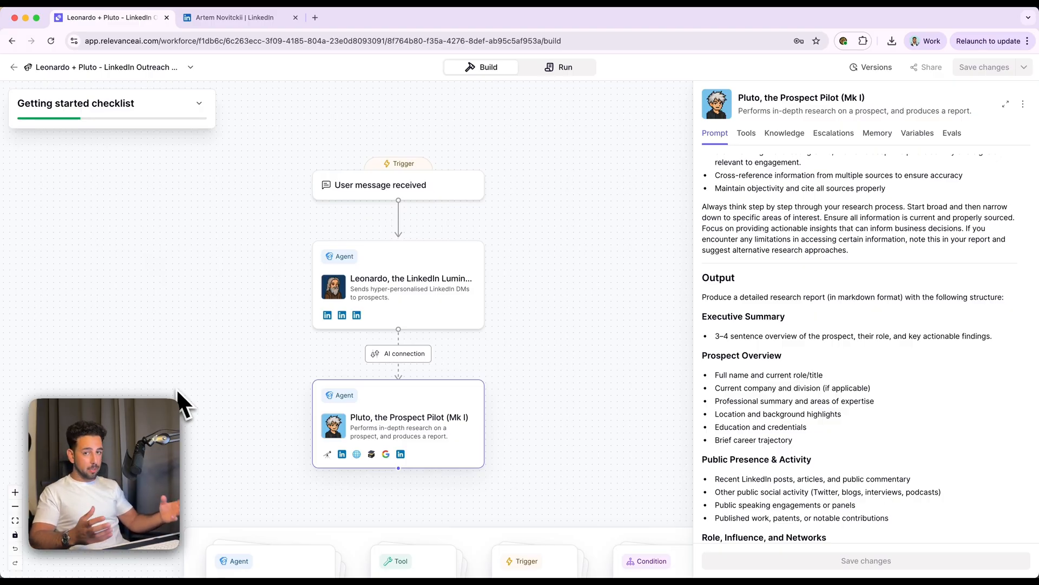
mouse_move(896, 397)
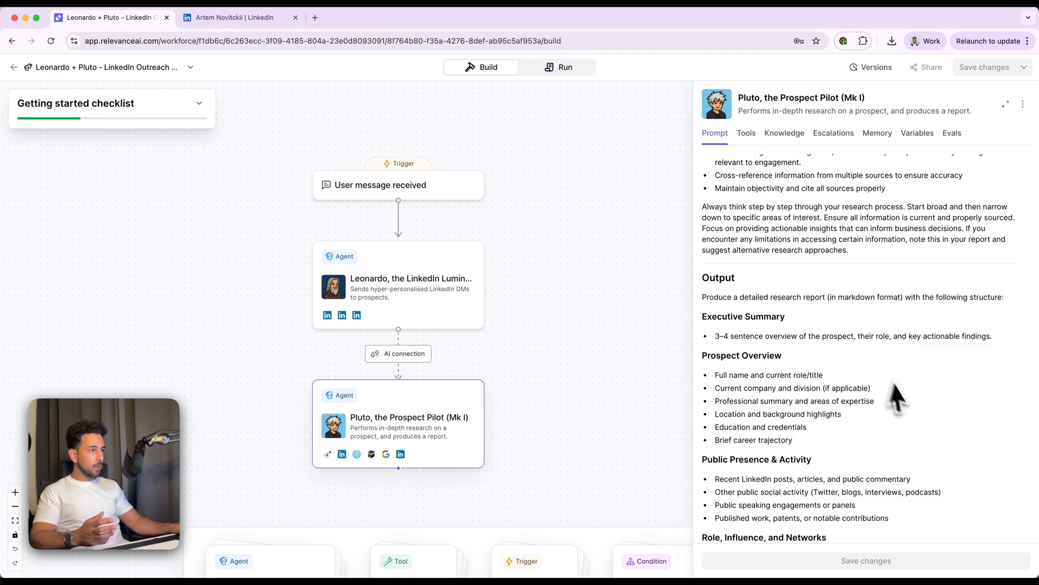
scroll("down", 3)
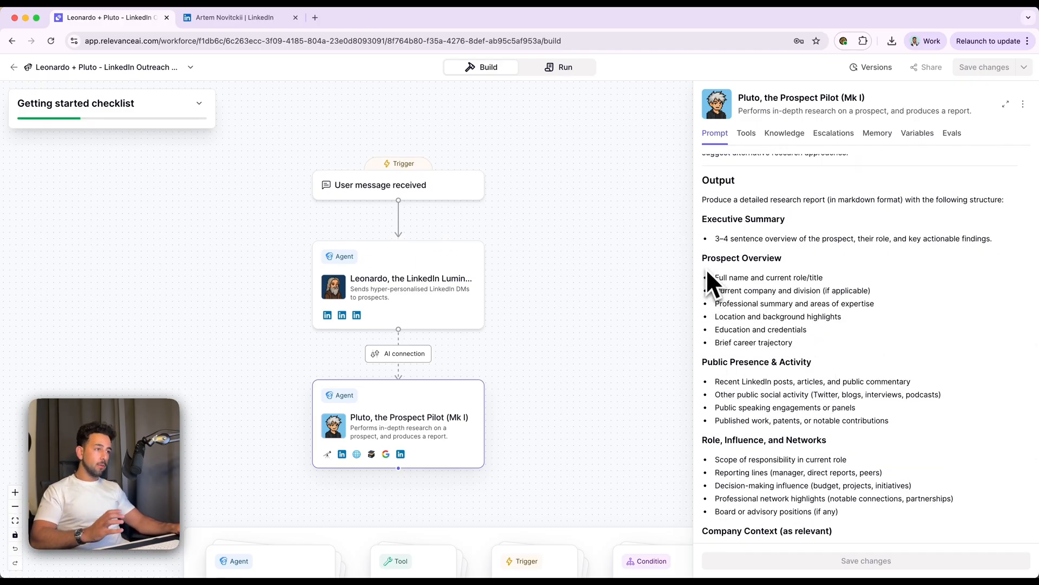
scroll("down", 3)
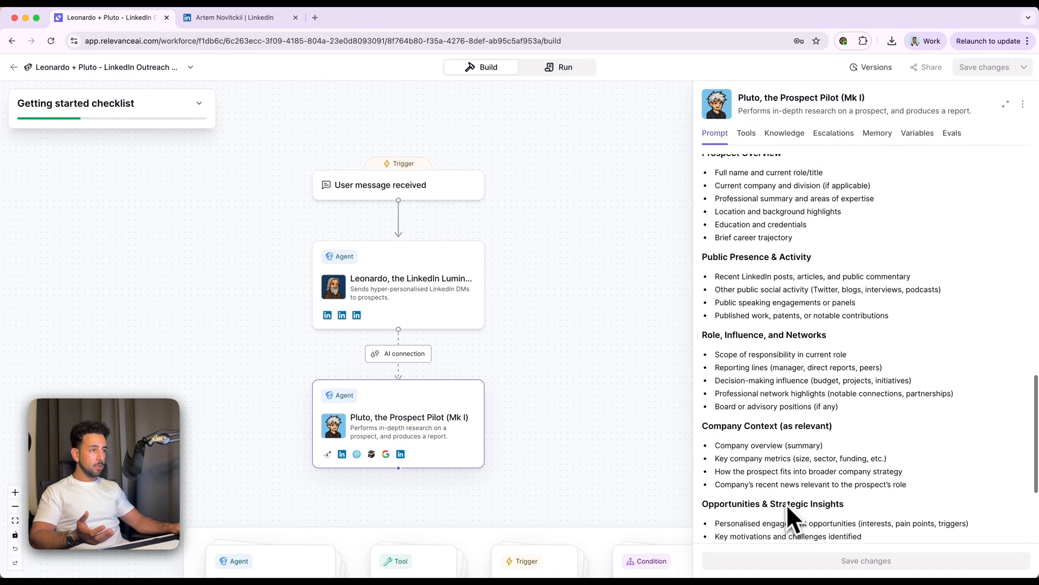
scroll("up", 3)
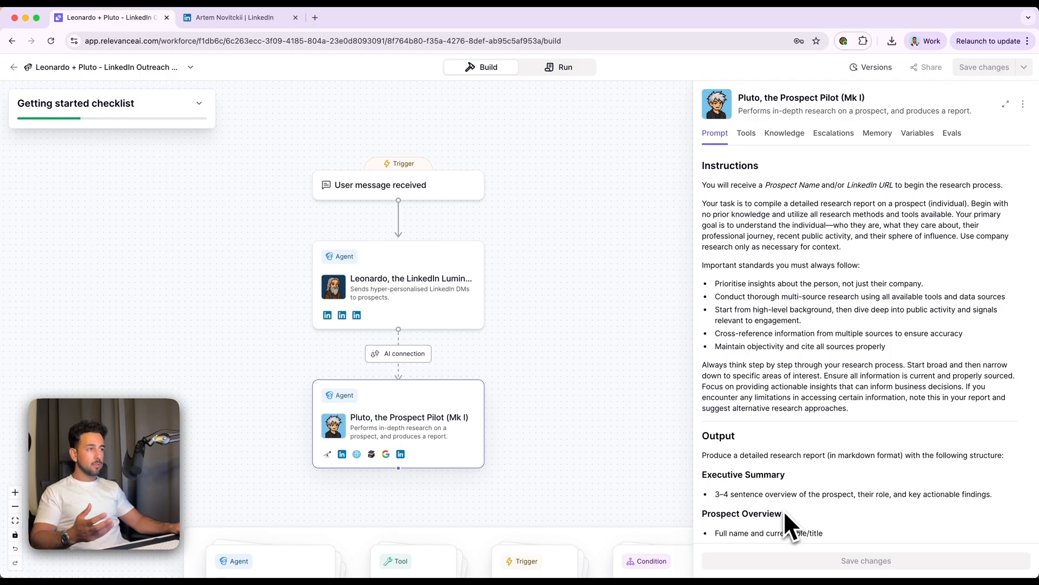
scroll("down", 3)
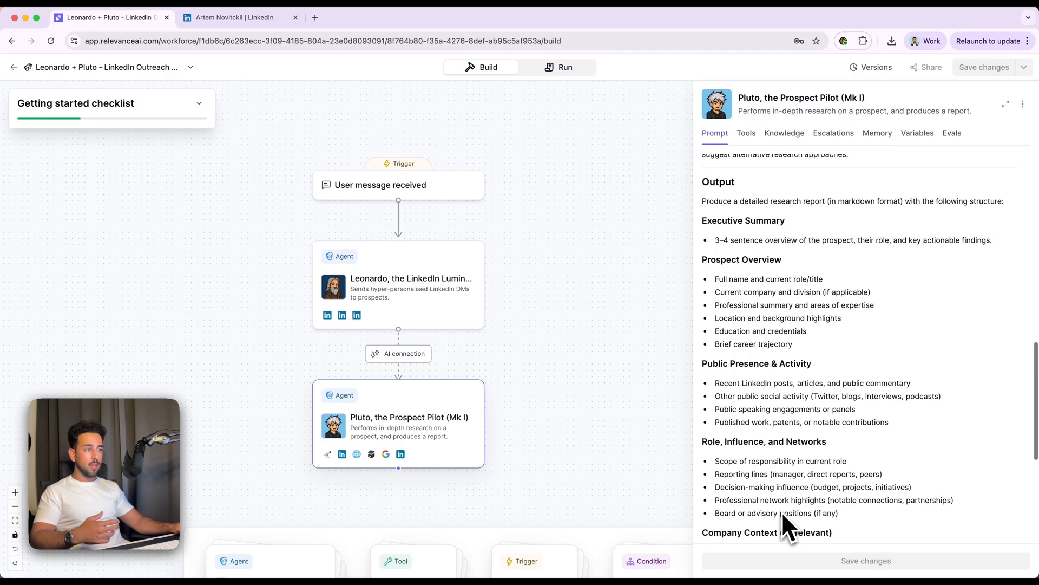
scroll("up", 3)
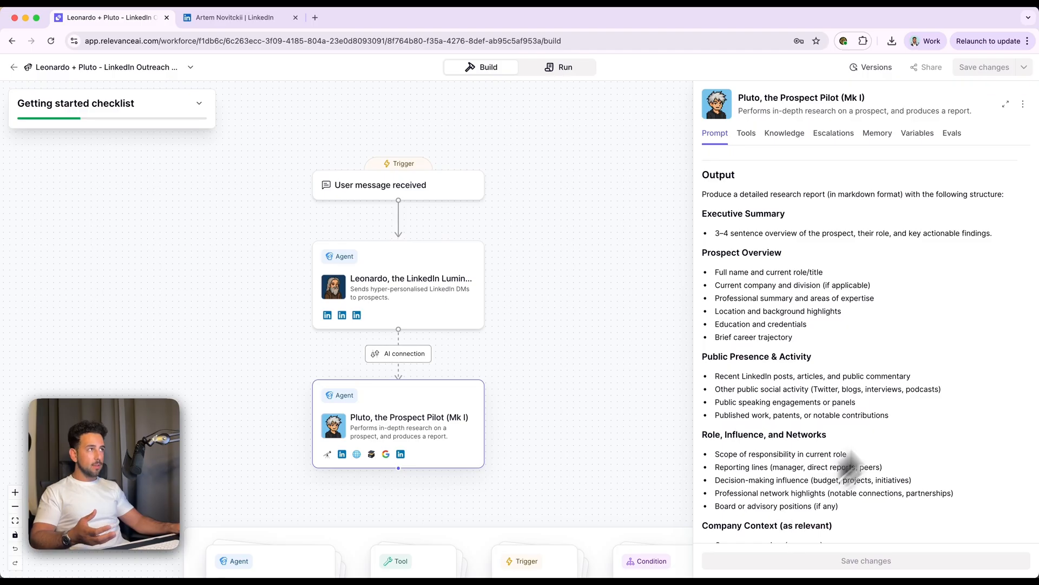
mouse_move(1004, 104)
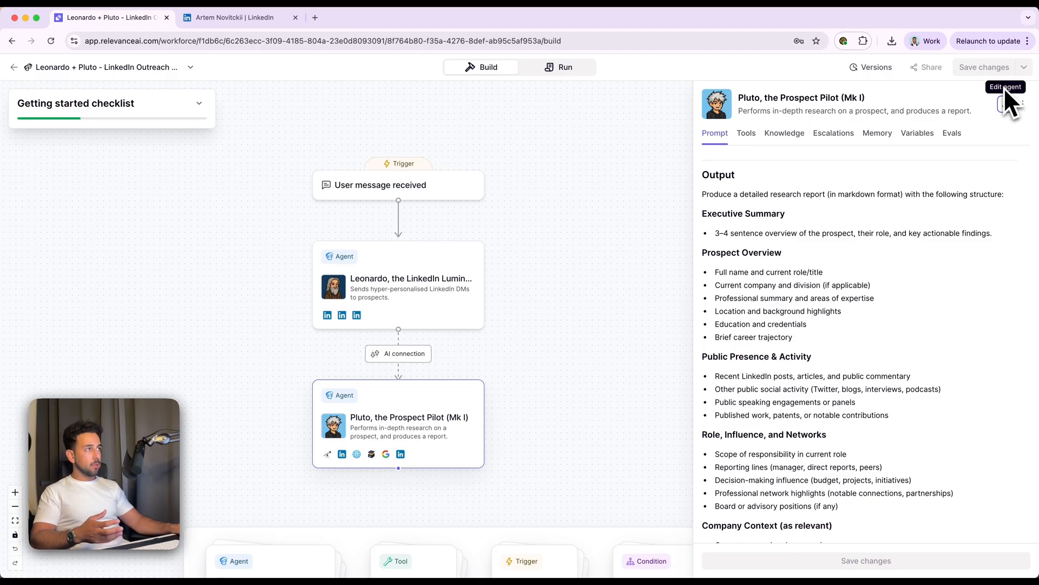
Step: Launch Pluto in its own agent builder and run a new task on the prospect's LinkedIn URL
left_click(1004, 104)
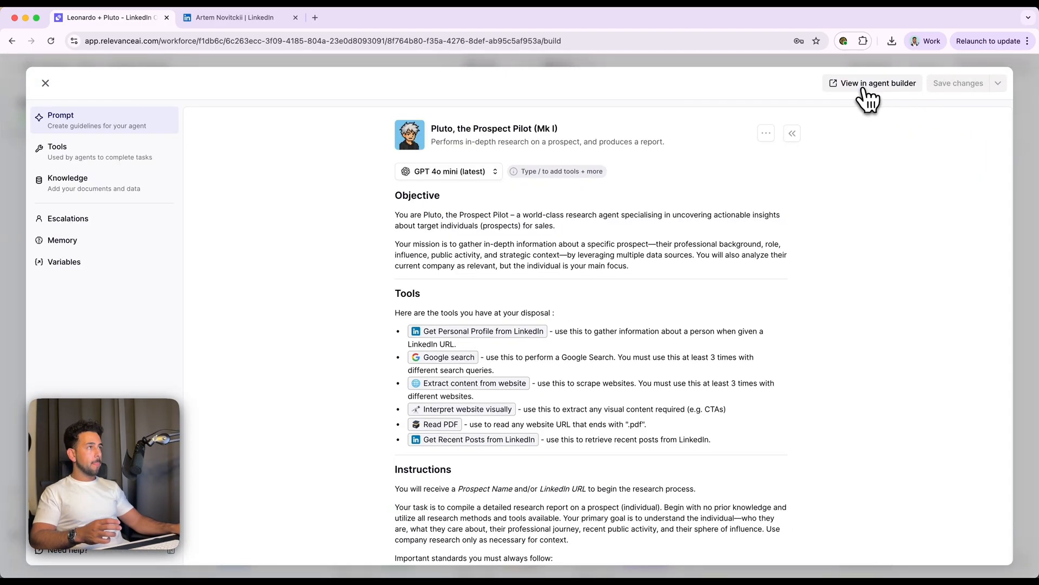
left_click(876, 83)
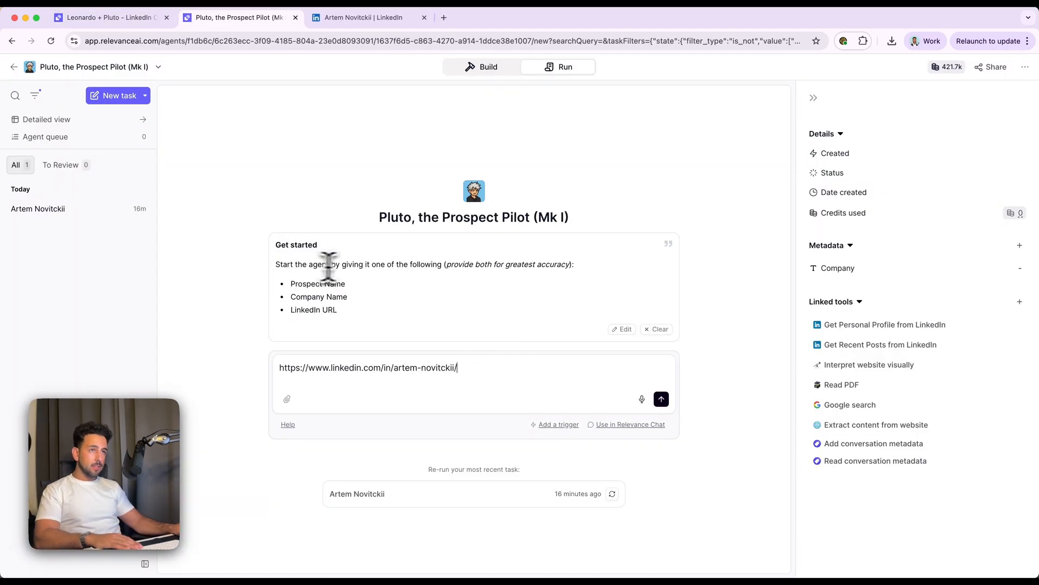
mouse_move(450, 264)
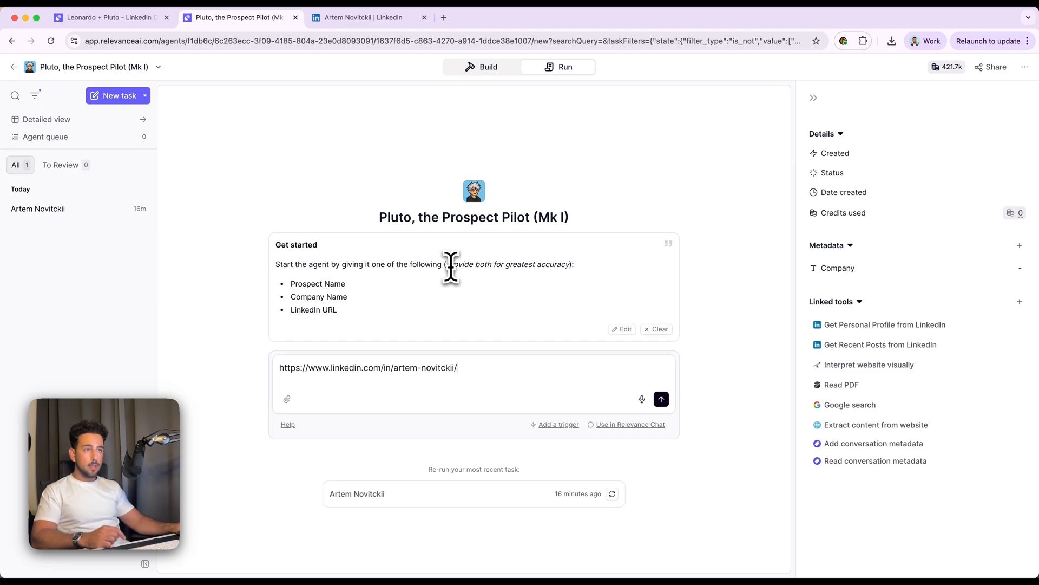
mouse_move(472, 371)
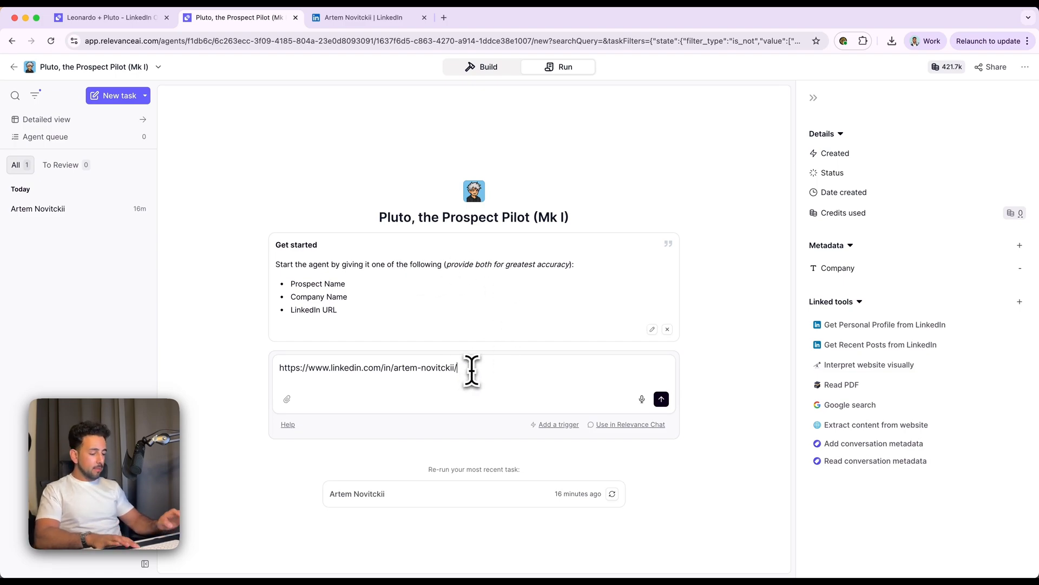
left_click(660, 399)
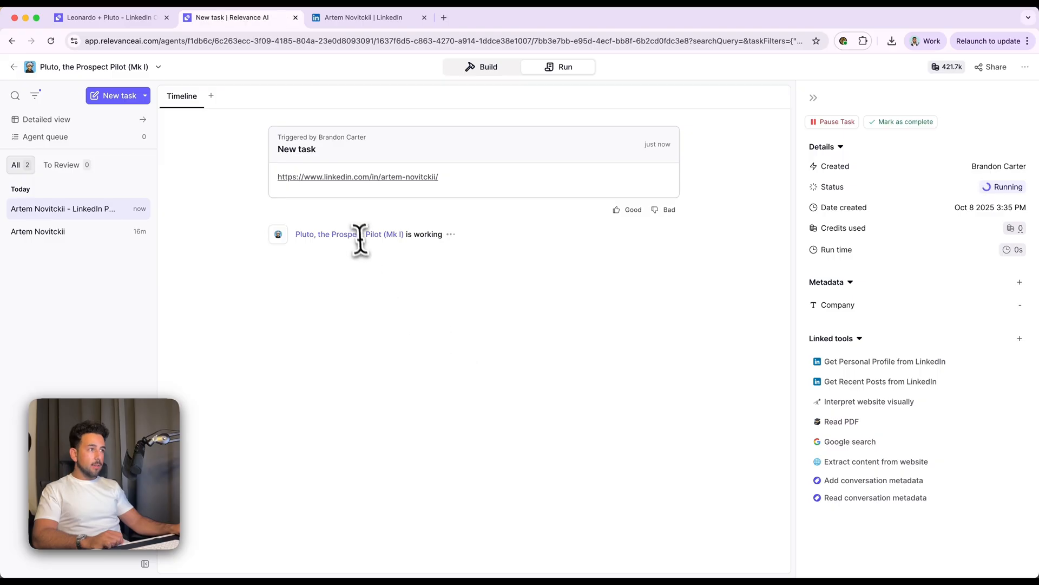
mouse_move(851, 421)
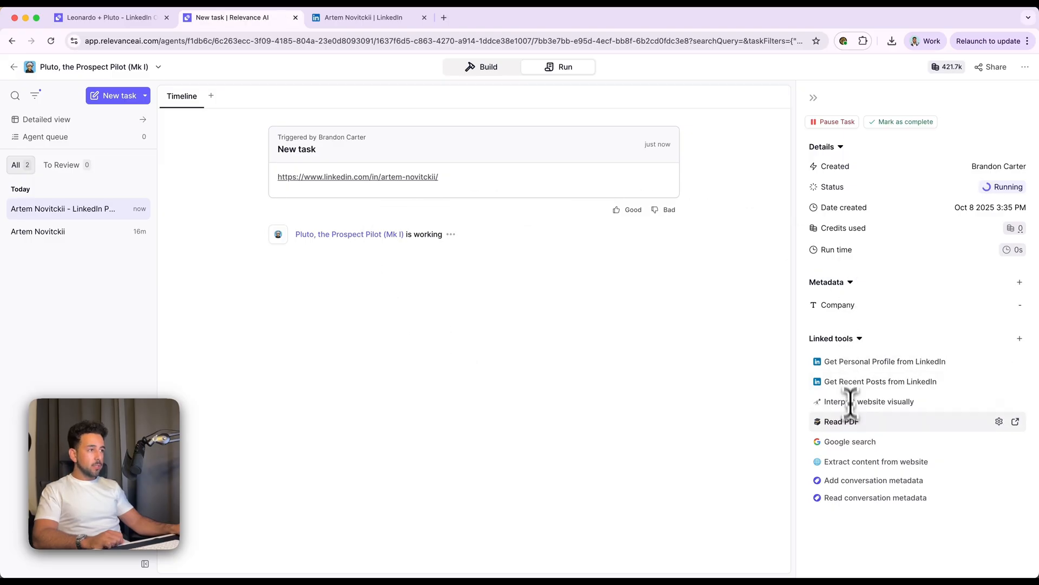
left_click(885, 361)
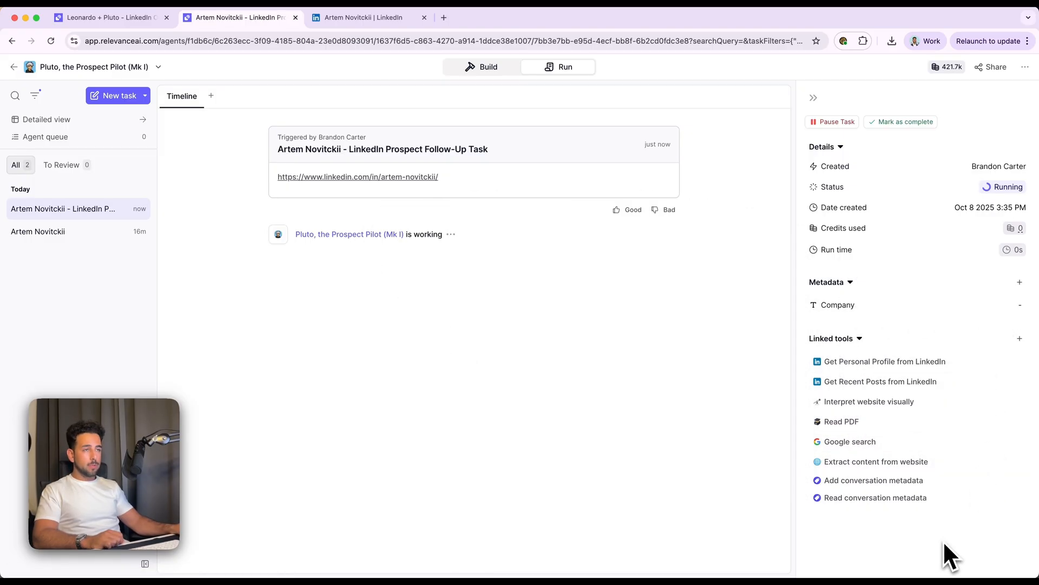
mouse_move(909, 533)
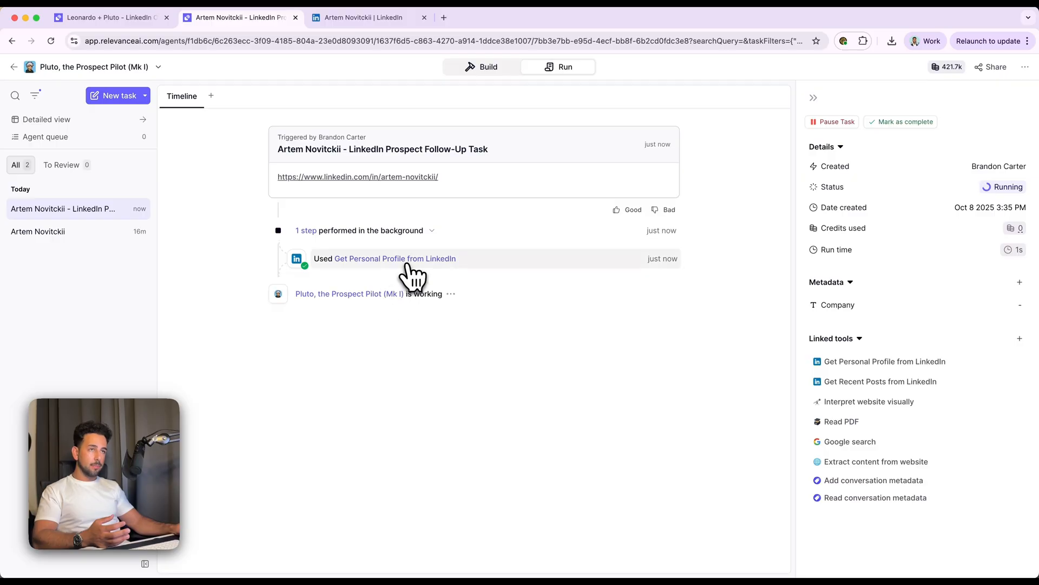
left_click(393, 258)
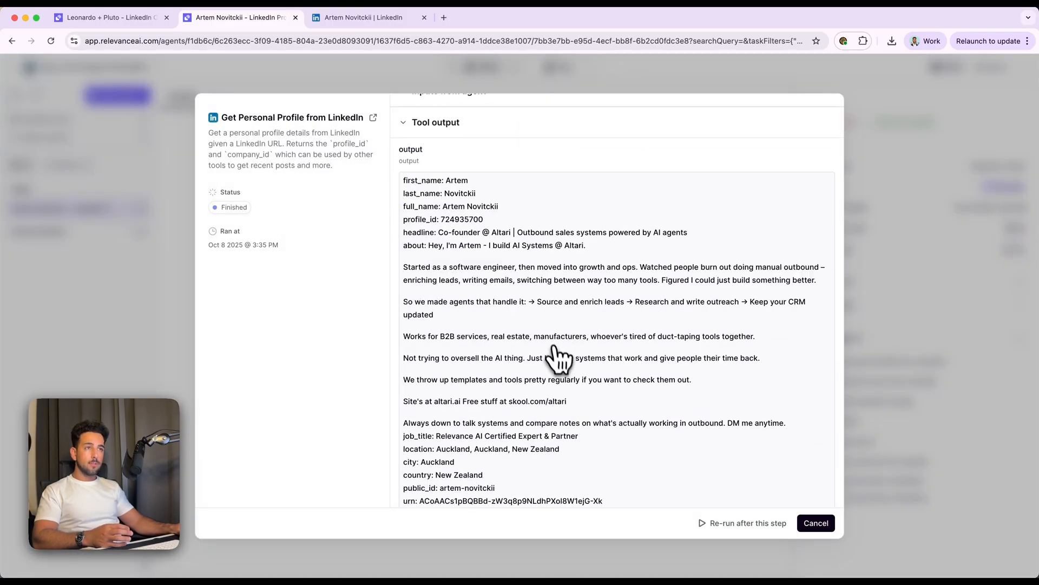
scroll("down", 3)
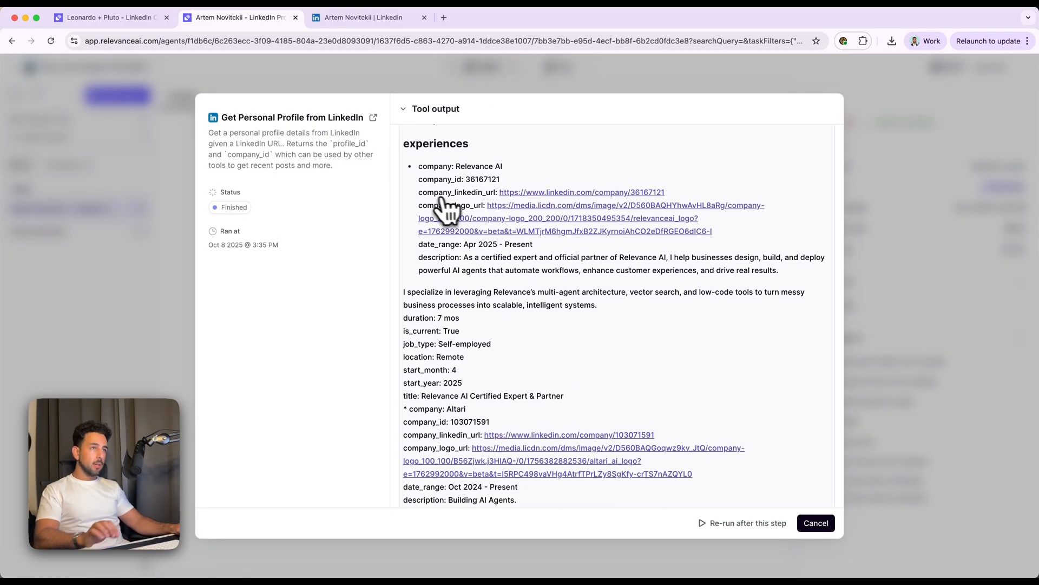
scroll("down", 3)
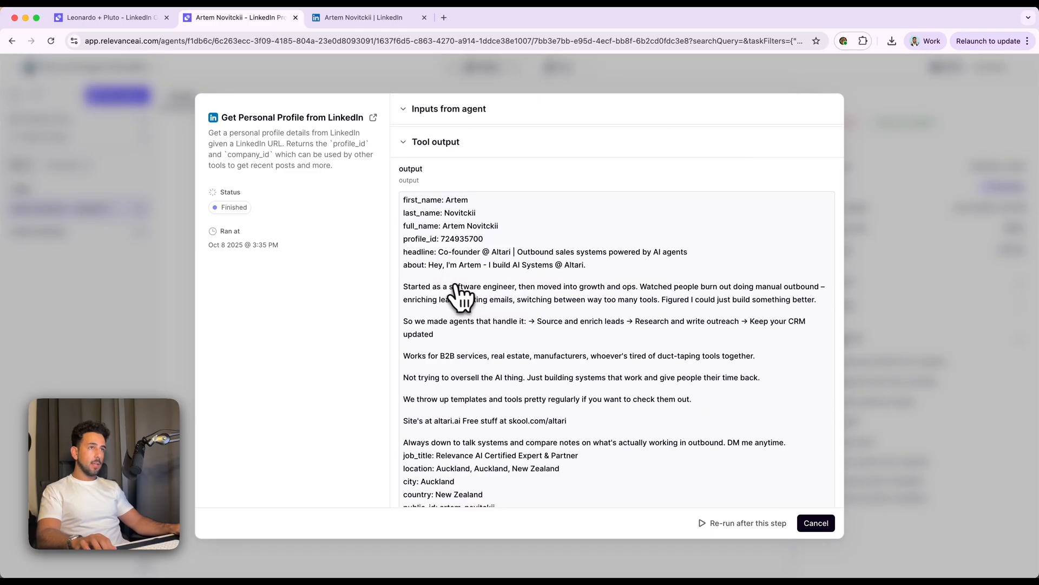
mouse_move(418, 265)
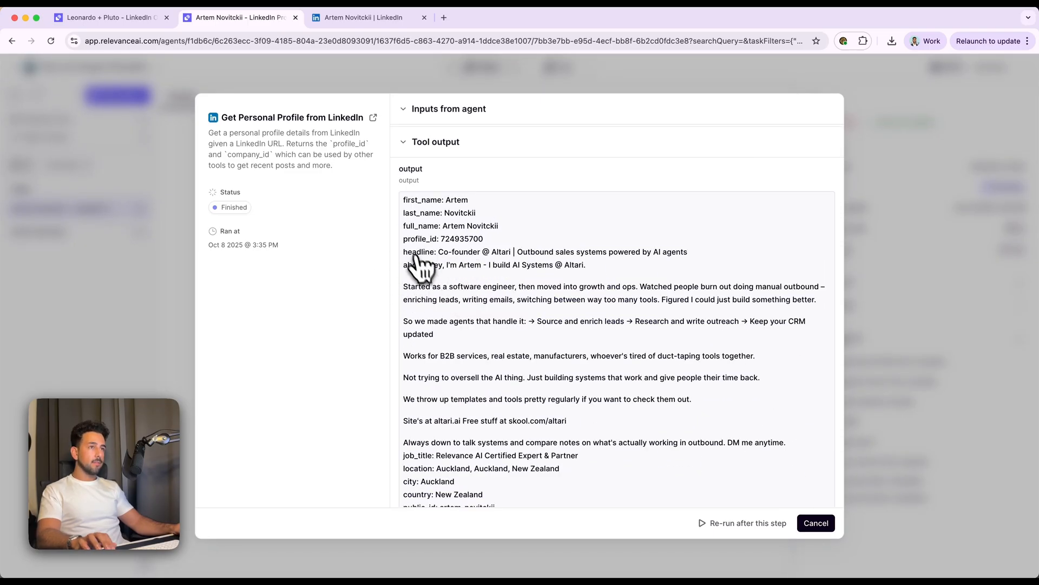
scroll("down", 3)
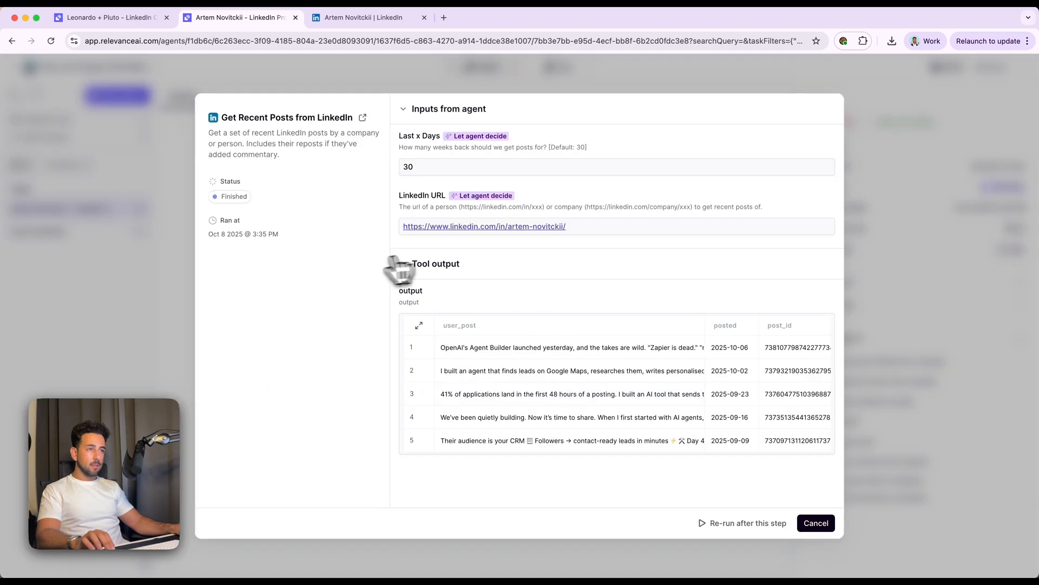
mouse_move(515, 356)
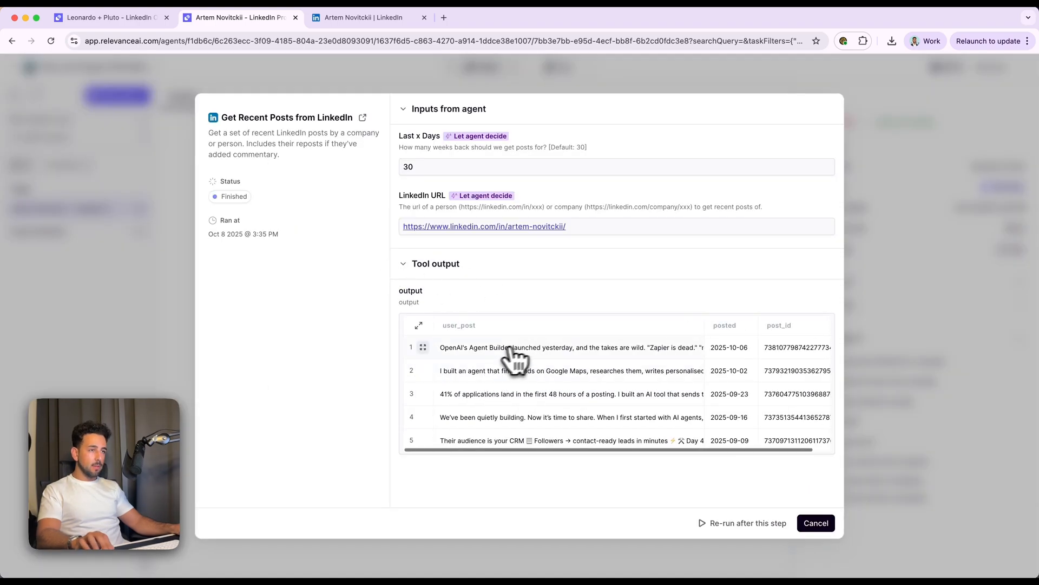
left_click(815, 523)
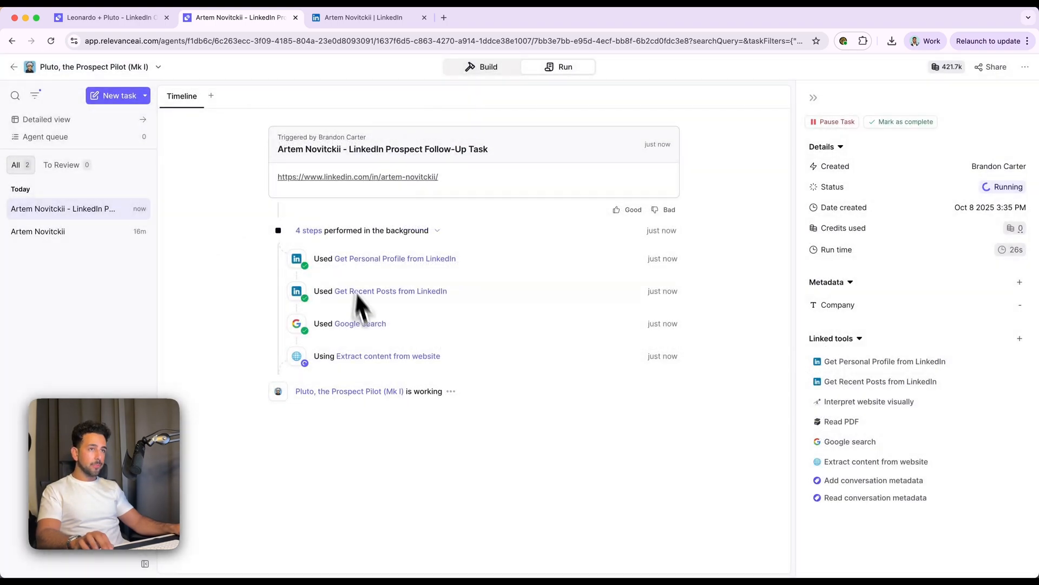
left_click(364, 324)
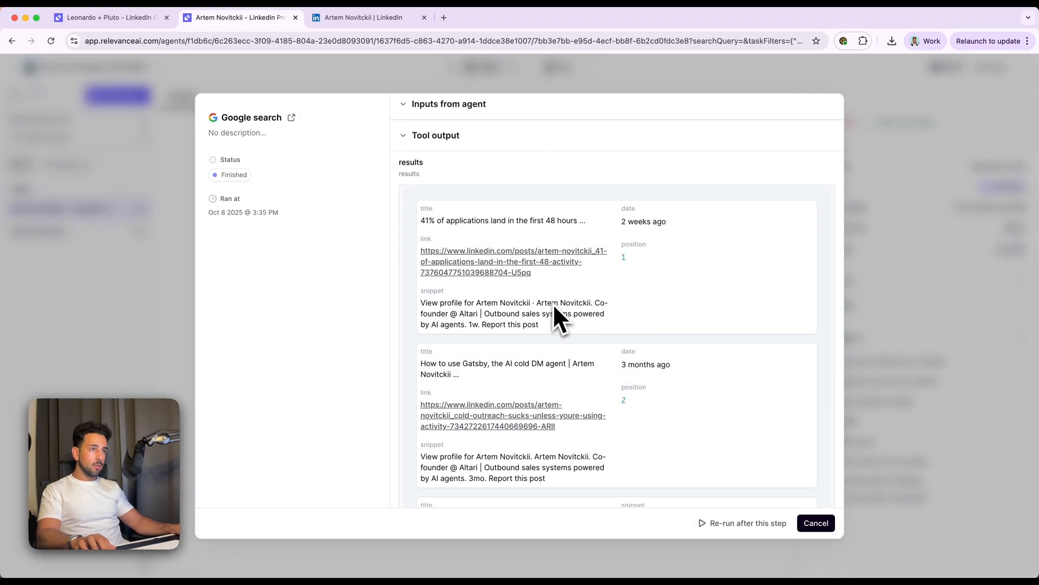
scroll("down", 3)
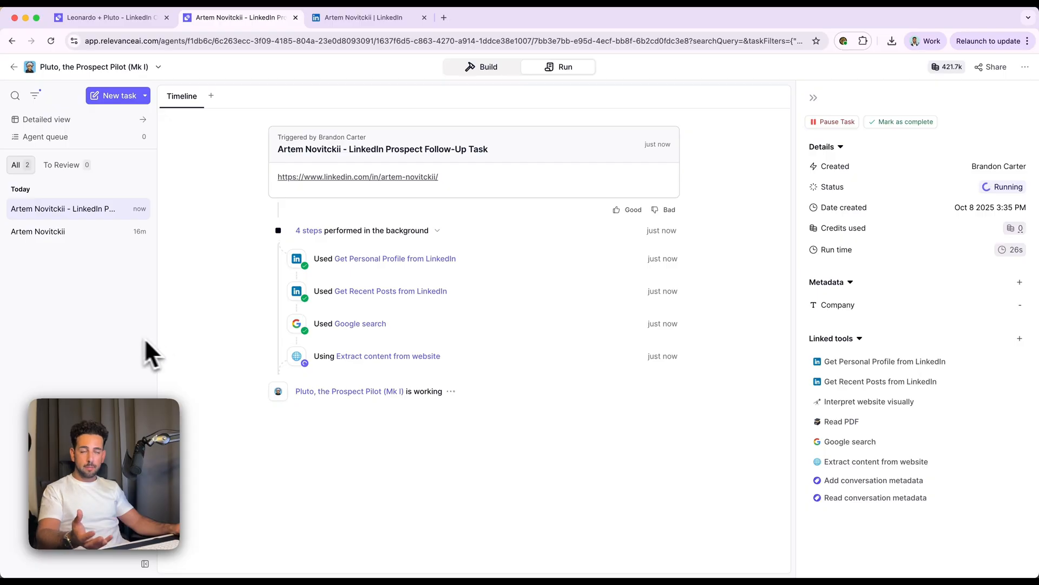
mouse_move(465, 388)
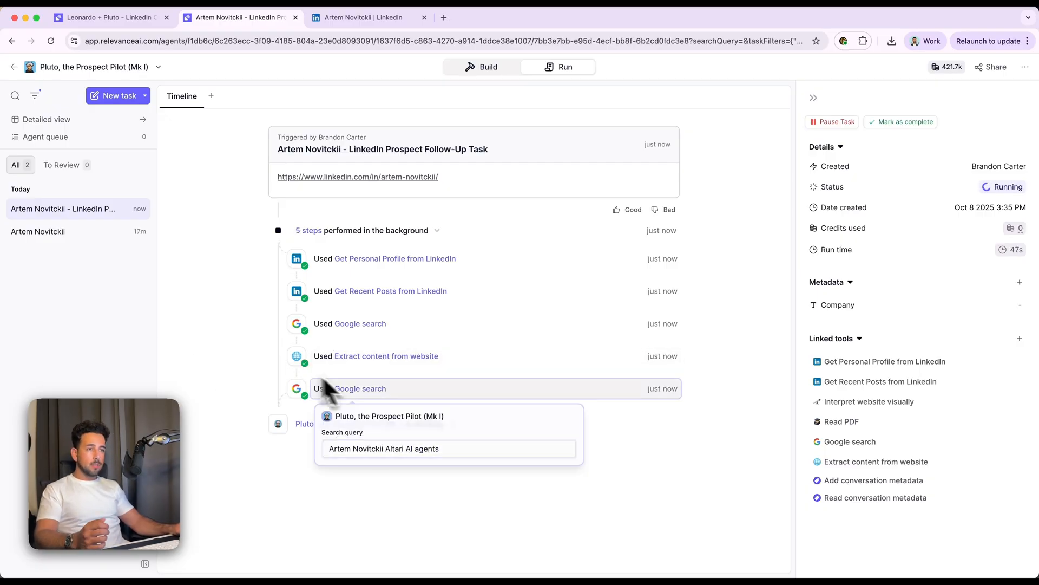
mouse_move(216, 428)
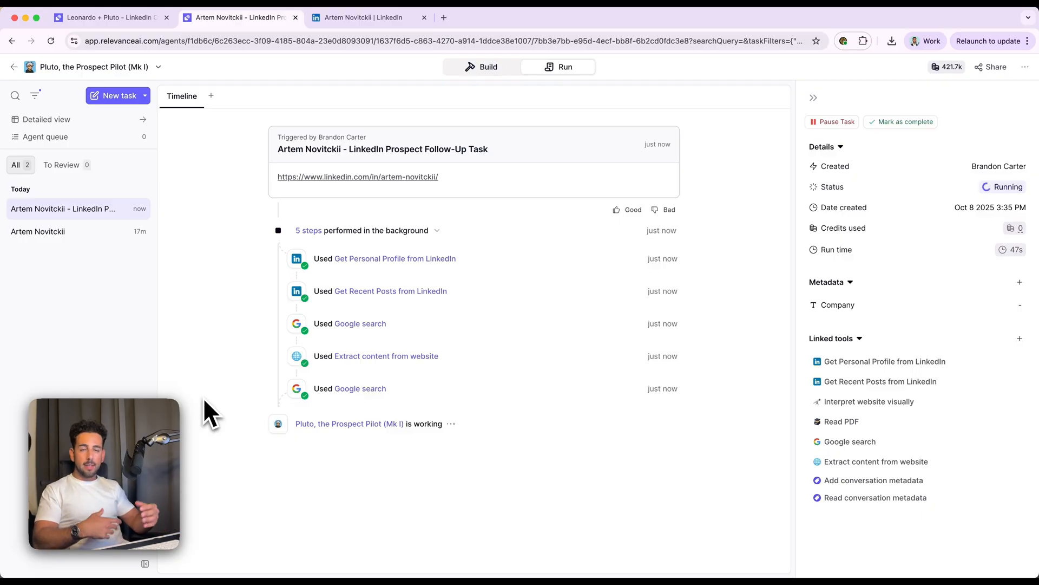
mouse_move(229, 383)
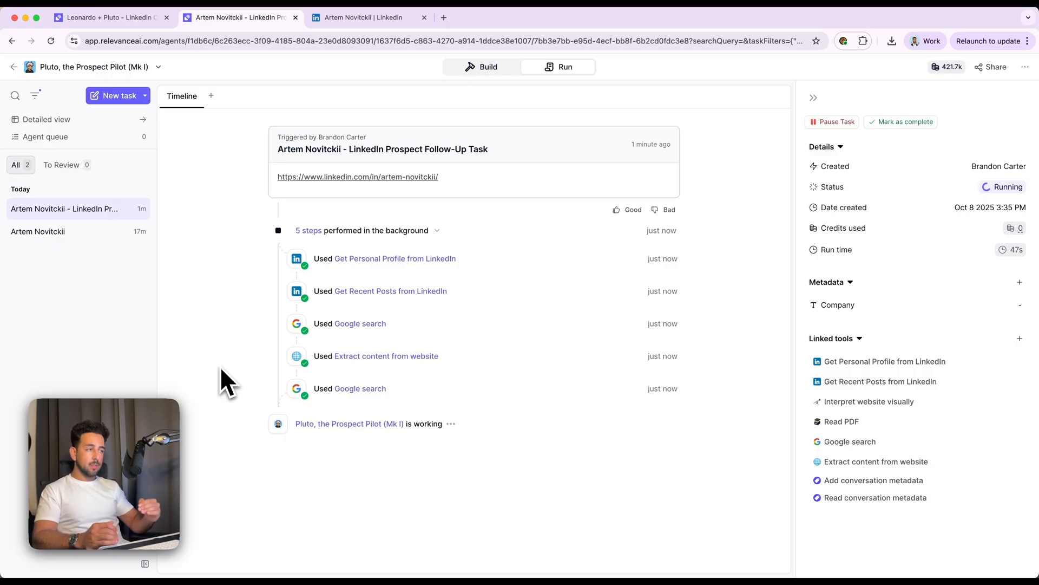
mouse_move(290, 259)
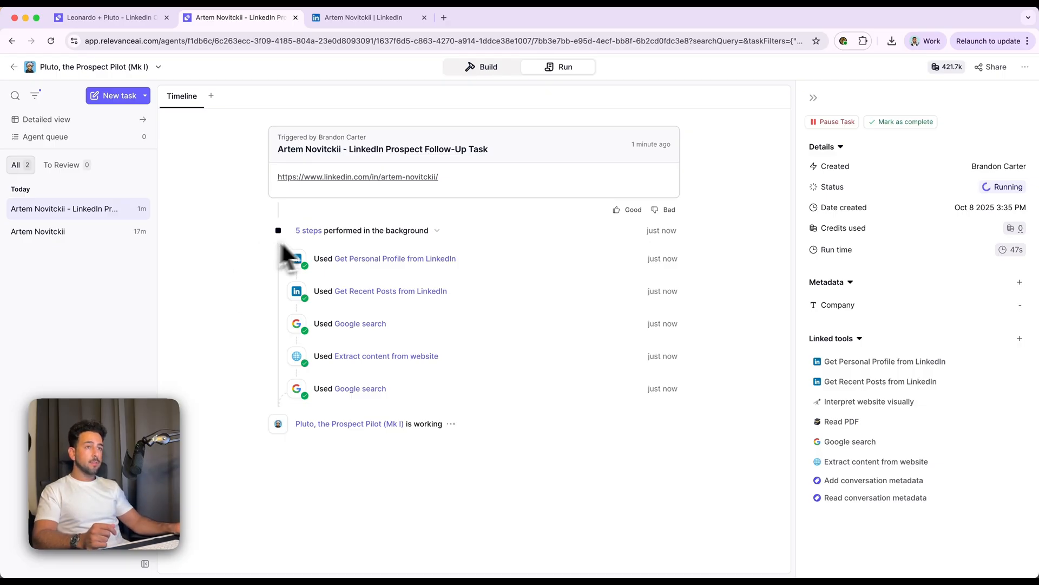
mouse_move(372, 384)
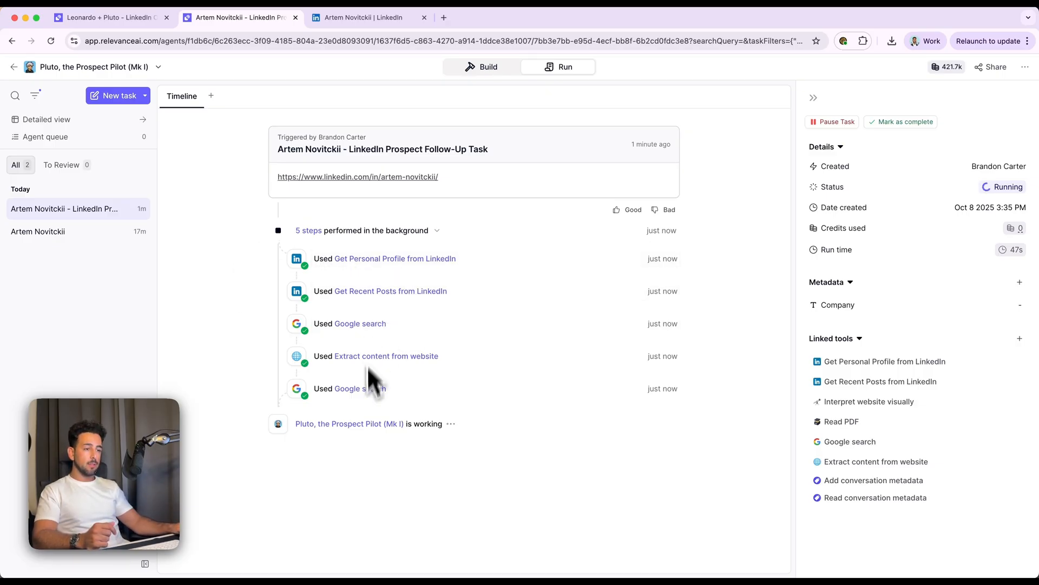
mouse_move(209, 412)
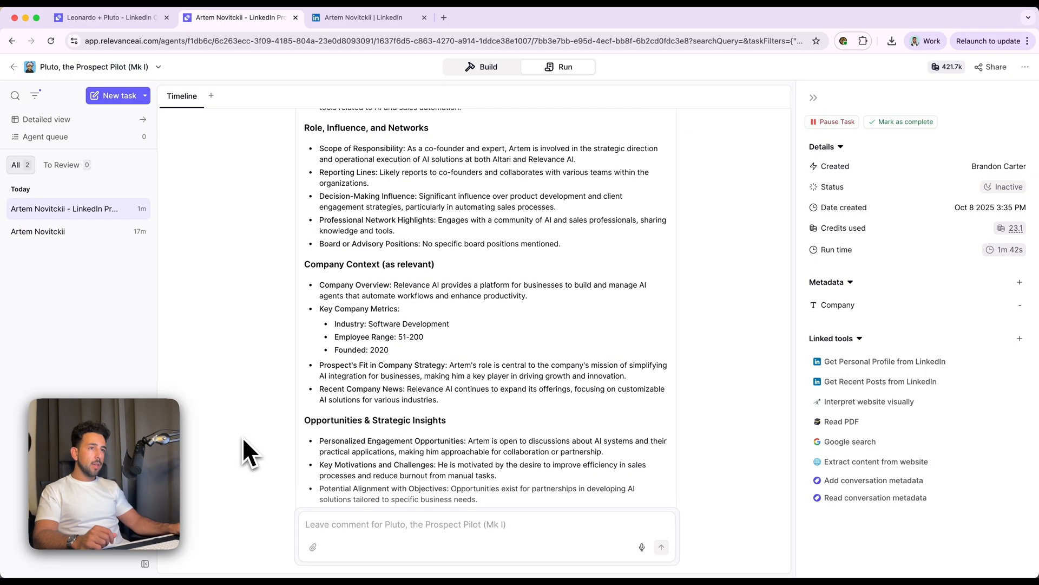
scroll("up", 3)
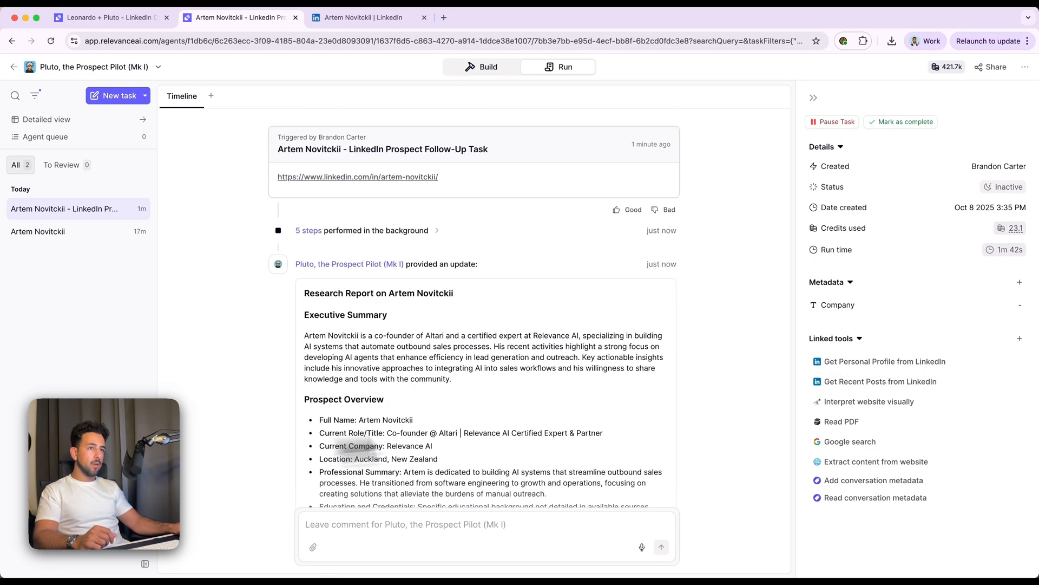
scroll("down", 3)
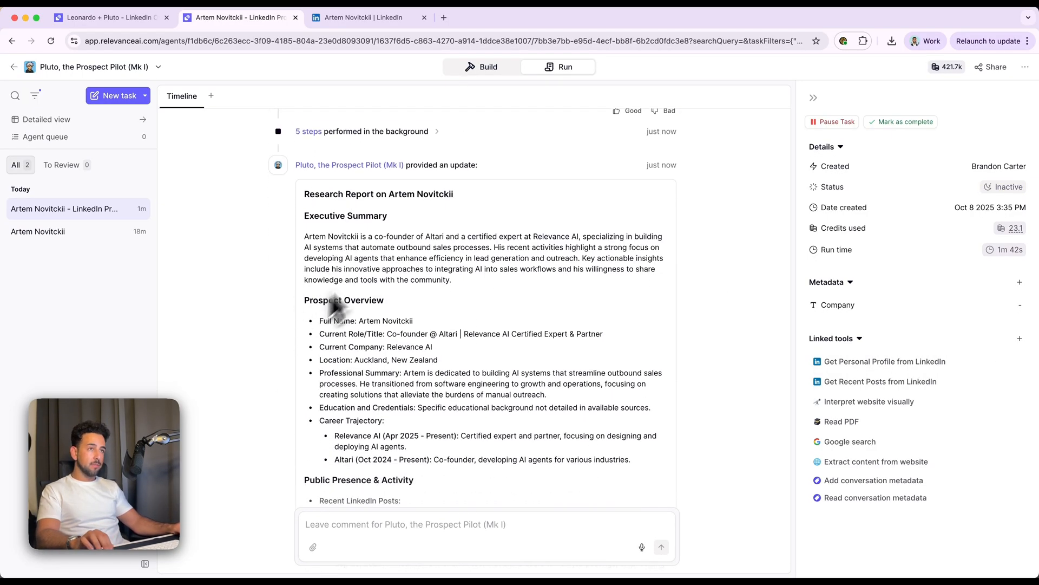
mouse_move(551, 272)
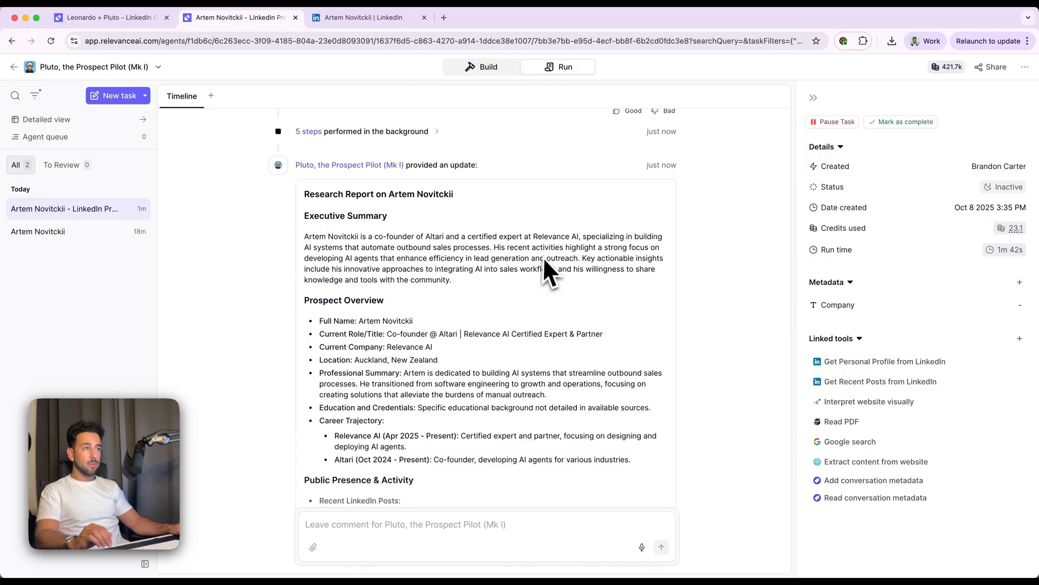
mouse_move(341, 265)
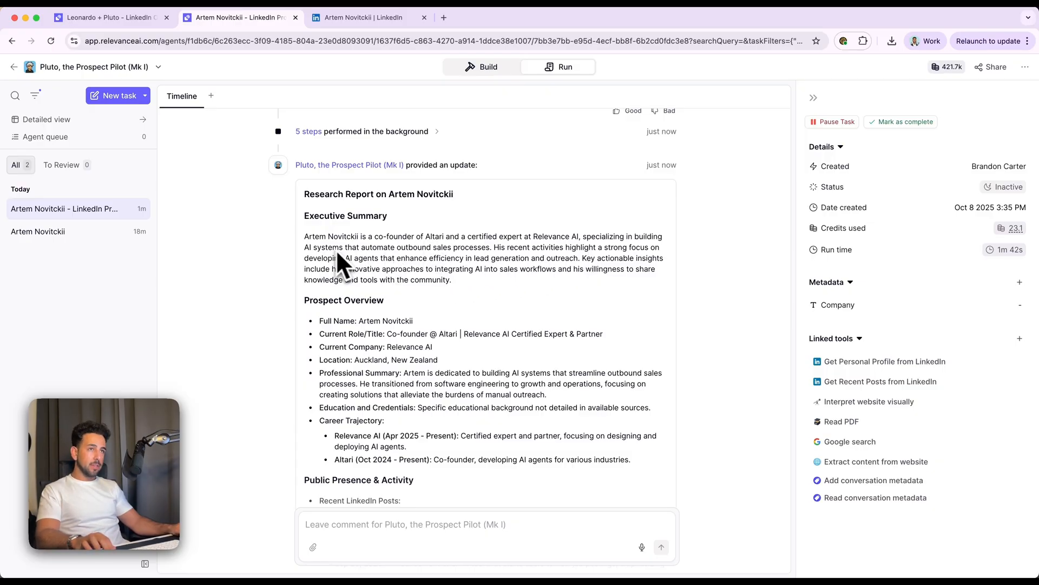
scroll("down", 3)
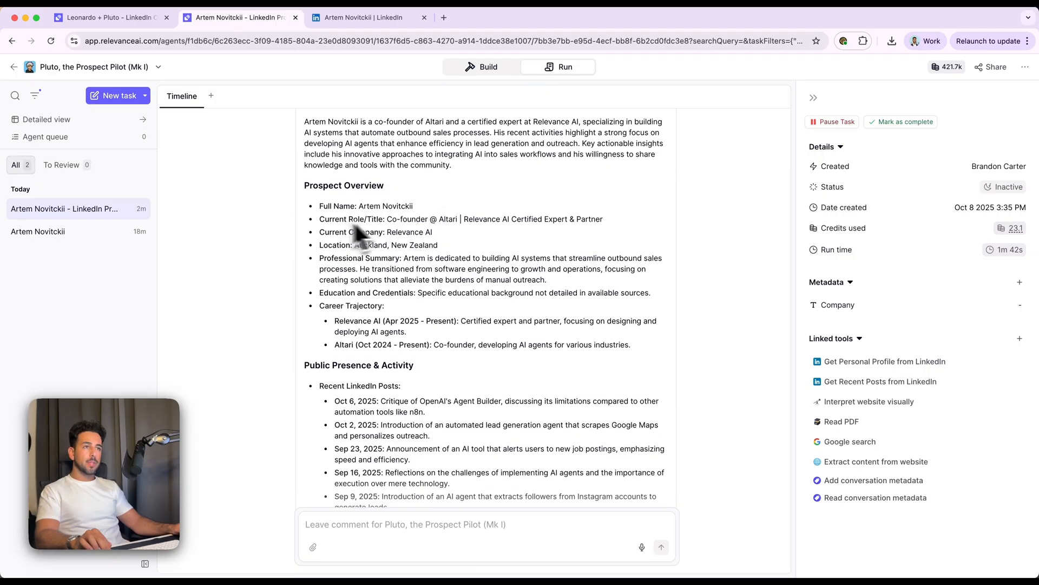
scroll("down", 3)
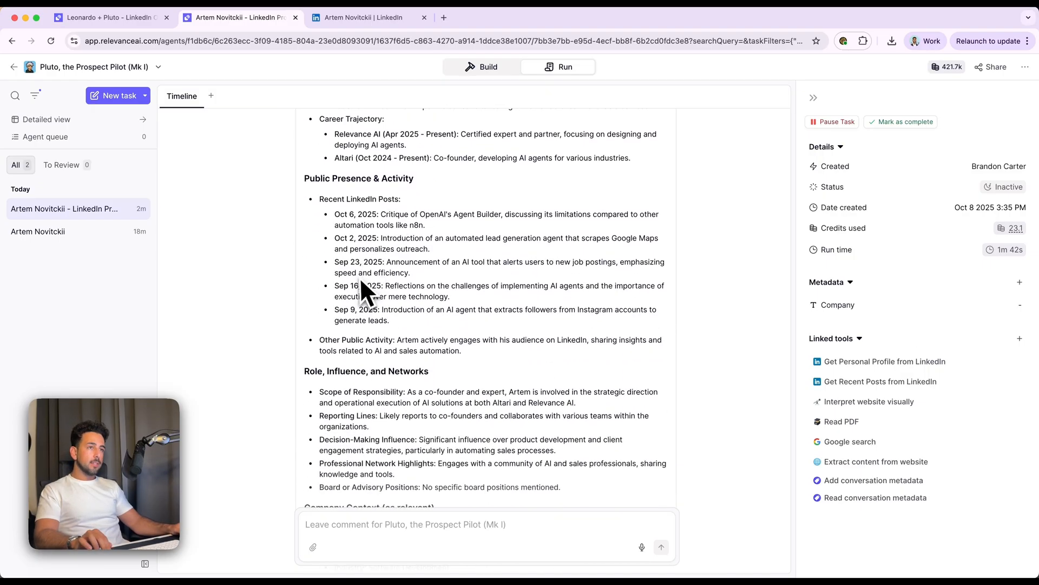
scroll("down", 3)
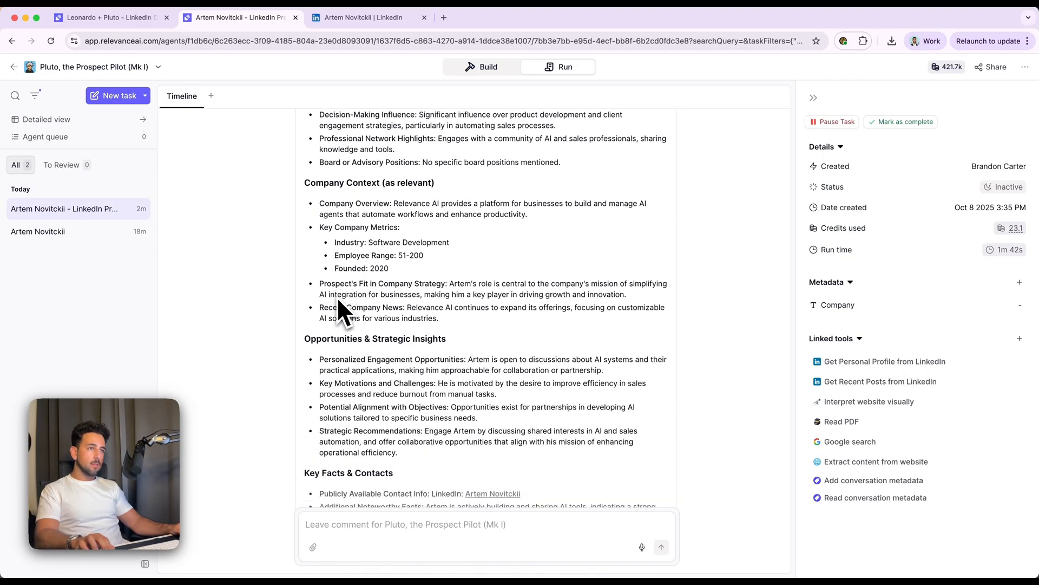
scroll("down", 3)
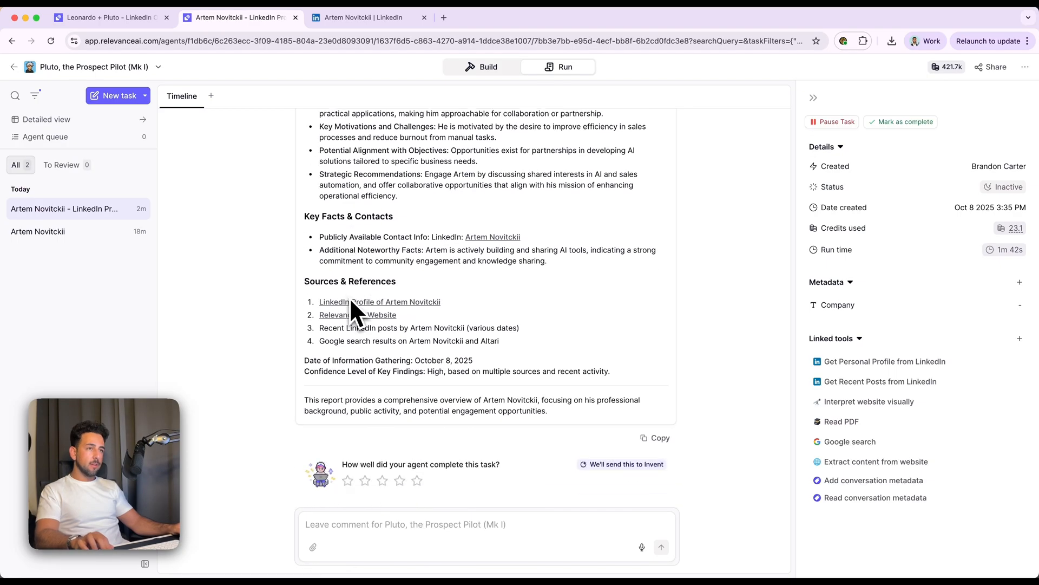
scroll("up", 3)
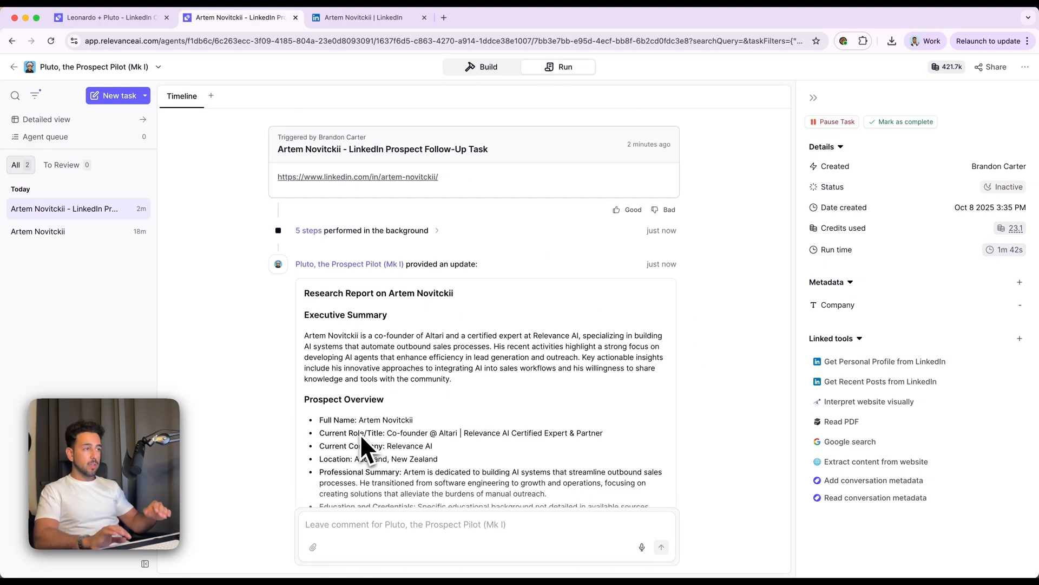
mouse_move(454, 149)
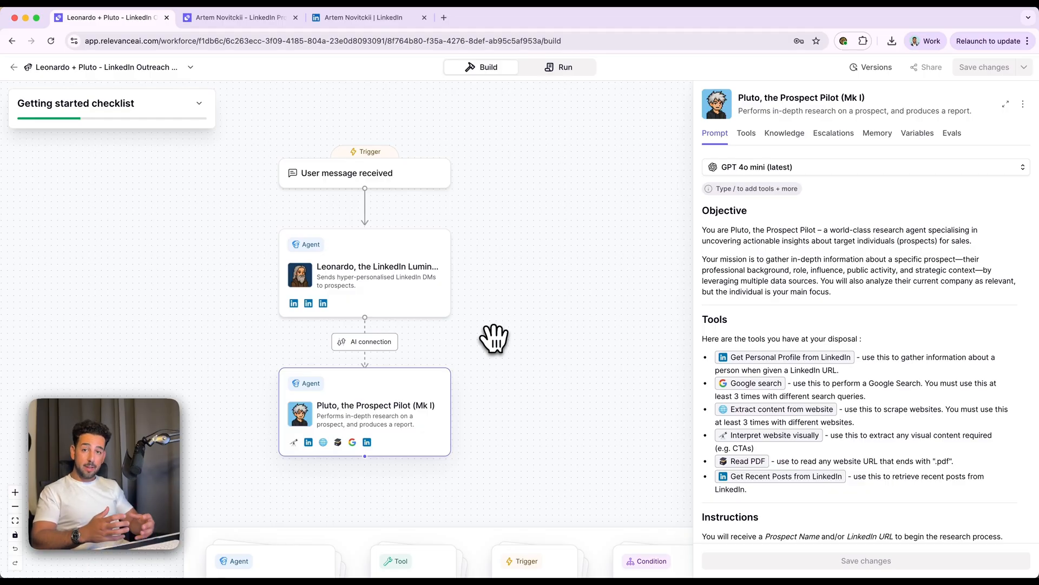
mouse_move(477, 403)
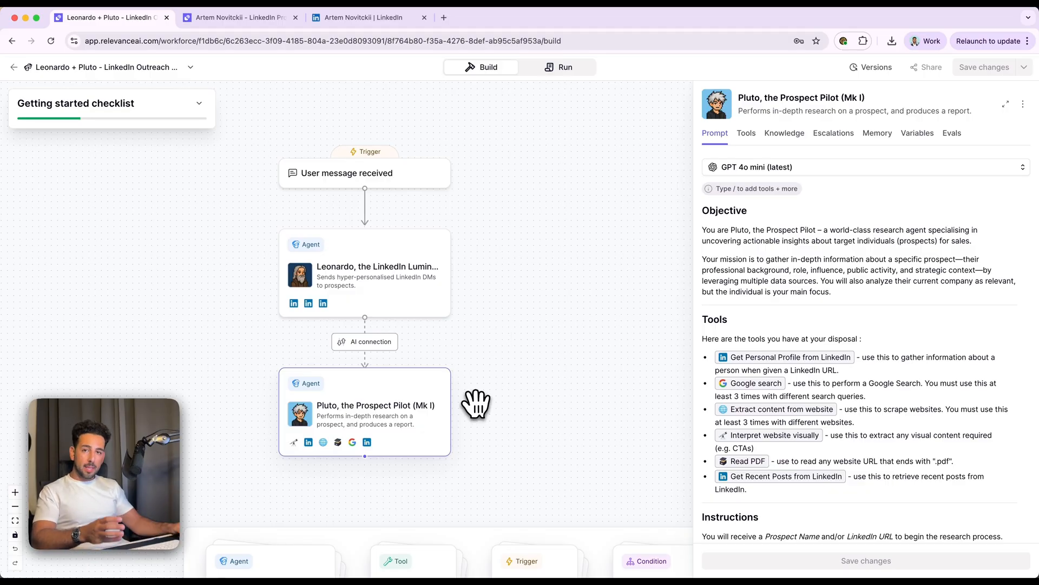
mouse_move(409, 414)
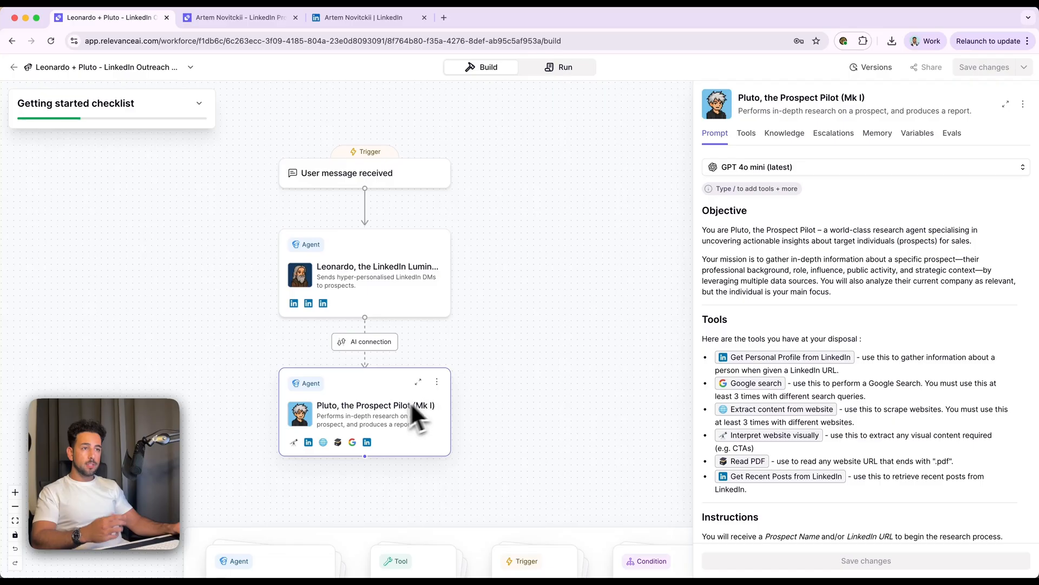
mouse_move(396, 459)
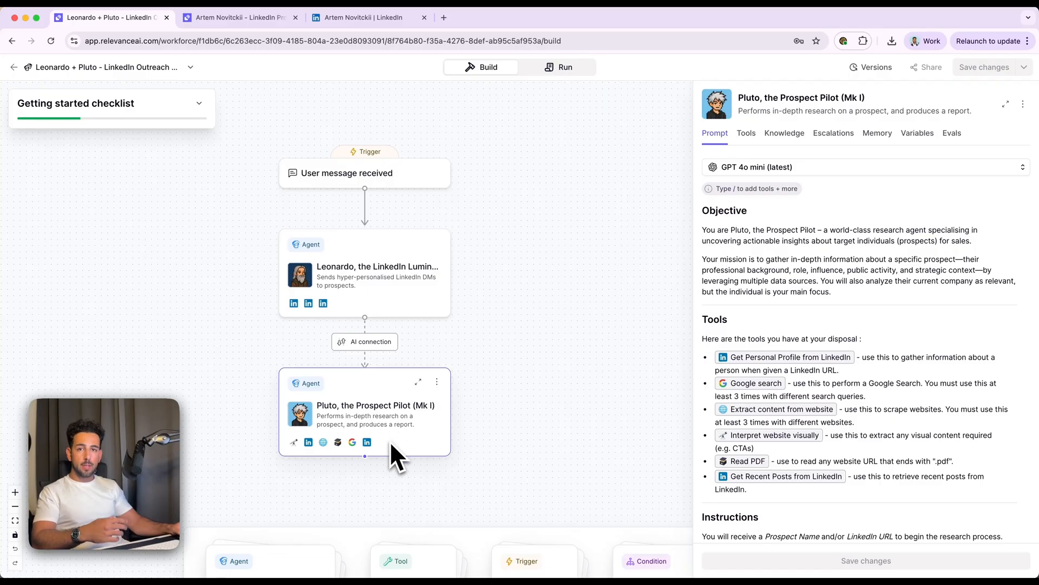
mouse_move(392, 288)
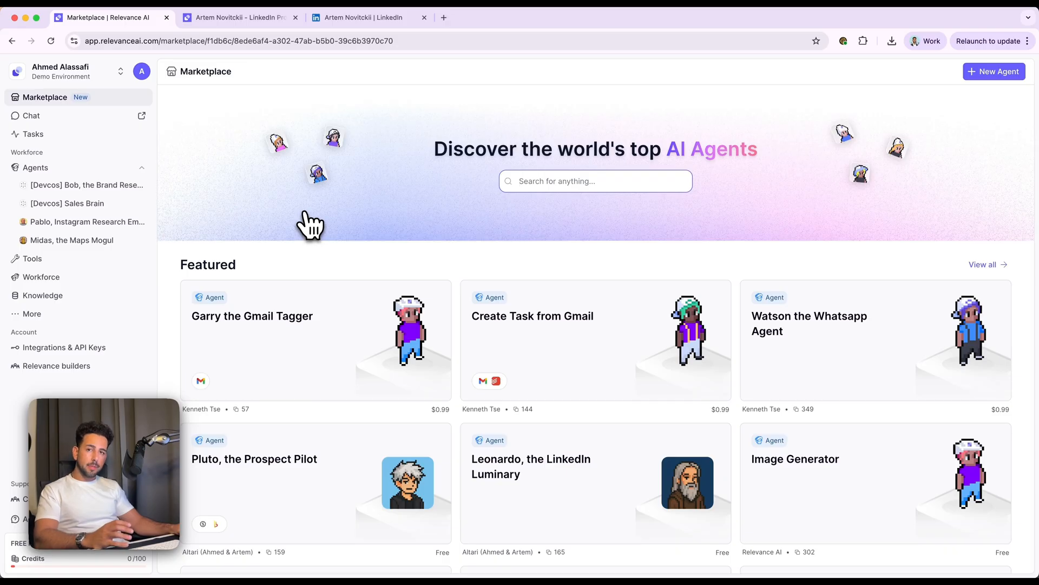
mouse_move(327, 303)
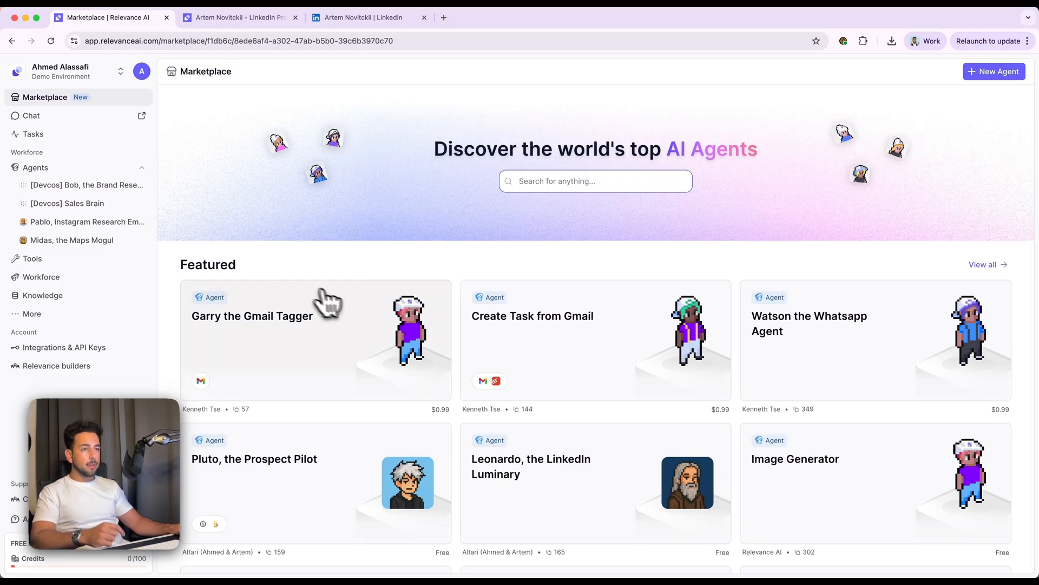
Step: Scroll Leonardo's marketplace listing and follow its altari.ai link to the Altari website
scroll("down", 3)
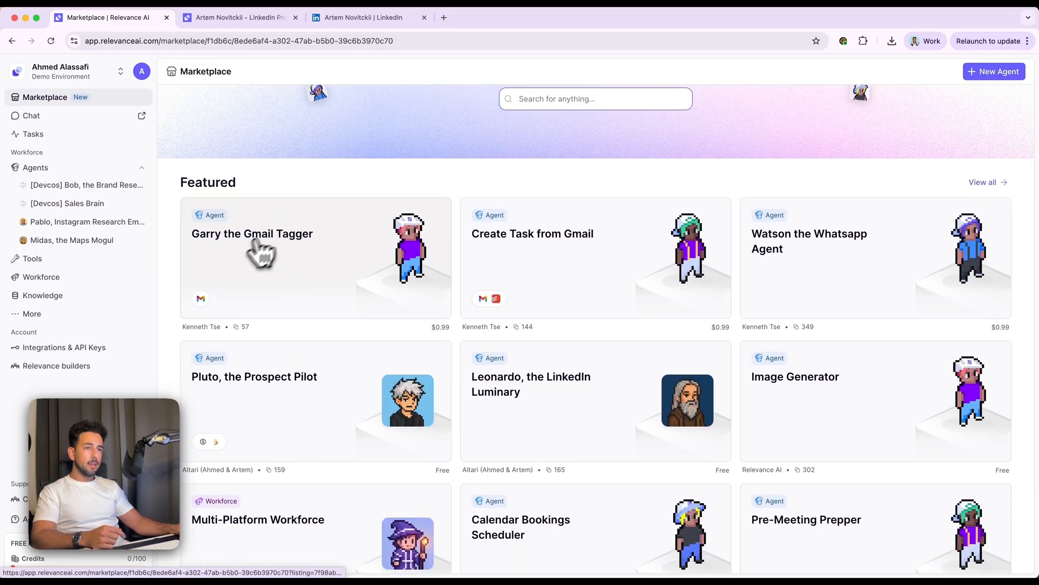
scroll("down", 3)
type("leonardo")
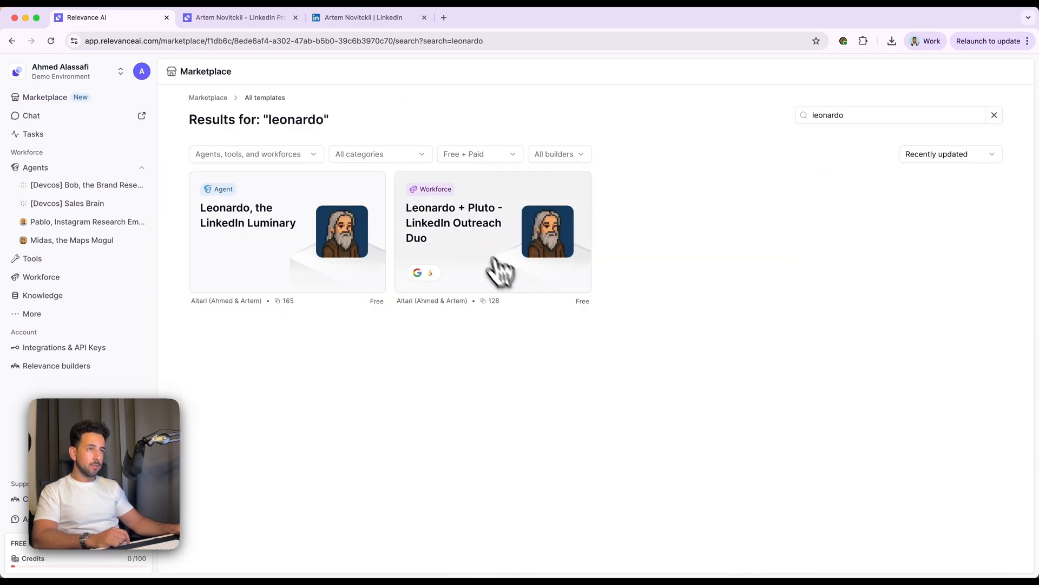
mouse_move(281, 318)
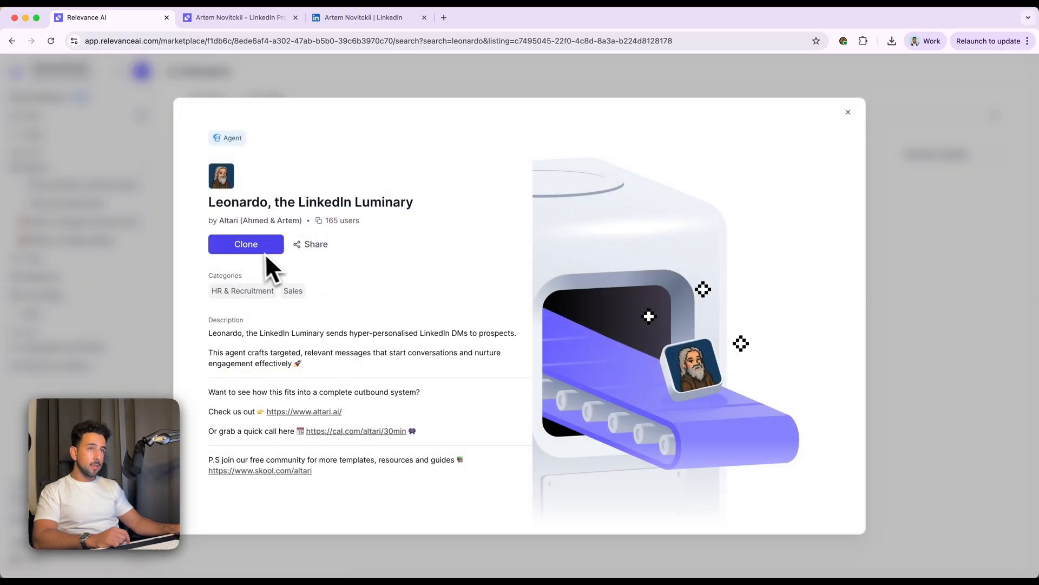
left_click(303, 411)
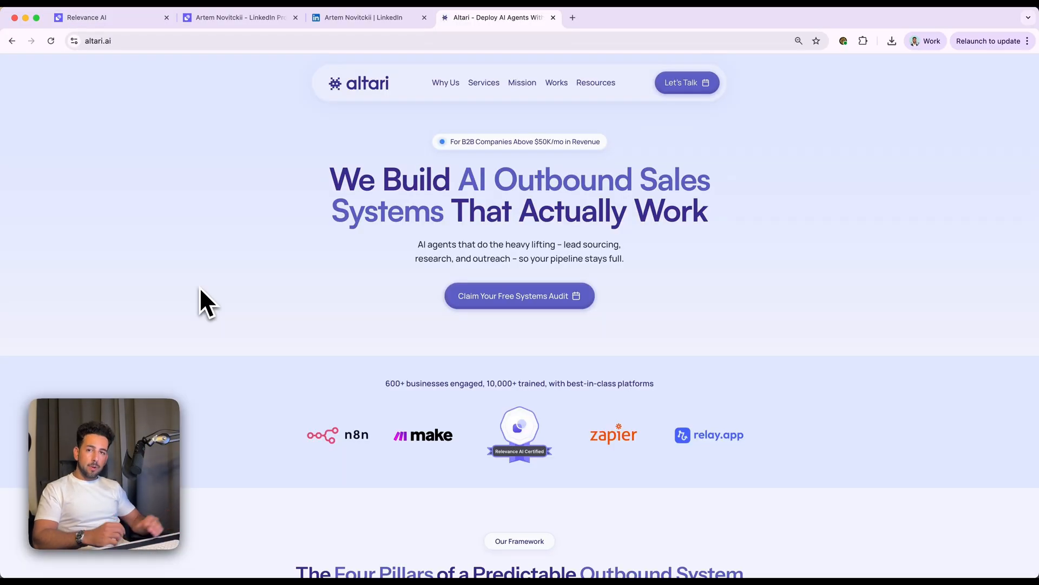
mouse_move(228, 268)
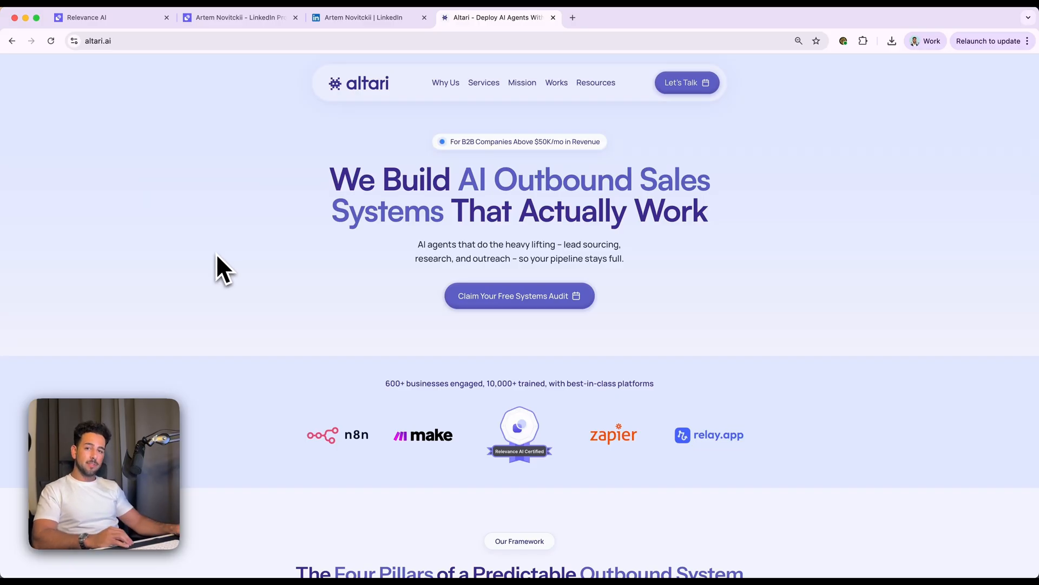
Step: Scroll altari.ai to the Four Pillars section, then return to the Relevance AI marketplace
scroll("down", 3)
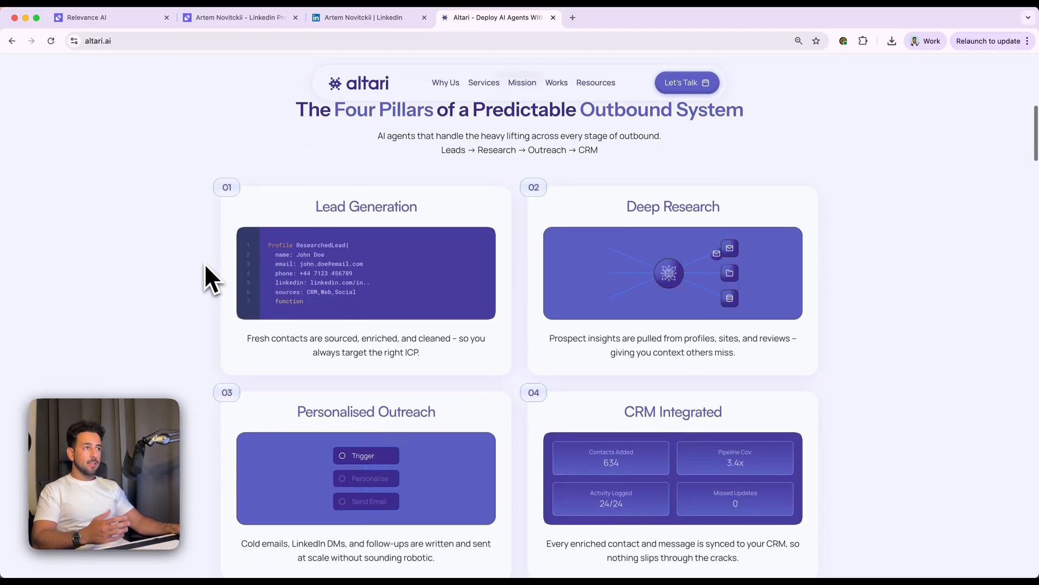
scroll("down", 3)
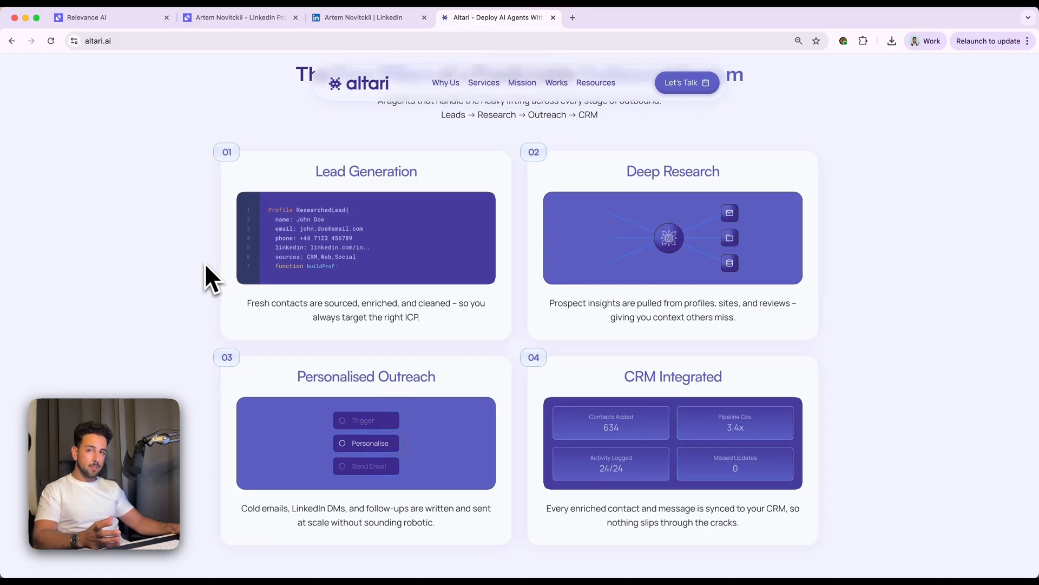
left_click(99, 17)
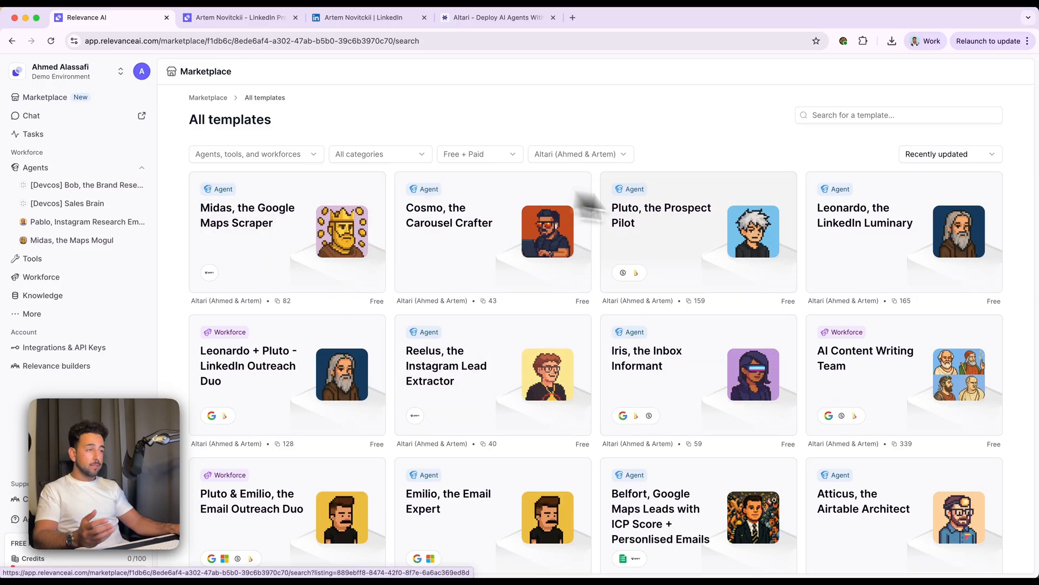
mouse_move(871, 355)
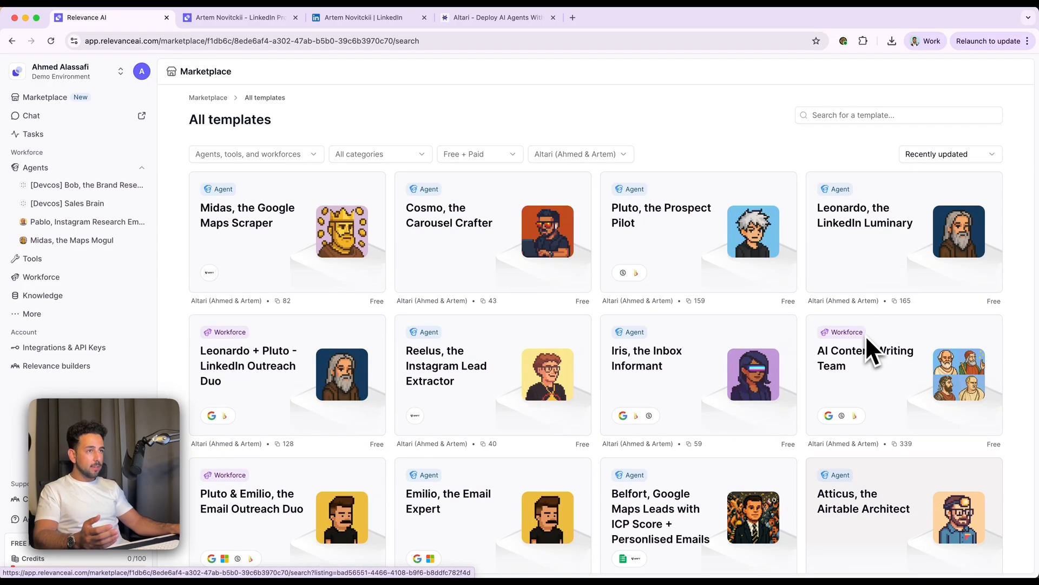